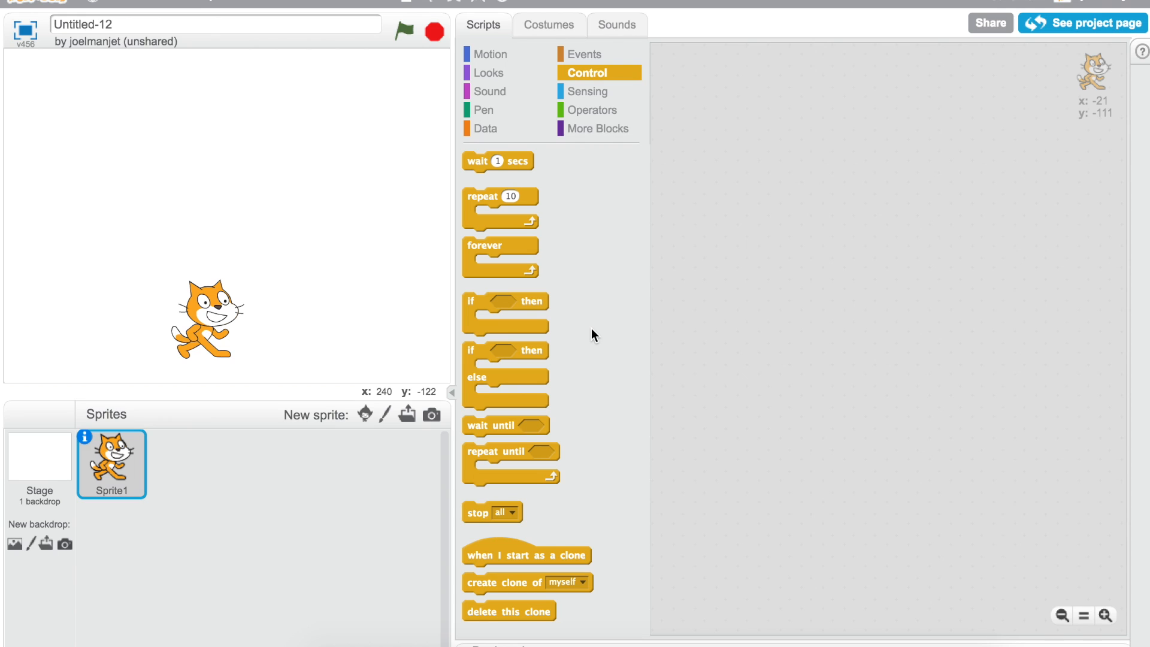
{"action": "mouse_move", "coordinate": [281, 325]}
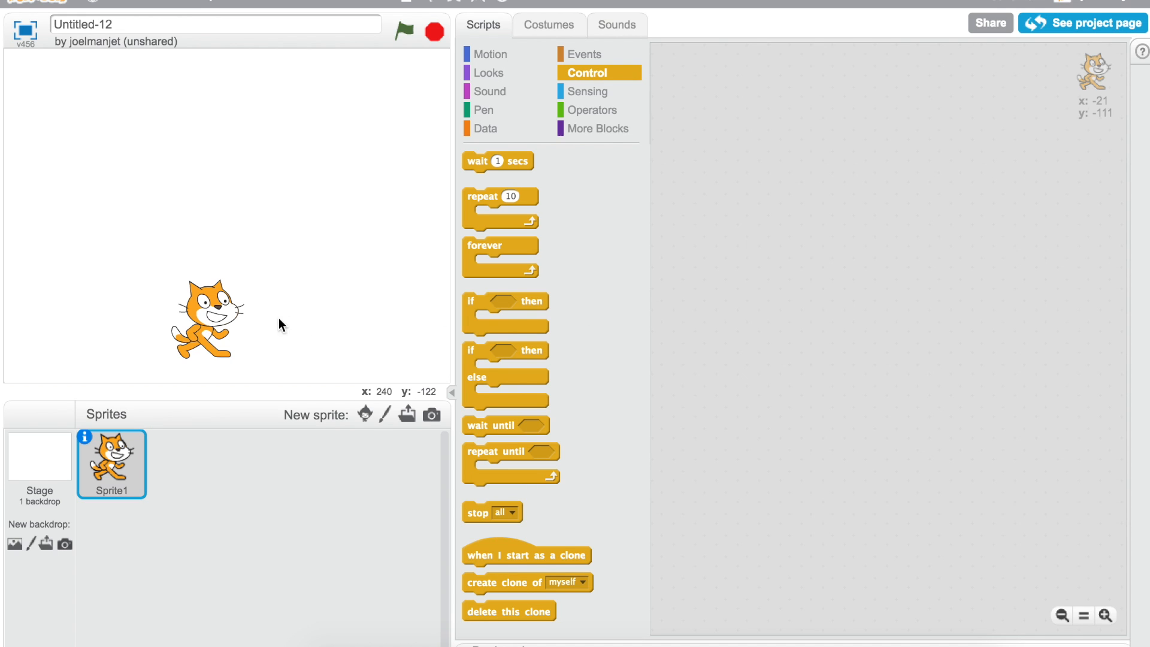
{"action": "mouse_move", "coordinate": [120, 297]}
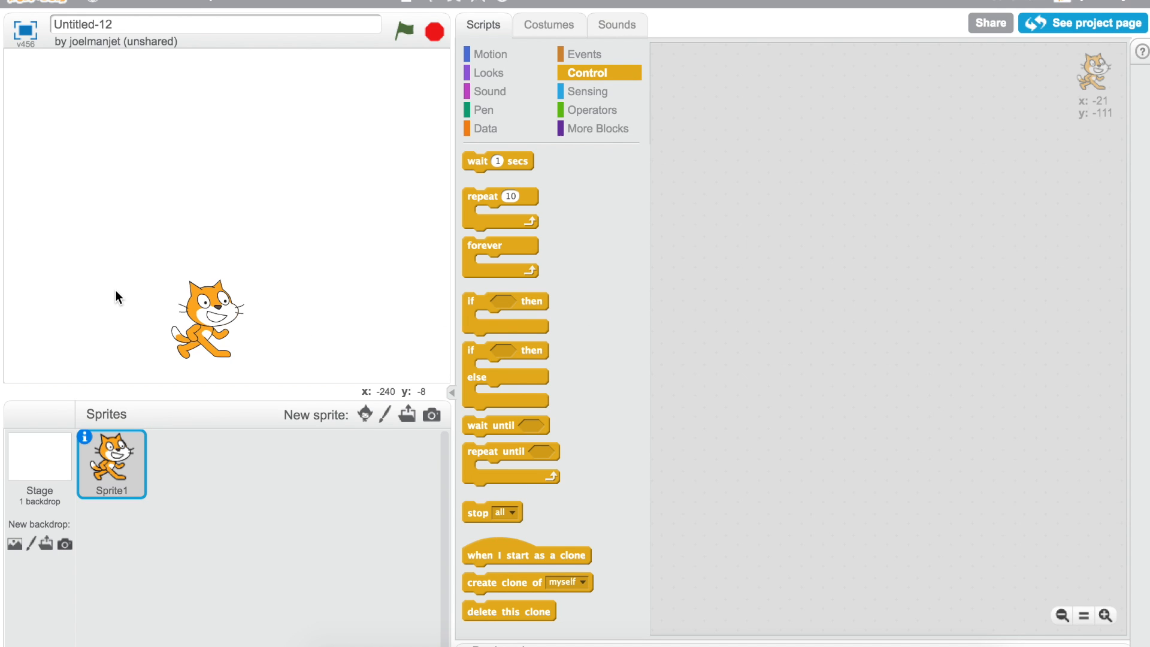
{"action": "mouse_move", "coordinate": [127, 285]}
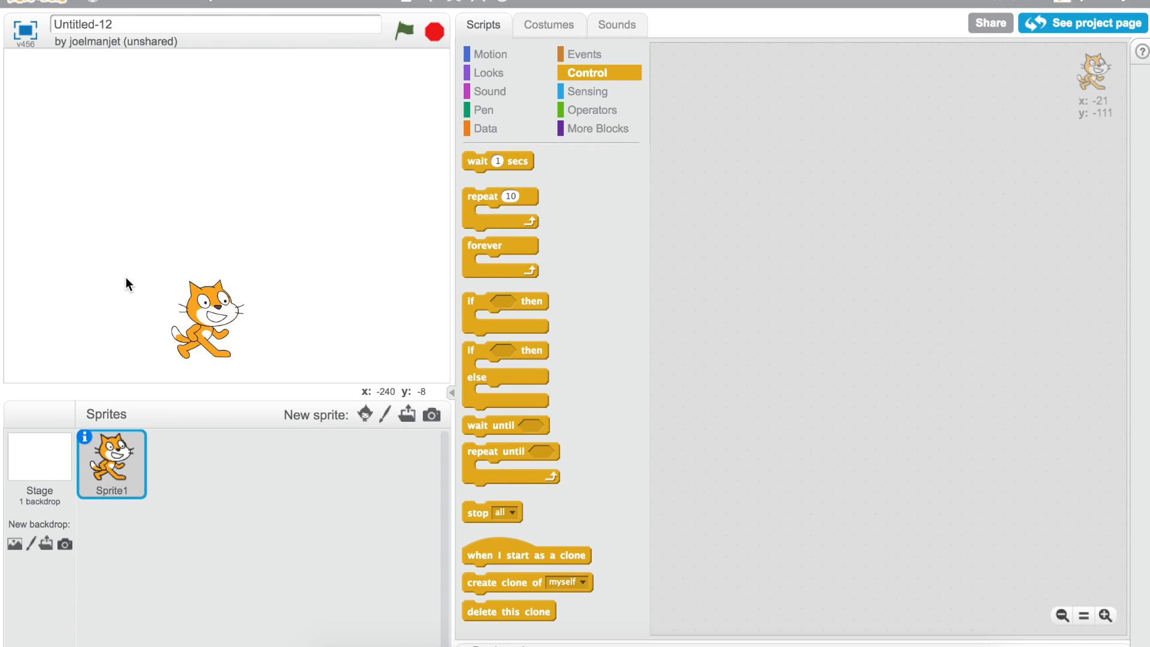
{"action": "mouse_move", "coordinate": [120, 200]}
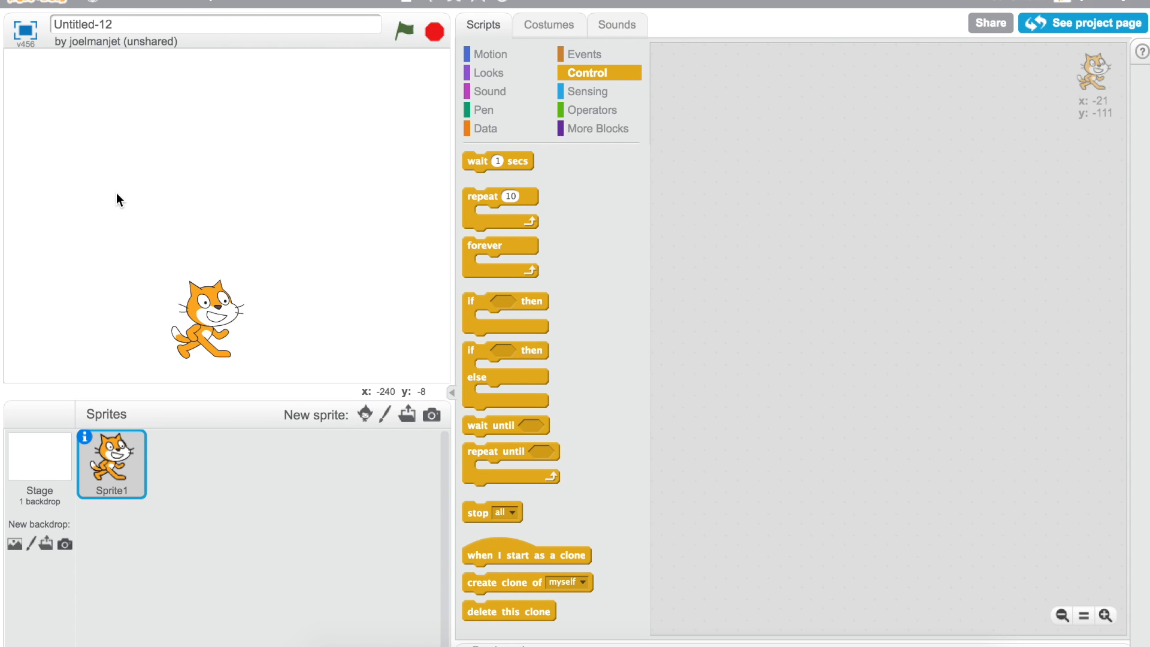
{"action": "mouse_move", "coordinate": [512, 166]}
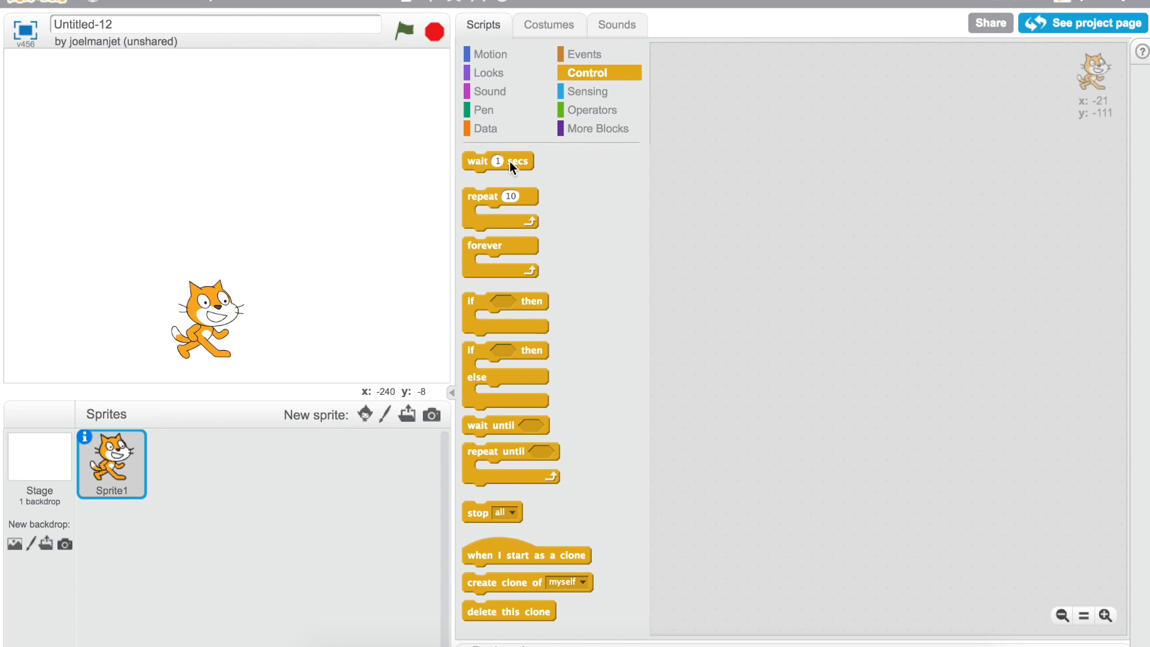
{"action": "mouse_move", "coordinate": [158, 379]}
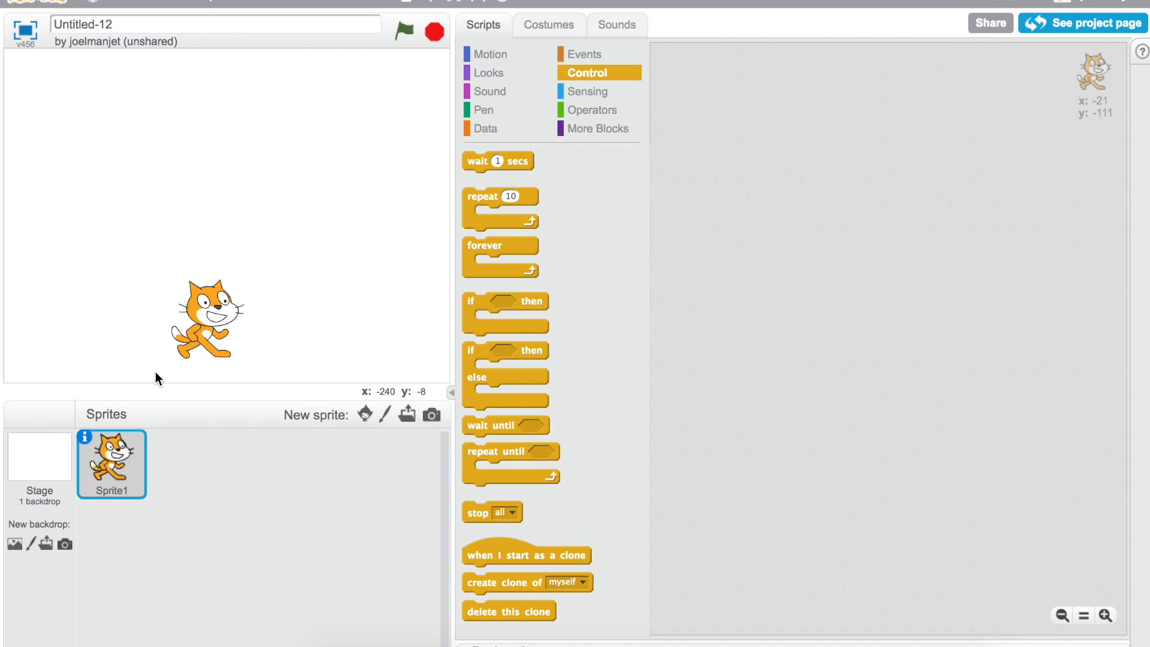
- Delete the default cat sprite via its right-click menu, leaving the project with no sprites
{"action": "right_click", "coordinate": [111, 463]}
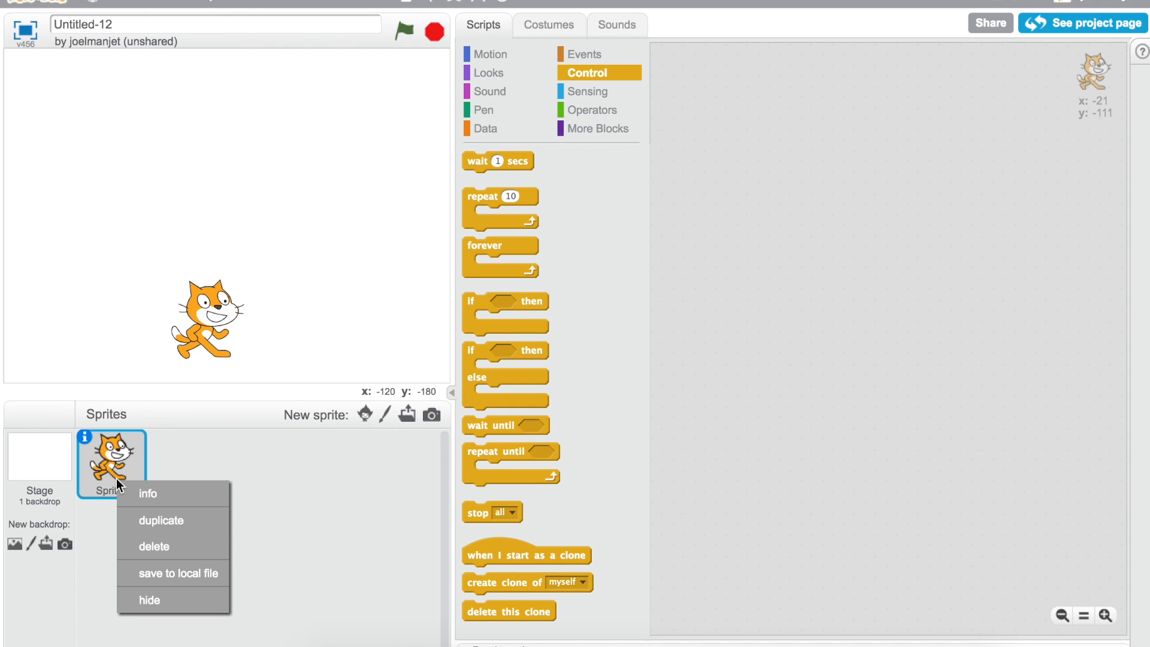
{"action": "mouse_move", "coordinate": [155, 547]}
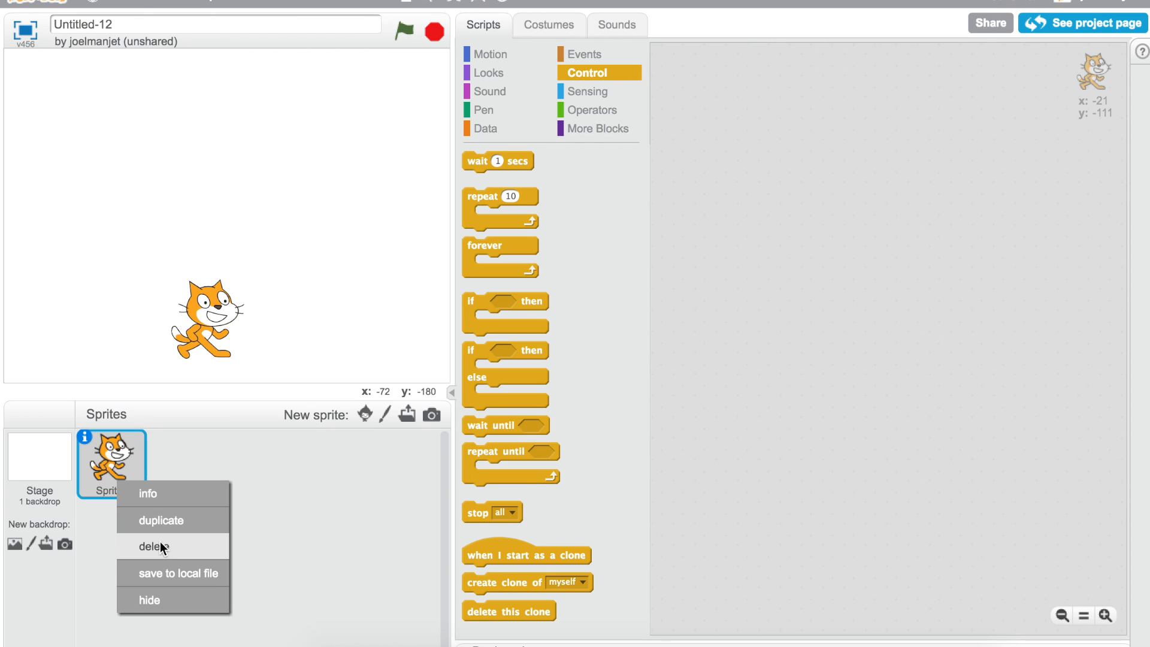
{"action": "left_click", "coordinate": [155, 547]}
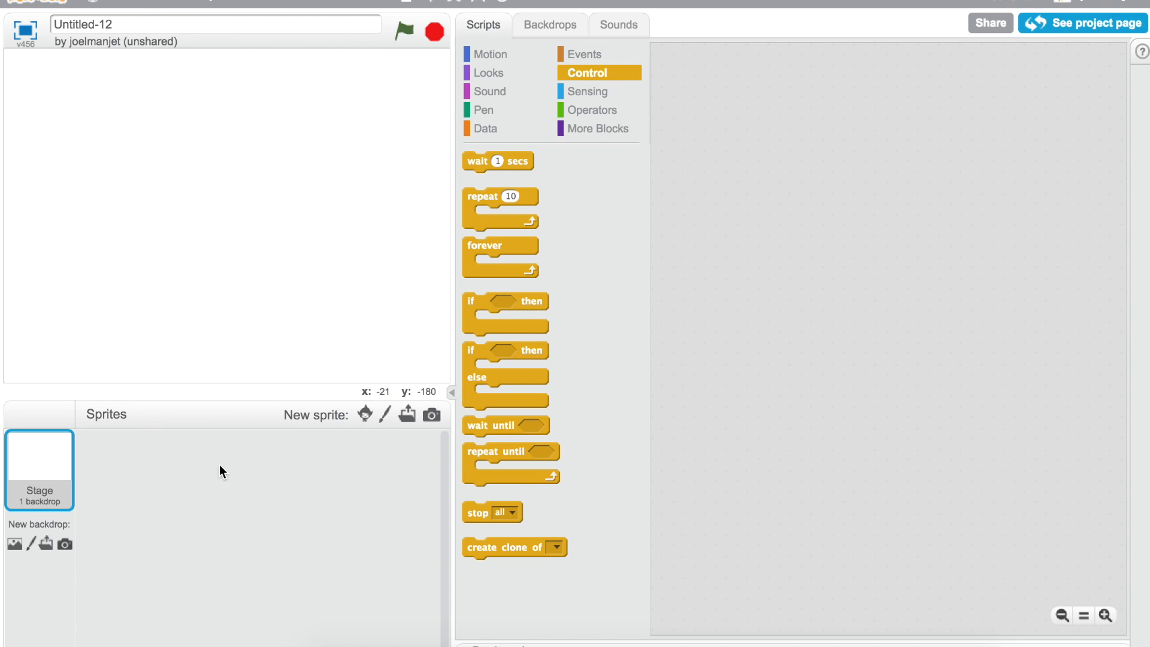
- Paint a new sprite as a yellow ellipse and bucket-fill it solid yellow
{"action": "left_click", "coordinate": [364, 416]}
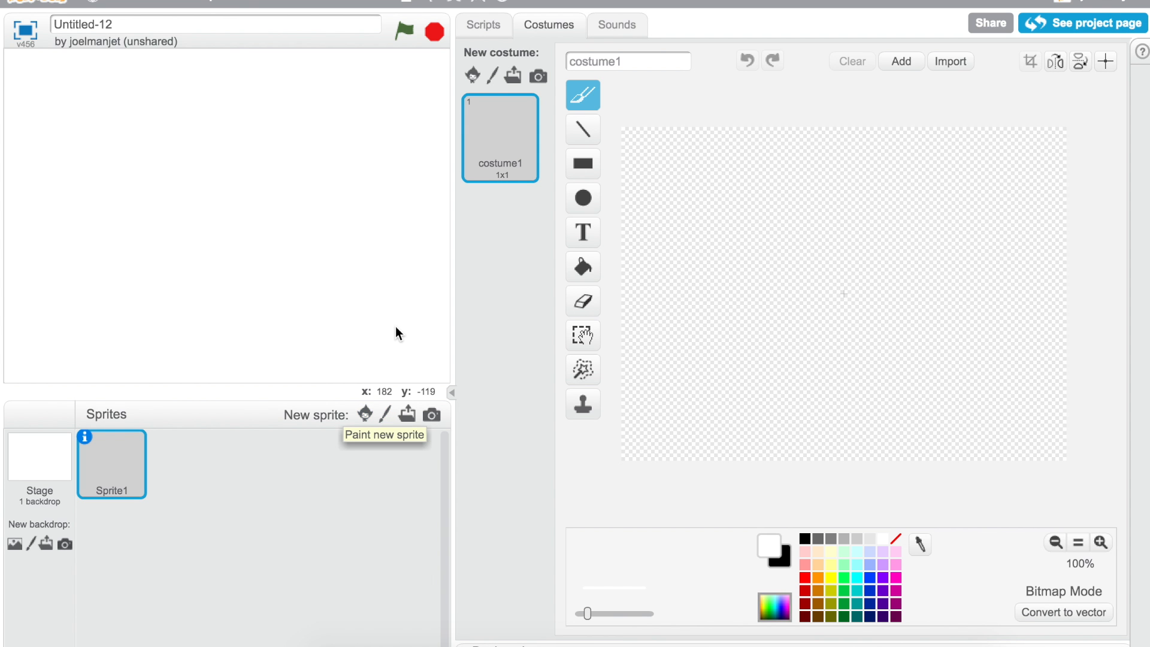
{"action": "left_click", "coordinate": [582, 197]}
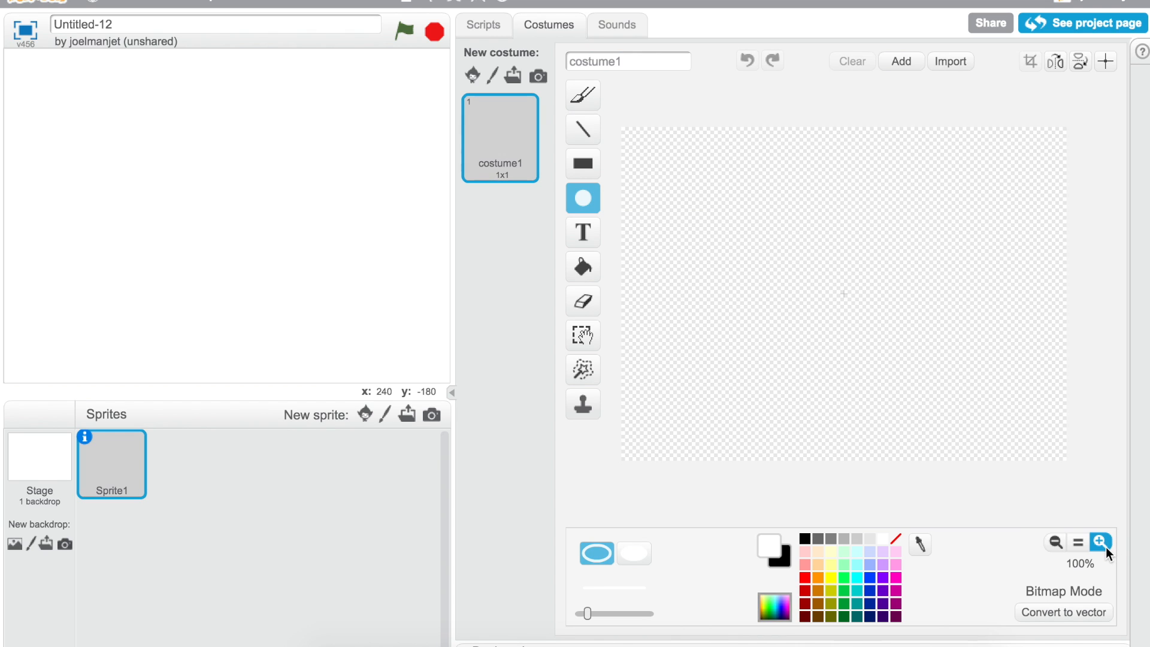
{"action": "left_click", "coordinate": [1098, 543]}
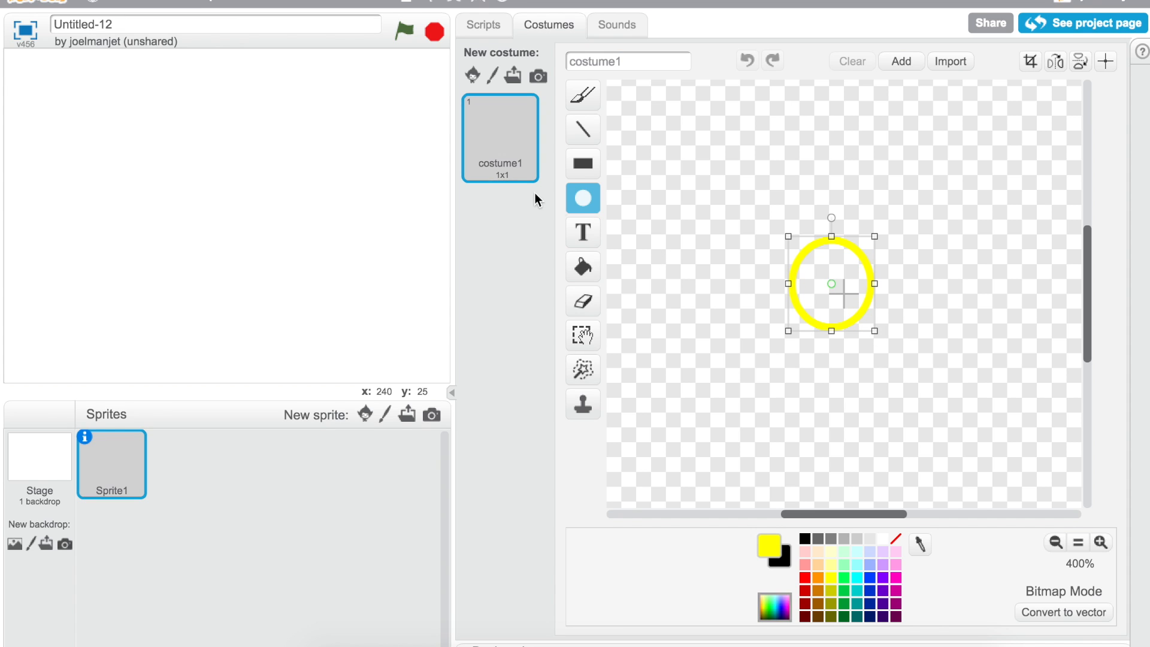
{"action": "left_click", "coordinate": [582, 266]}
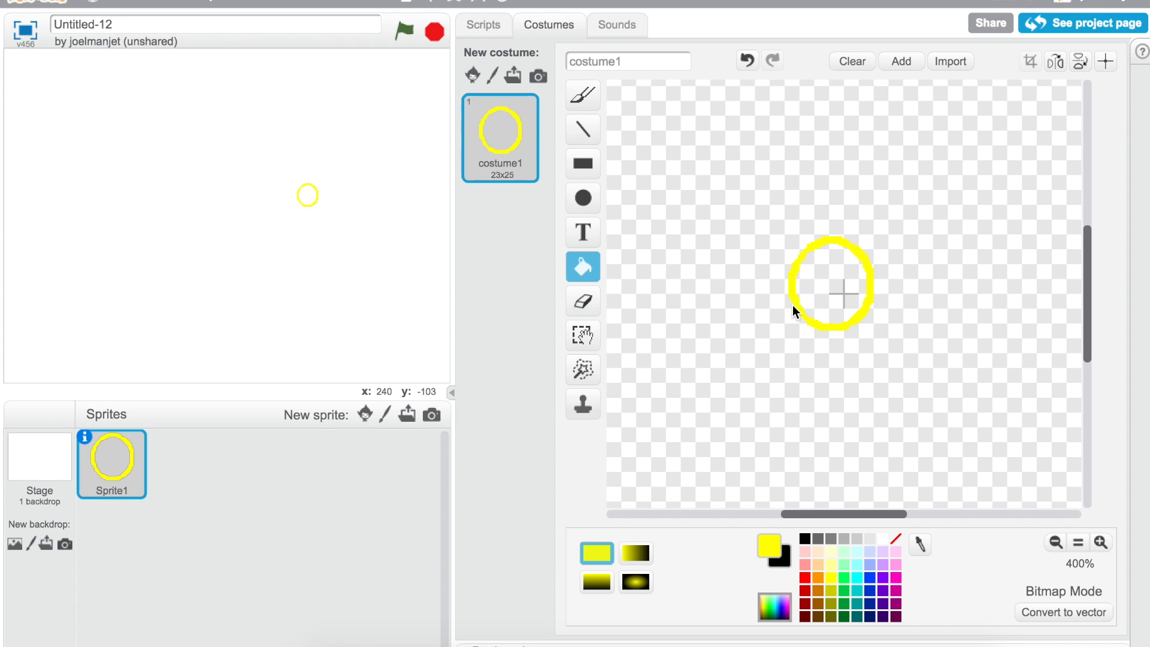
{"action": "left_click", "coordinate": [833, 285]}
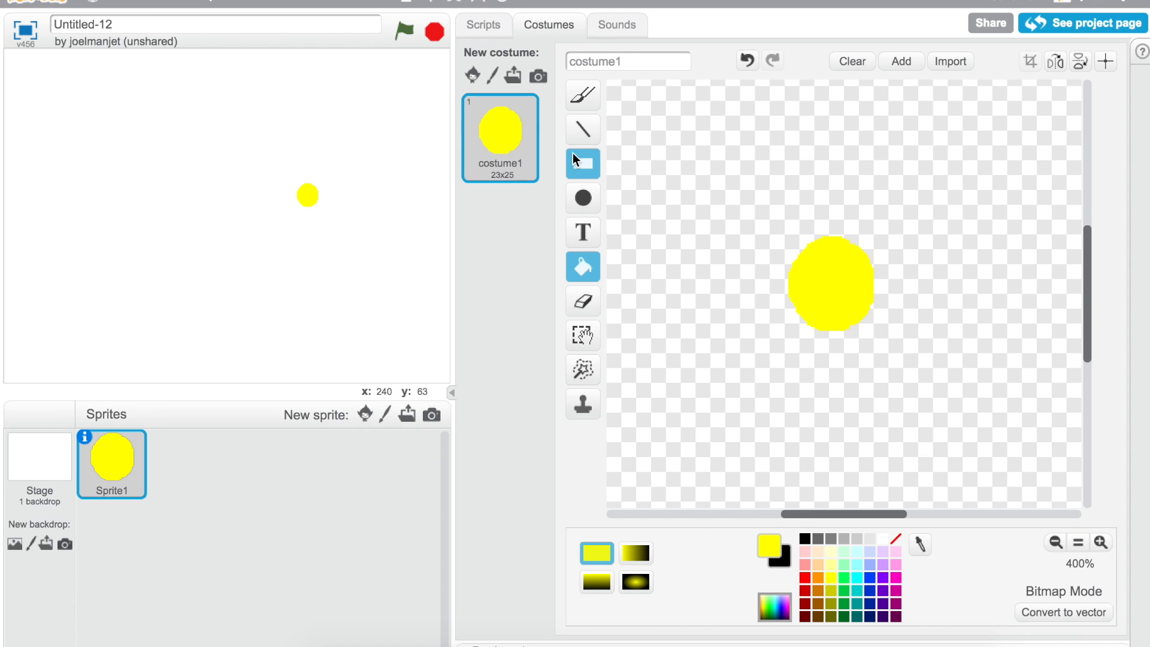
- Draw two black ellipse eyes and a square black mouth on the yellow circle
{"action": "left_click", "coordinate": [584, 198]}
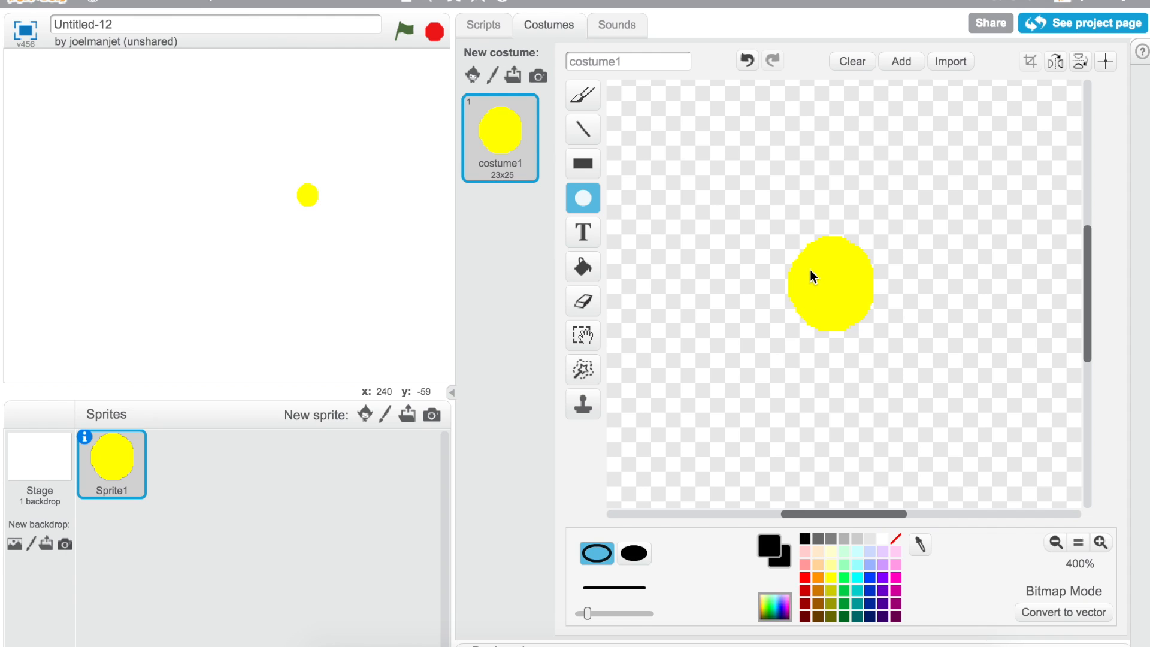
{"action": "mouse_move", "coordinate": [809, 267]}
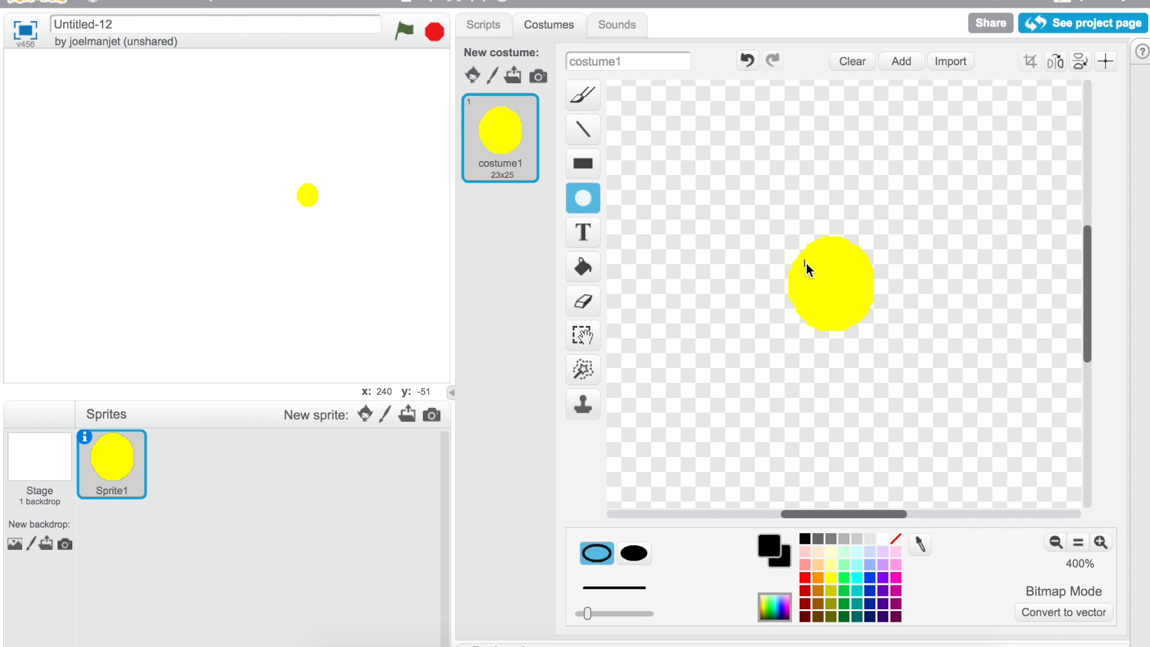
{"action": "left_click", "coordinate": [807, 268]}
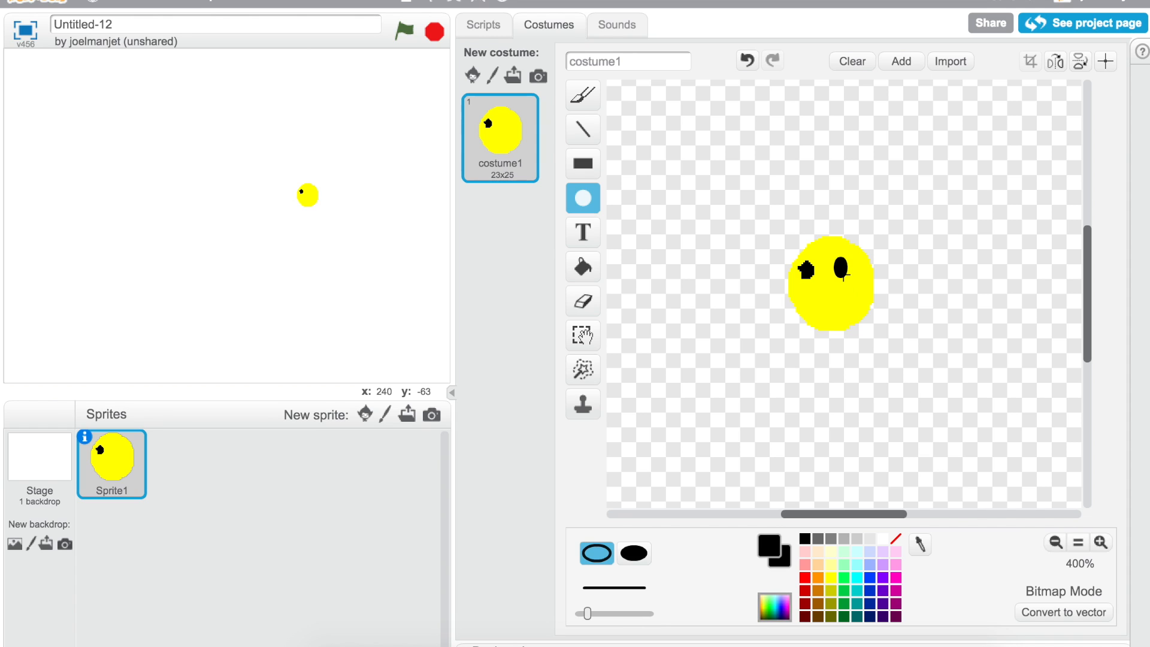
{"action": "left_click", "coordinate": [584, 129]}
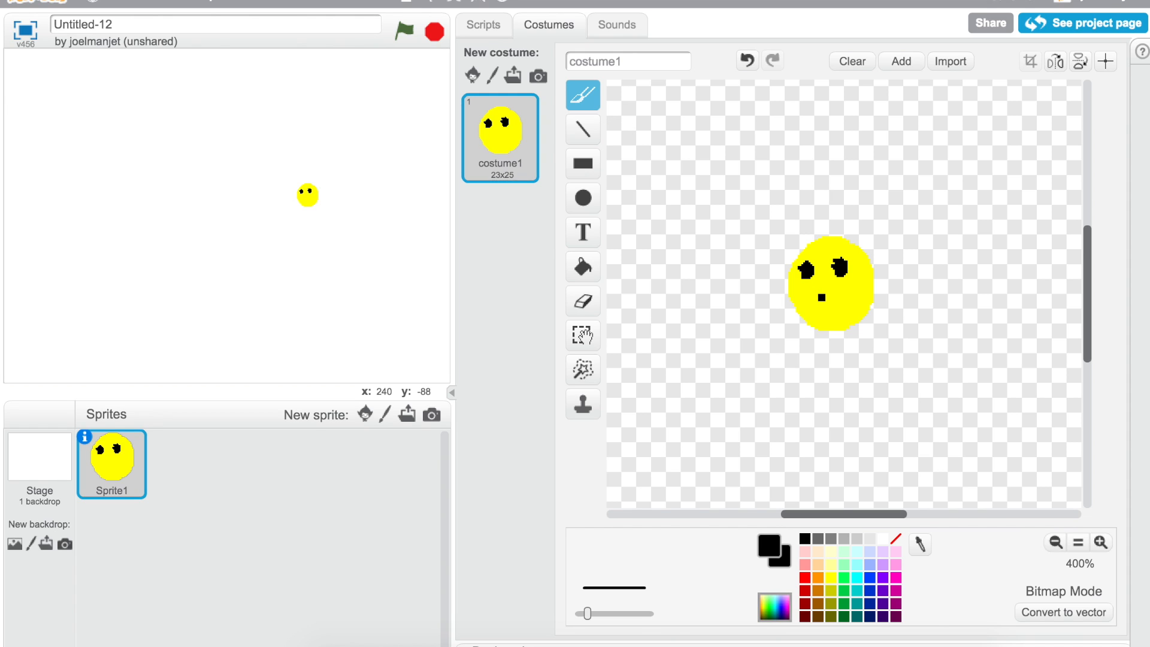
{"action": "left_click", "coordinate": [825, 305]}
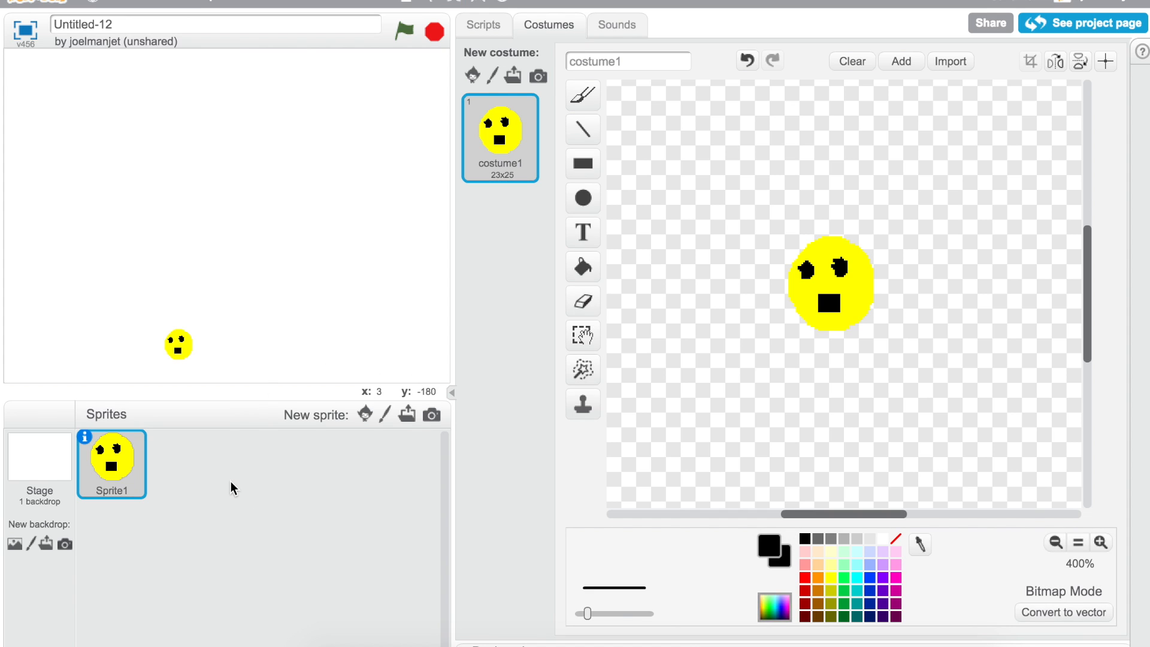
{"action": "mouse_move", "coordinate": [584, 45]}
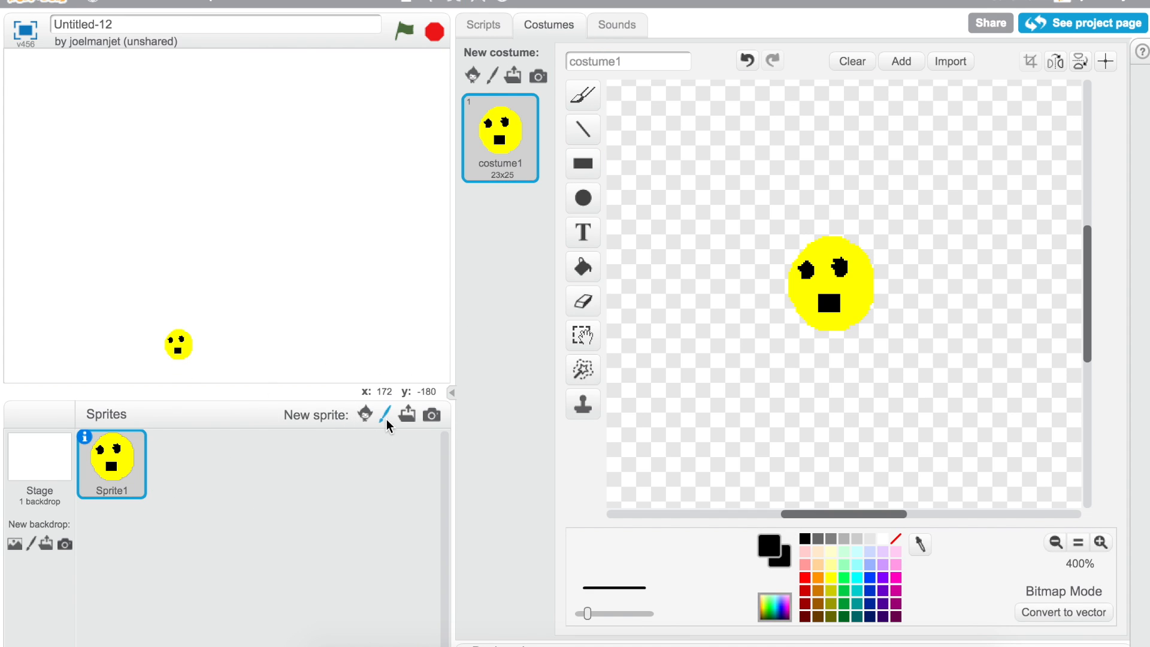
- Paint a second new sprite for the maze walls and switch to drawing straight lines at normal zoom
{"action": "left_click", "coordinate": [385, 414]}
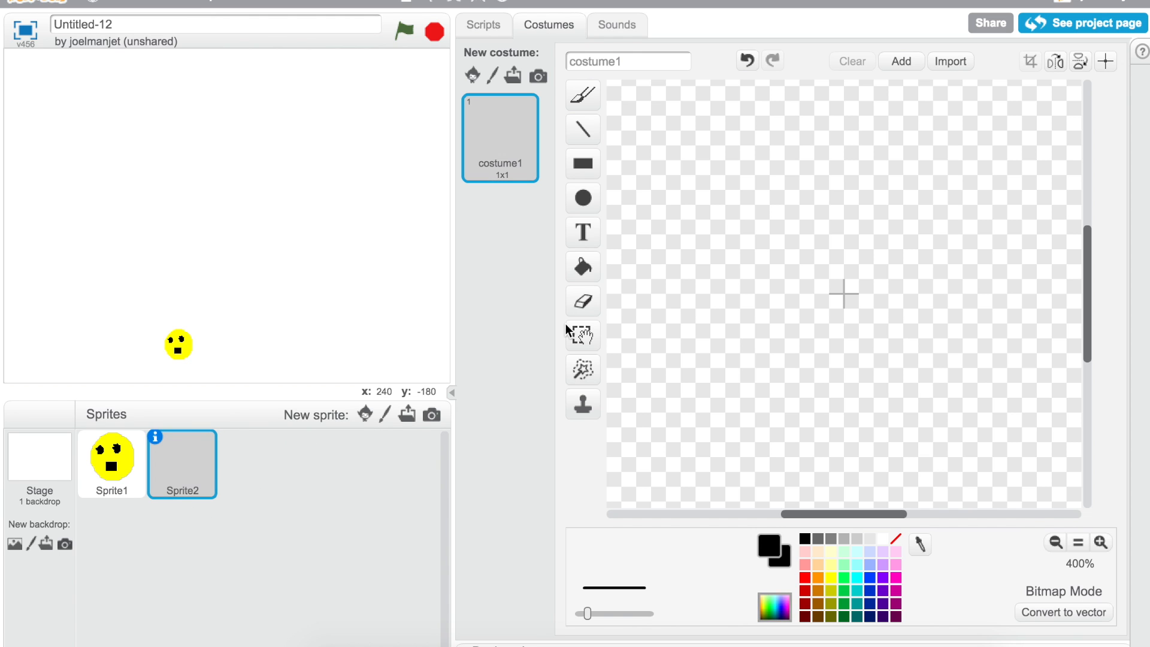
{"action": "mouse_move", "coordinate": [1076, 534]}
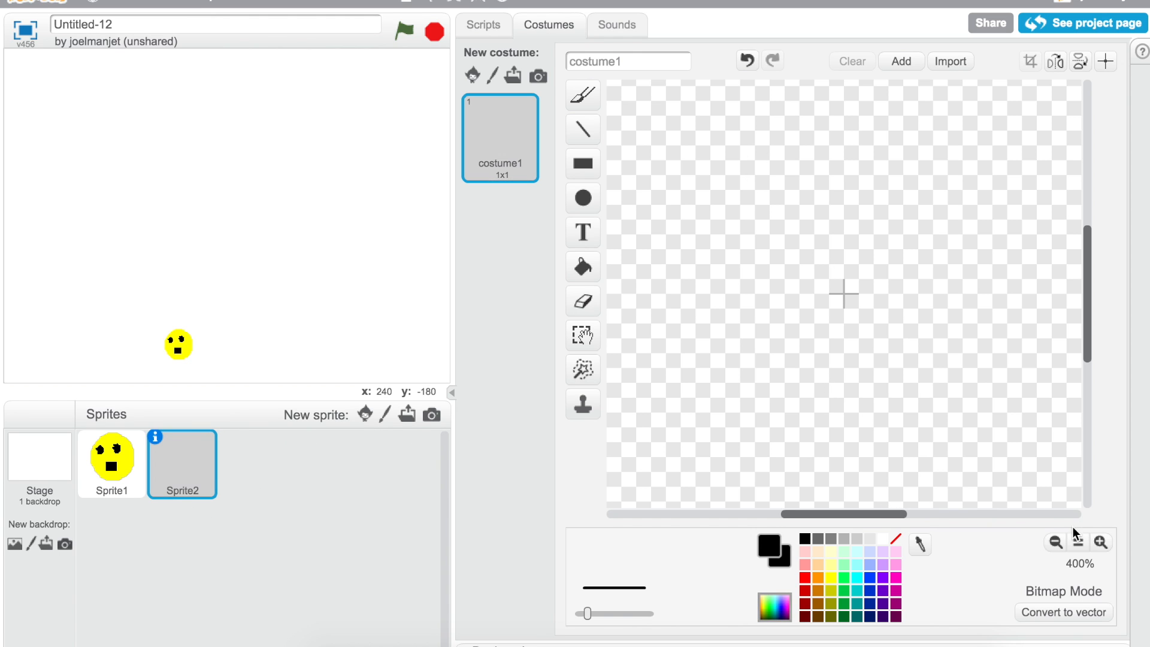
{"action": "left_click", "coordinate": [1054, 543]}
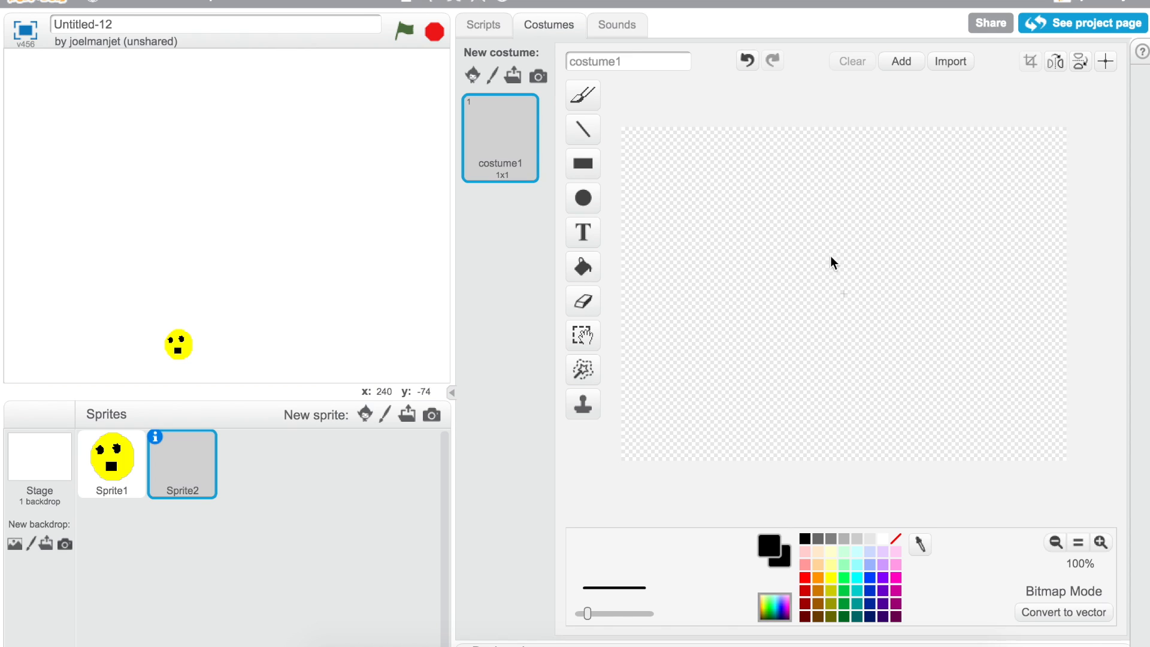
{"action": "left_click", "coordinate": [582, 128]}
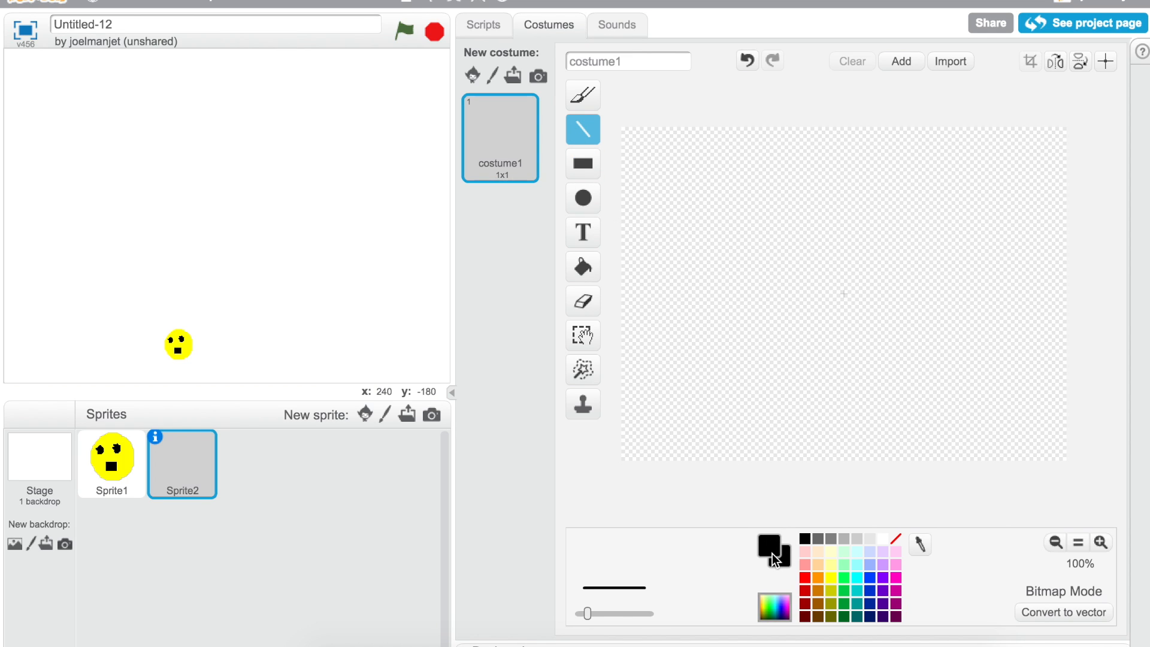
{"action": "mouse_move", "coordinate": [714, 461]}
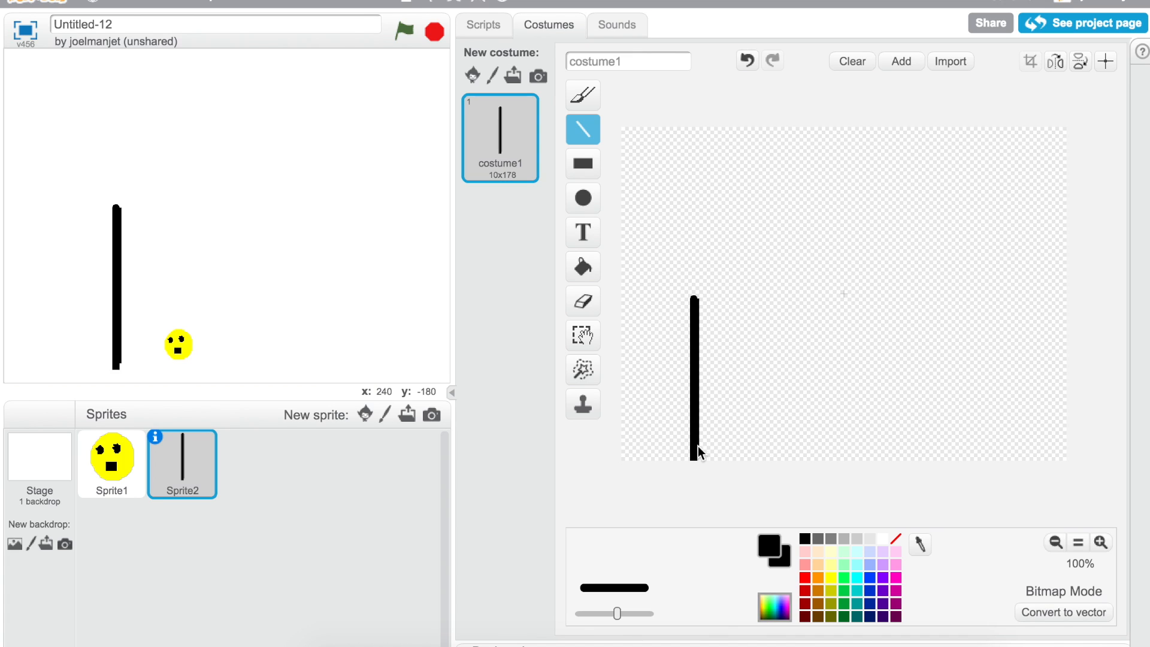
{"action": "mouse_move", "coordinate": [710, 280]}
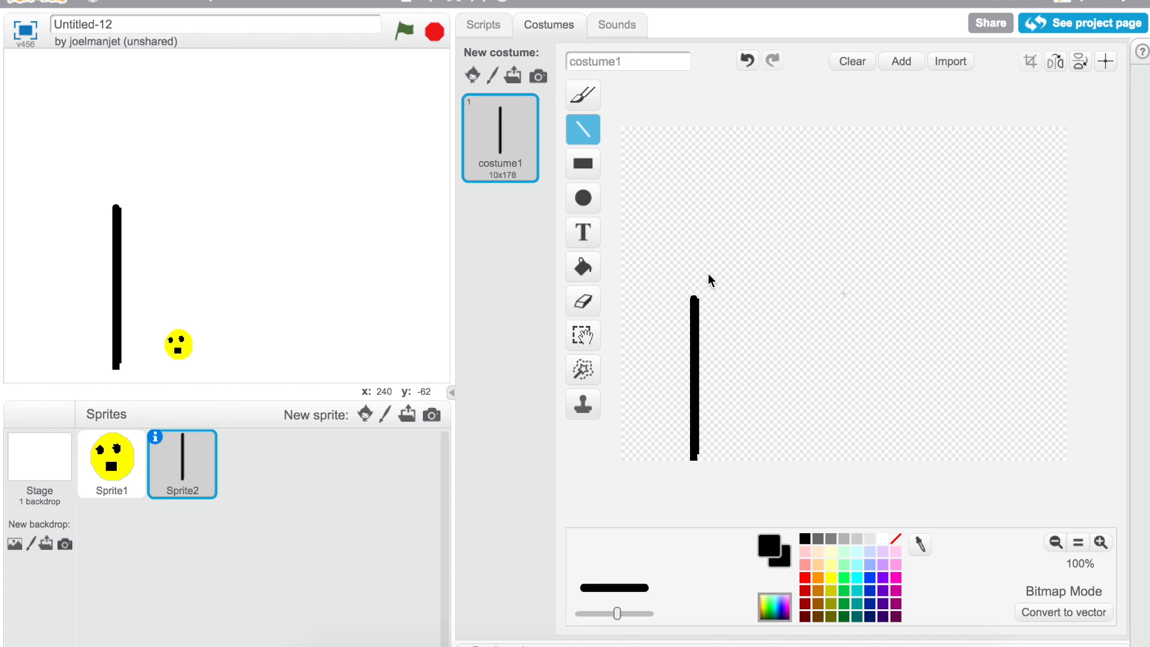
{"action": "mouse_move", "coordinate": [712, 368]}
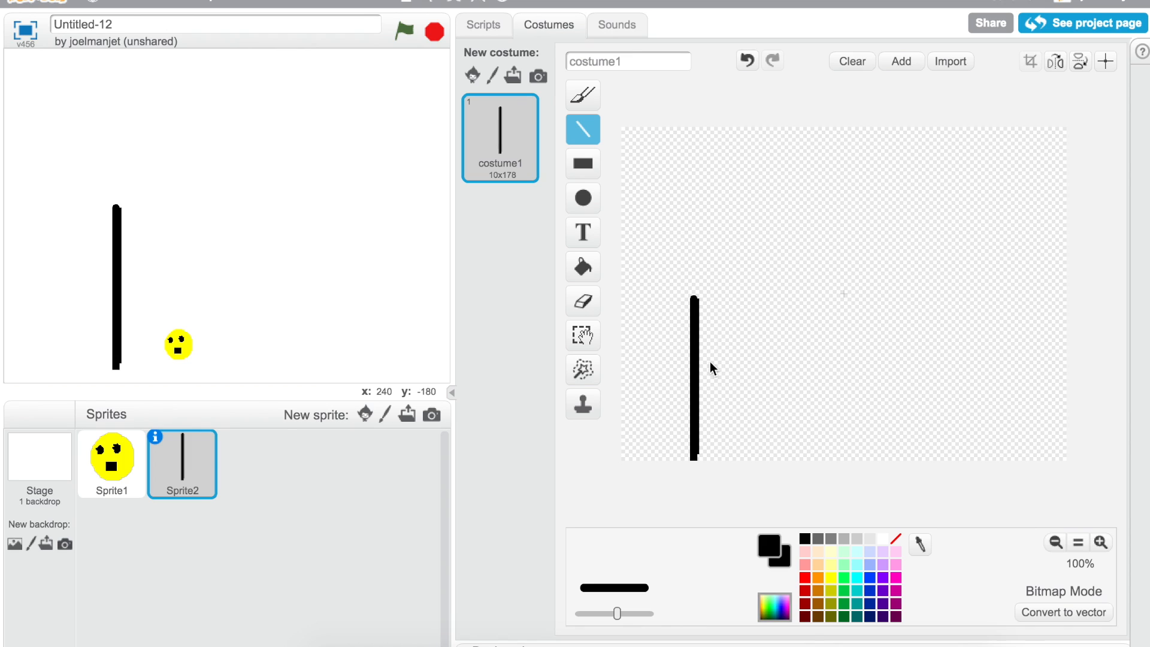
{"action": "mouse_move", "coordinate": [748, 301]}
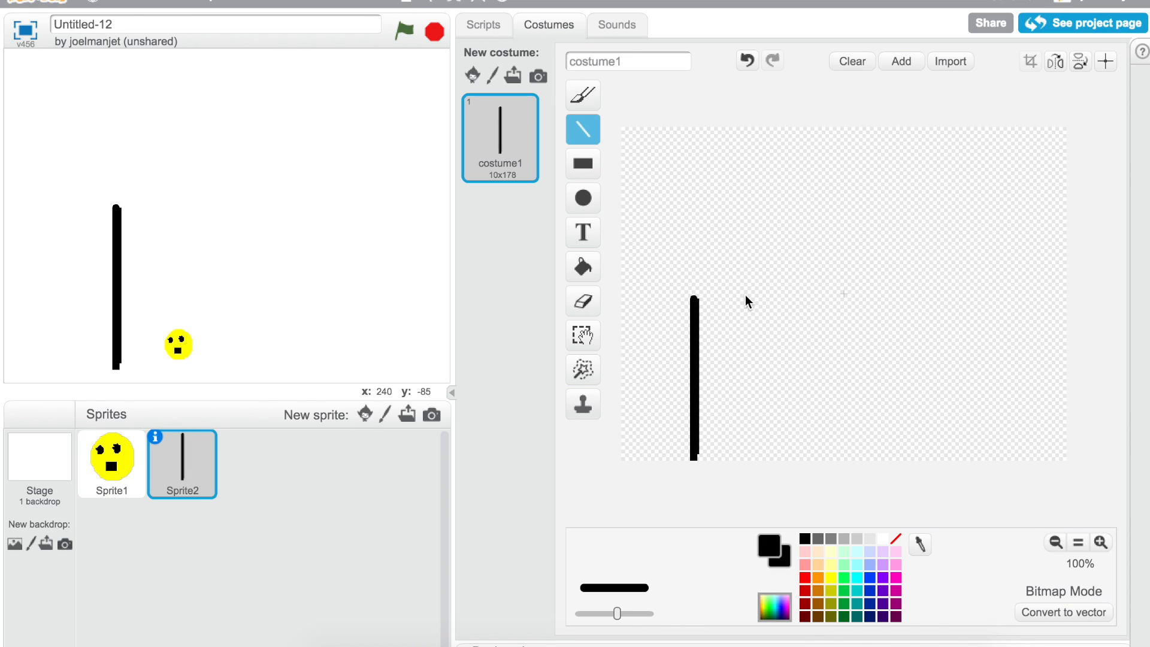
{"action": "mouse_move", "coordinate": [770, 453]}
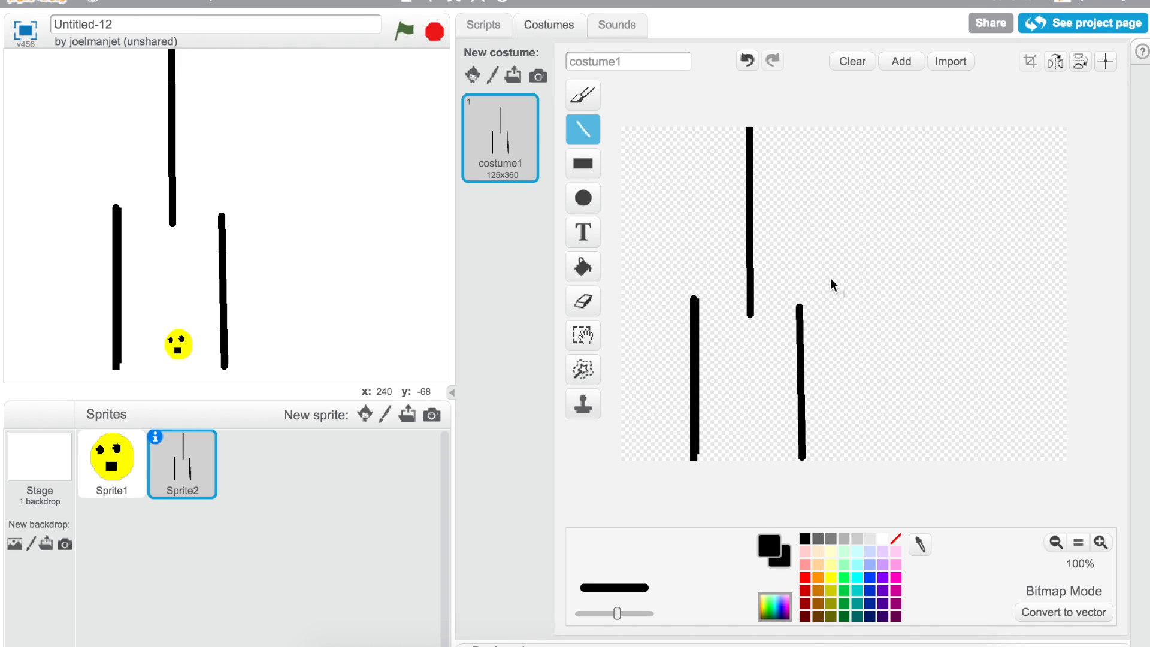
{"action": "mouse_move", "coordinate": [819, 277]}
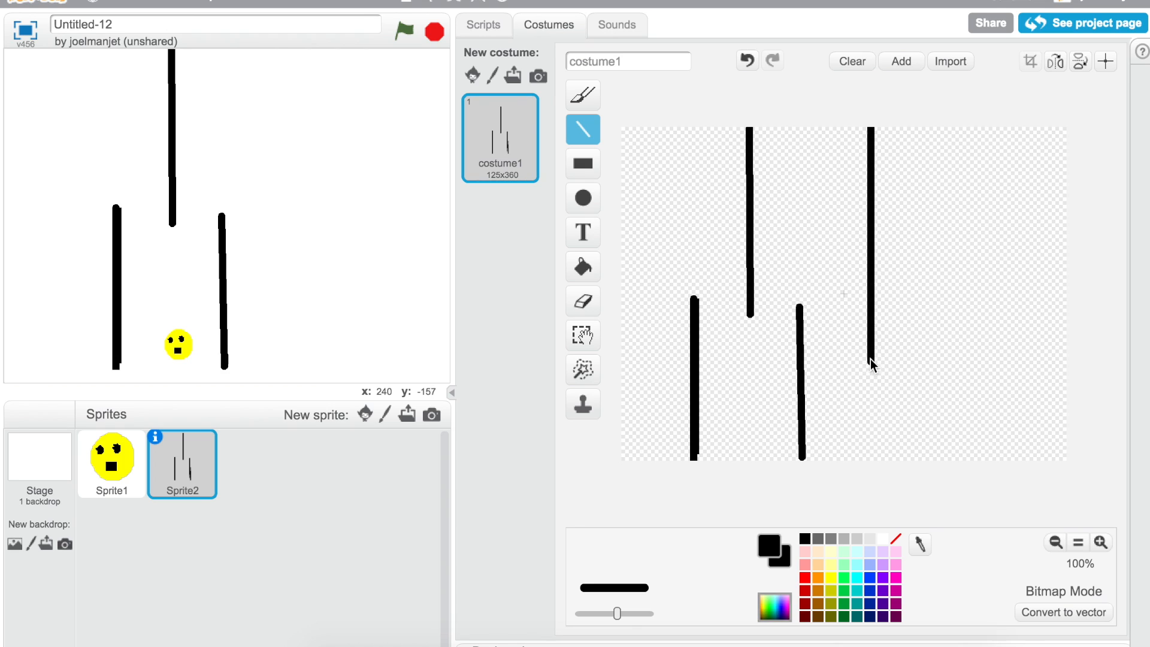
{"action": "mouse_move", "coordinate": [873, 312]}
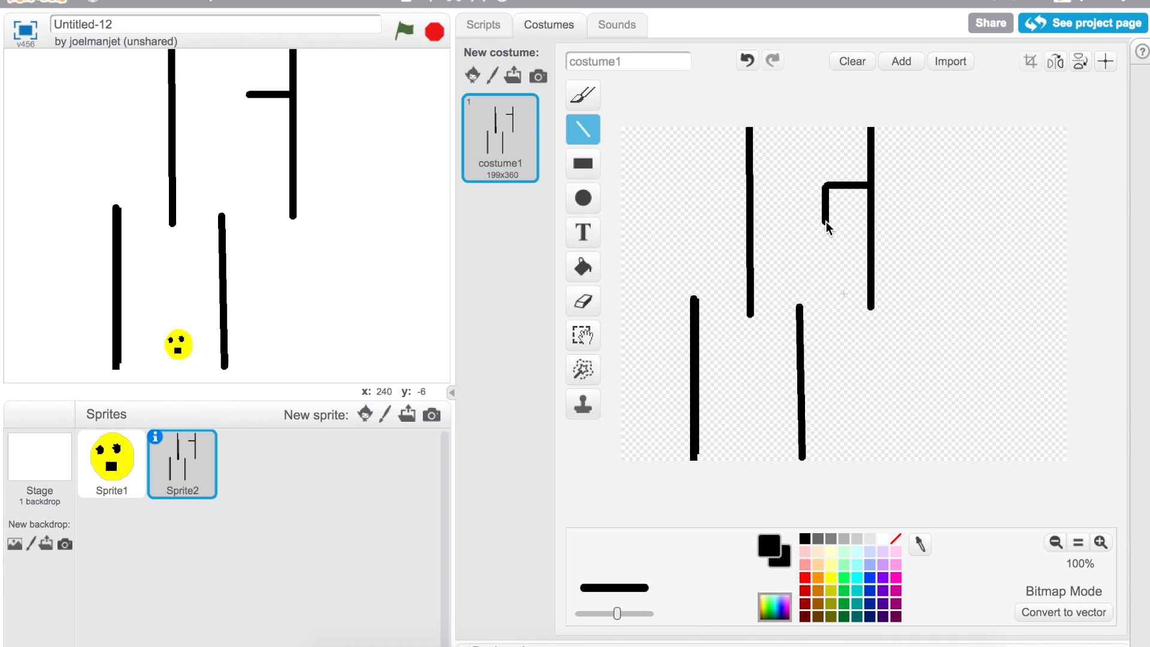
{"action": "mouse_move", "coordinate": [916, 505]}
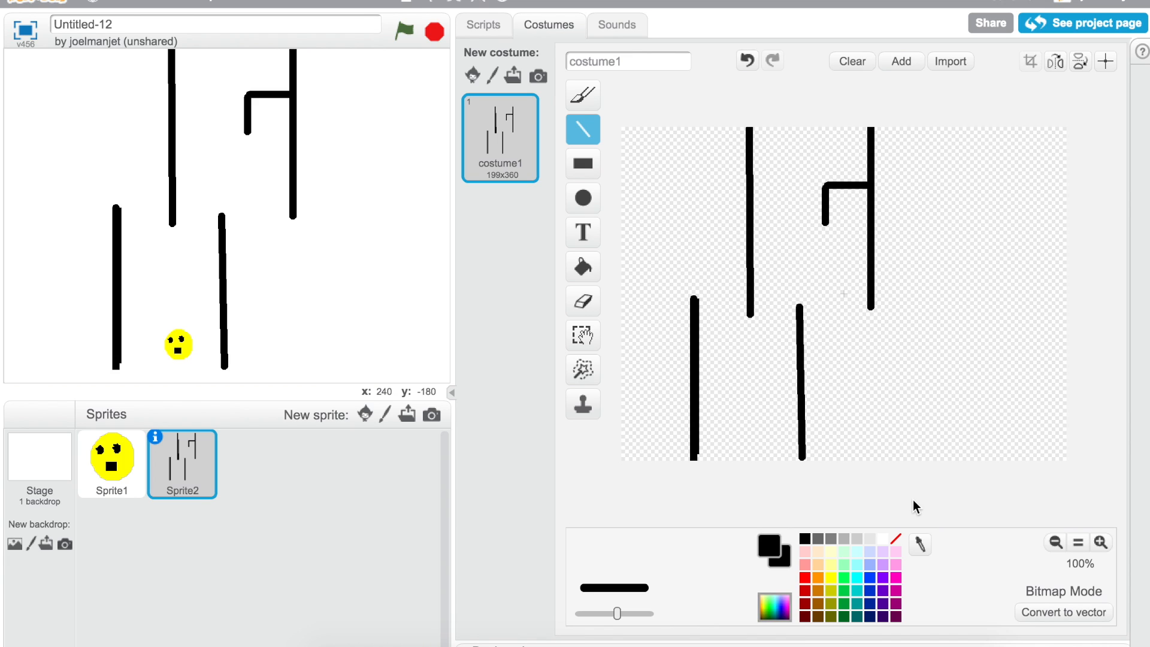
{"action": "mouse_move", "coordinate": [921, 444]}
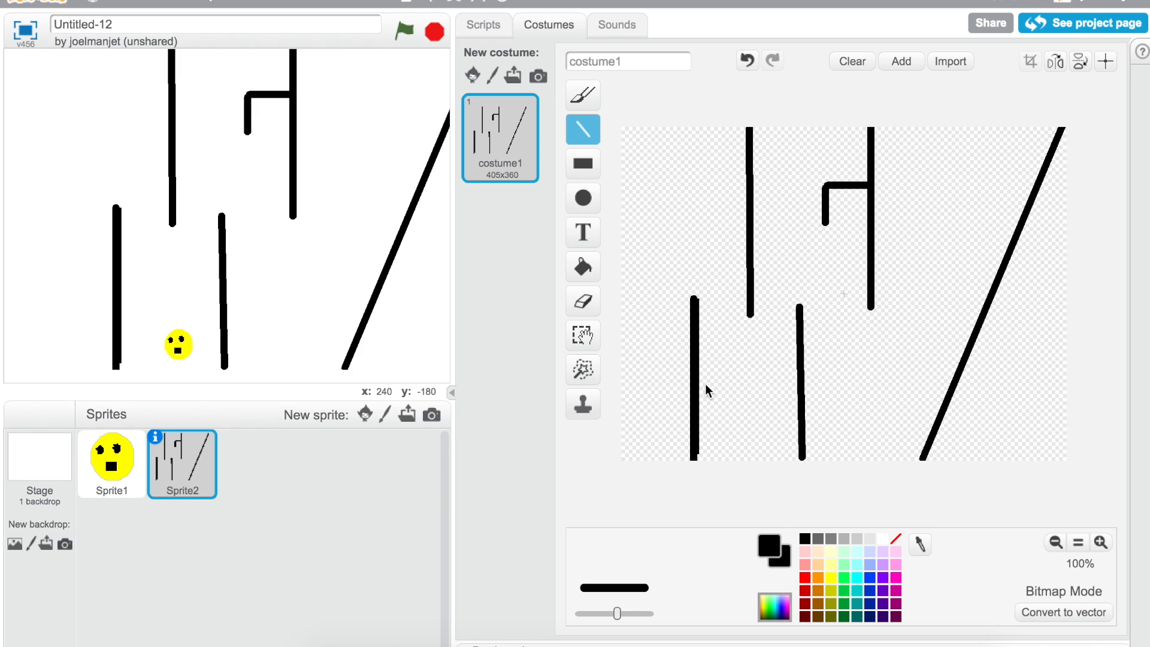
- Add a green 'Start' text label at the bottom-left of the maze costume
{"action": "left_click", "coordinate": [583, 266]}
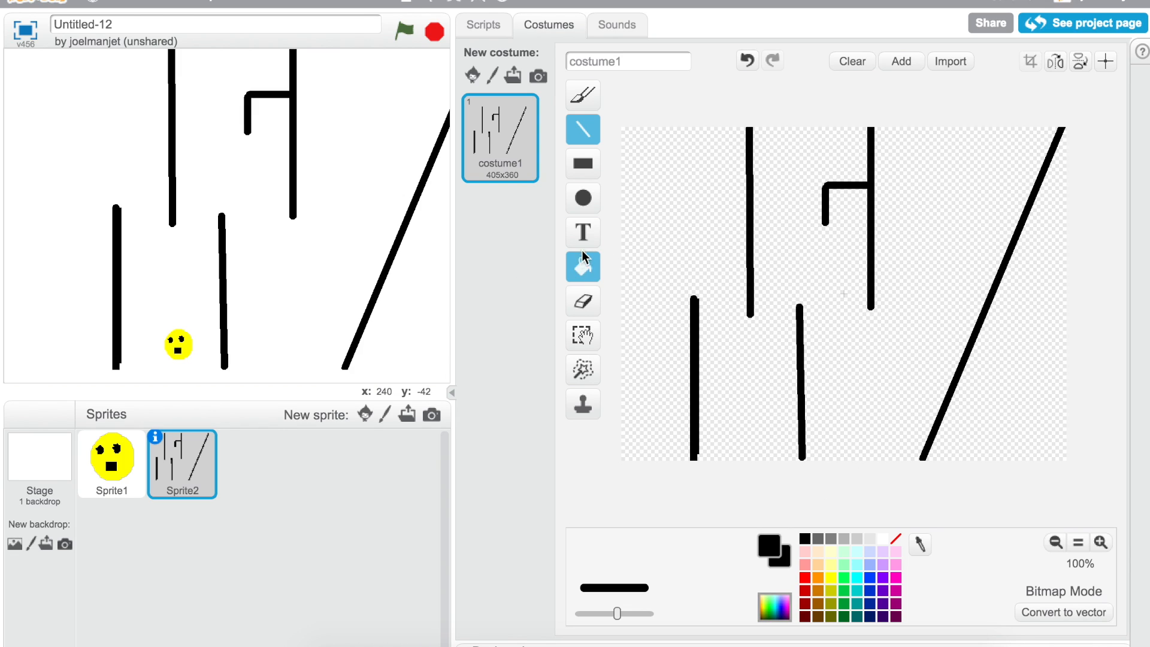
{"action": "left_click", "coordinate": [583, 231]}
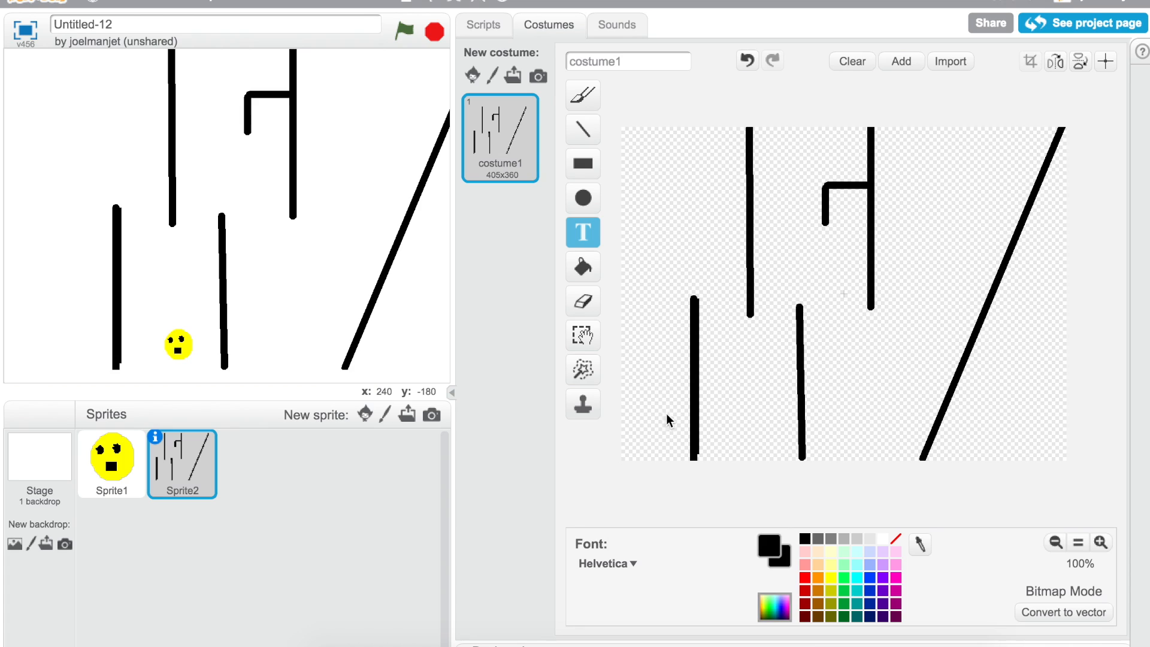
{"action": "mouse_move", "coordinate": [681, 308]}
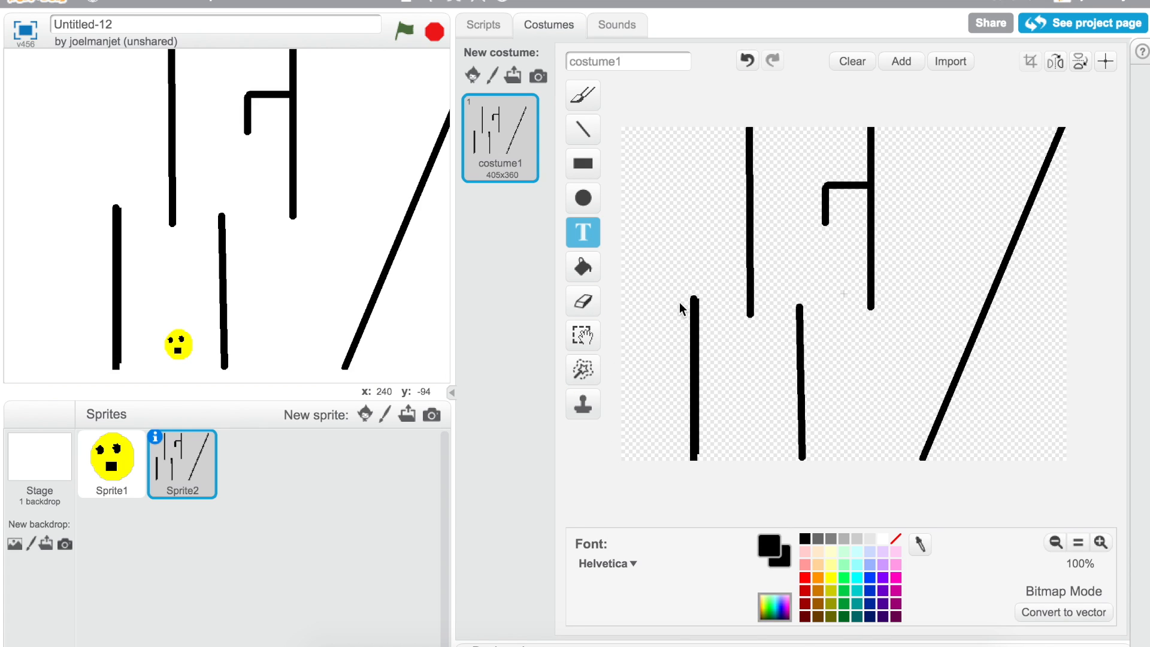
{"action": "mouse_move", "coordinate": [584, 300]}
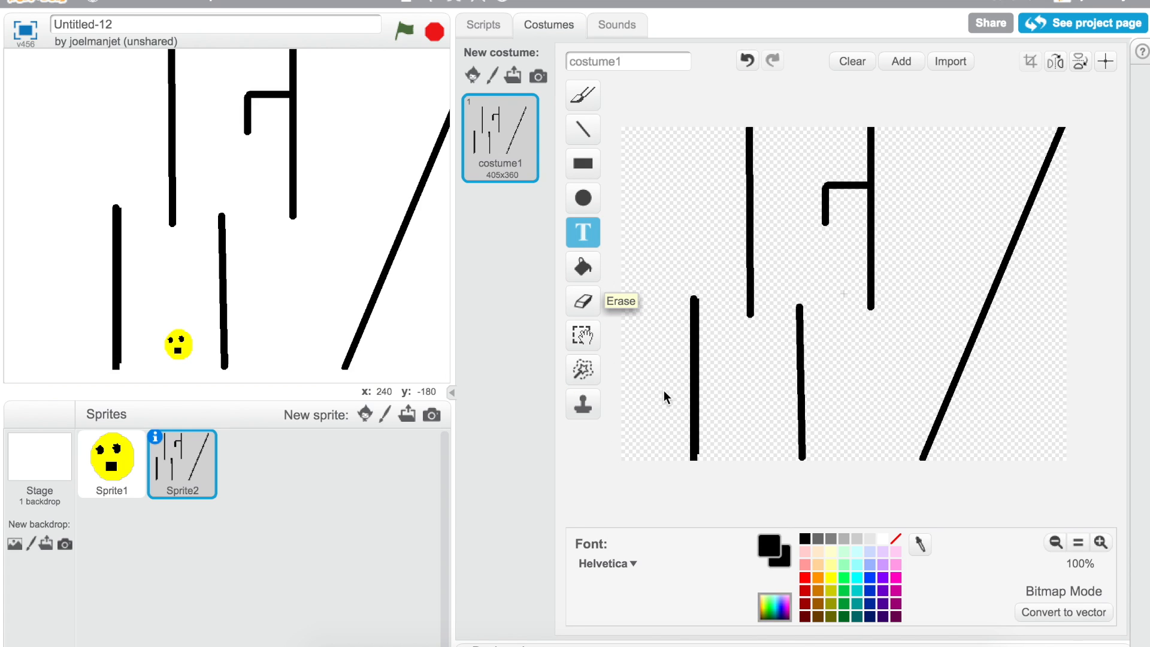
{"action": "mouse_move", "coordinate": [629, 411]}
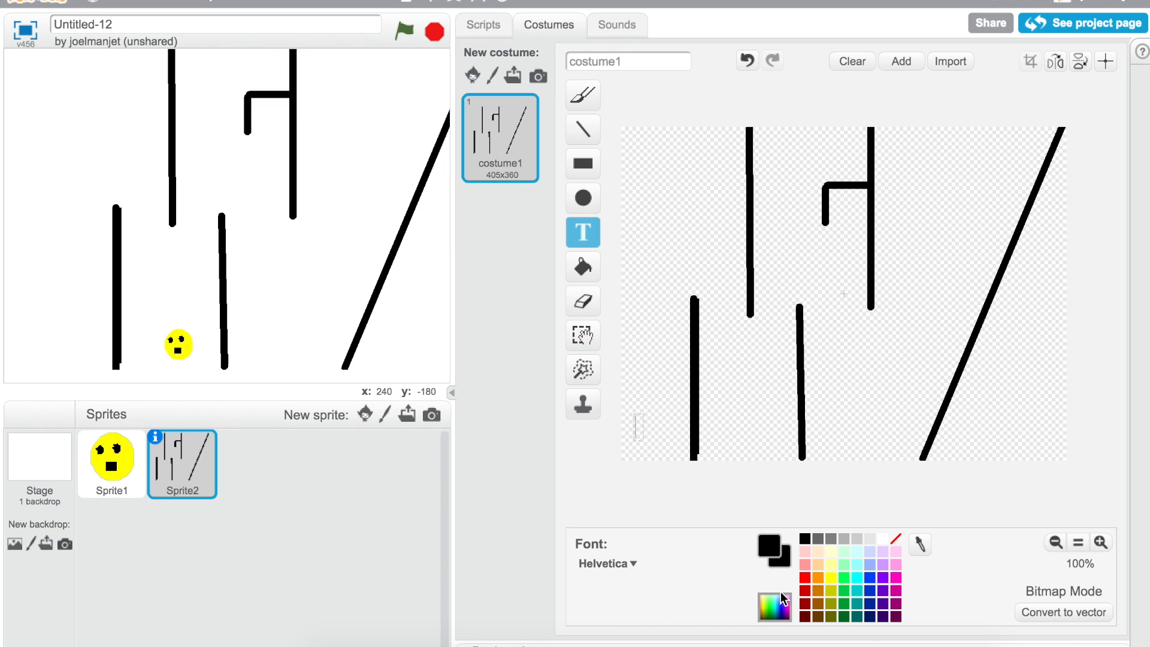
{"action": "left_click", "coordinate": [844, 591]}
{"action": "type", "text": "St"}
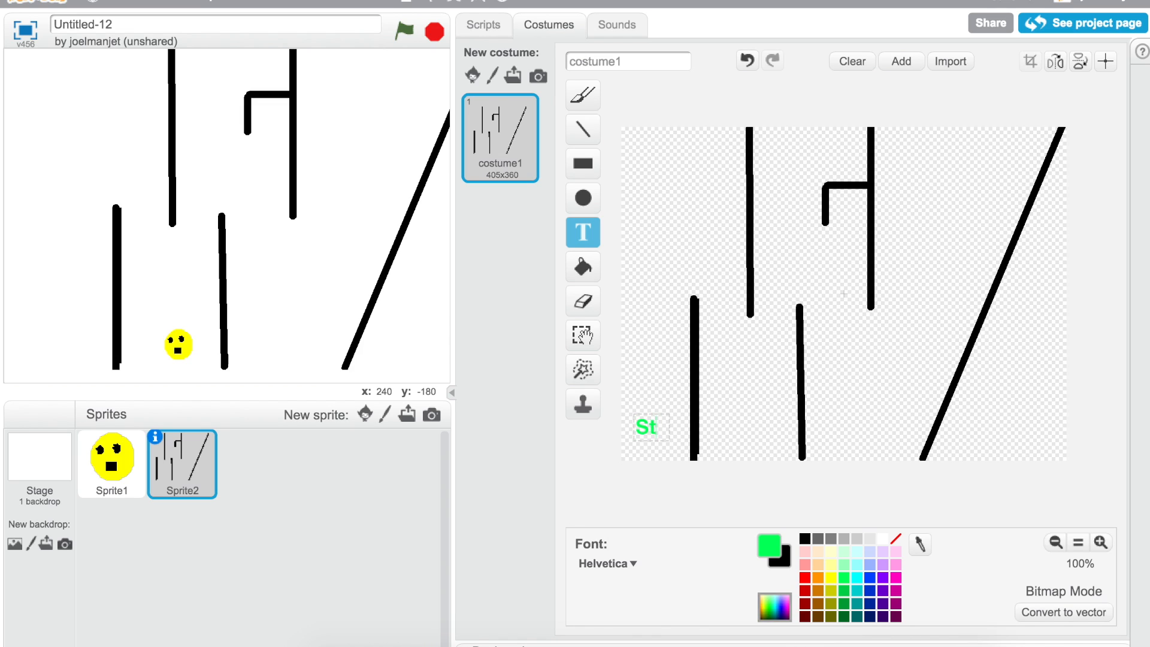
{"action": "type", "text": "art"}
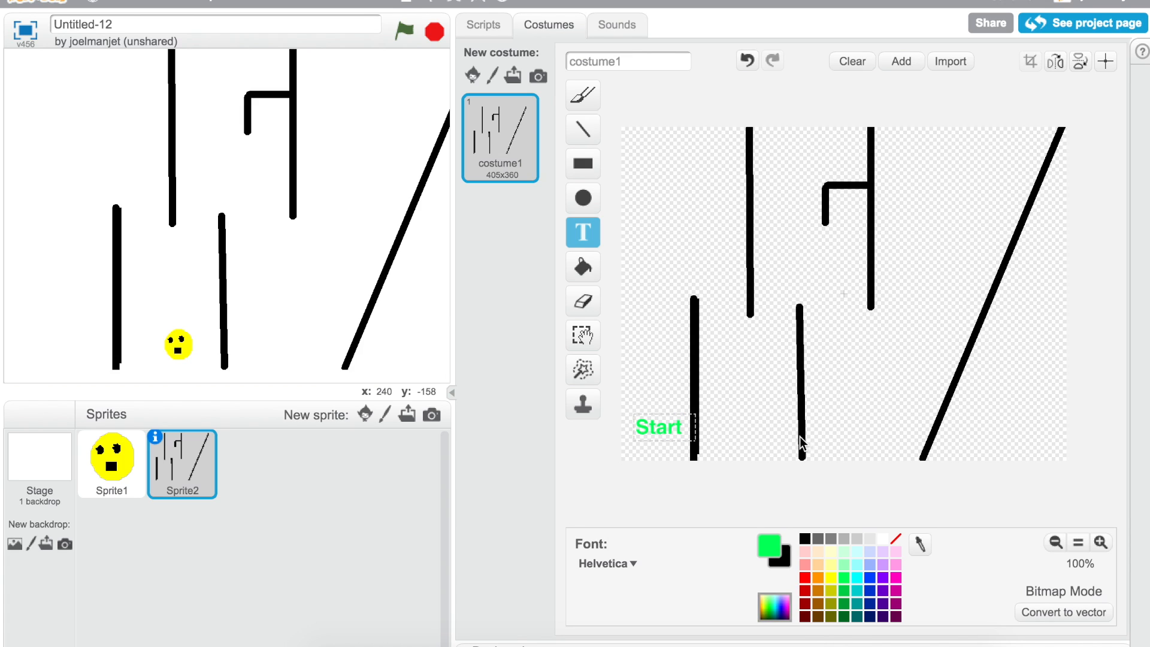
{"action": "left_click", "coordinate": [583, 301]}
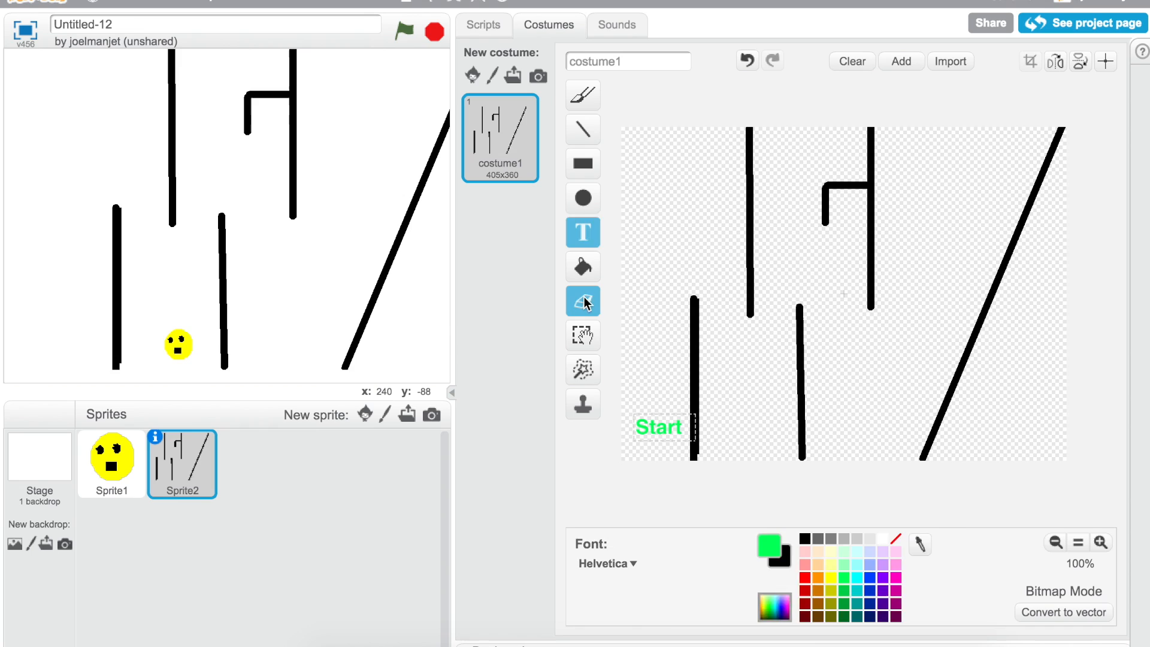
- Erase the long diagonal line and draw a black vertical wall on the right instead
{"action": "left_click", "coordinate": [582, 301]}
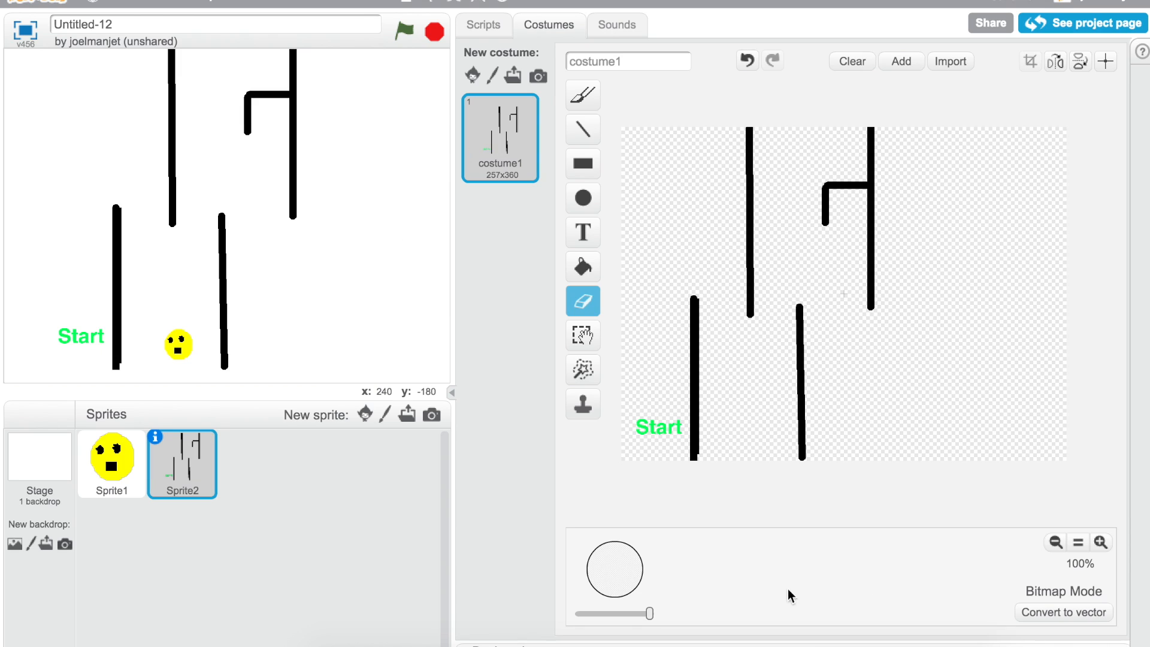
{"action": "left_click", "coordinate": [582, 130]}
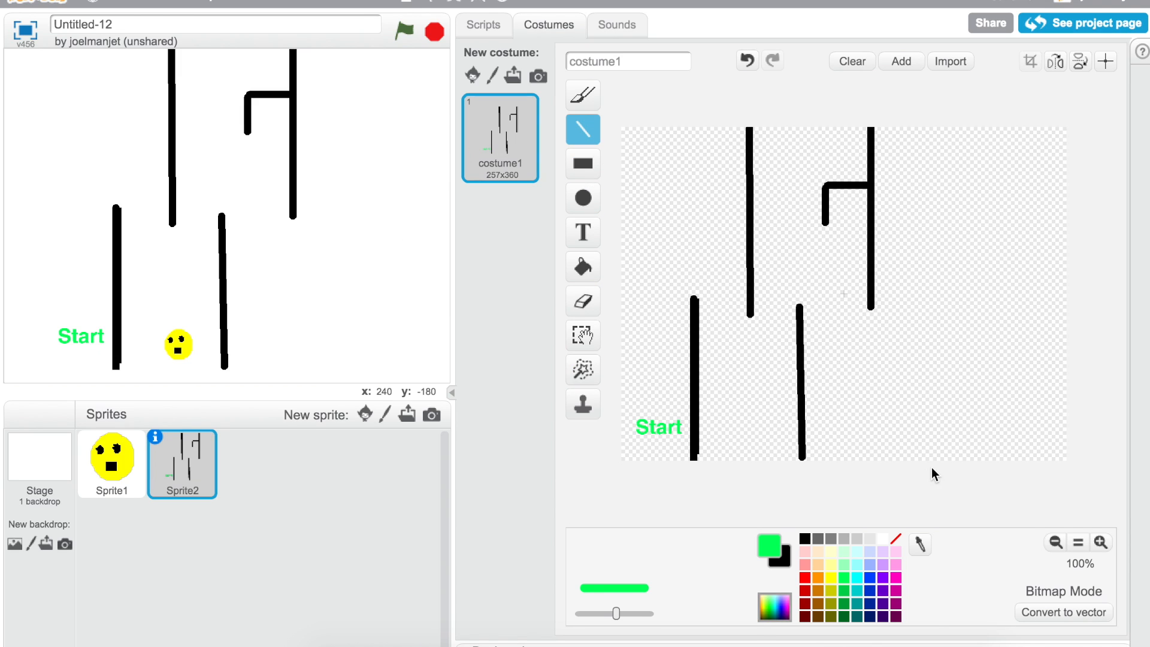
{"action": "mouse_move", "coordinate": [805, 585]}
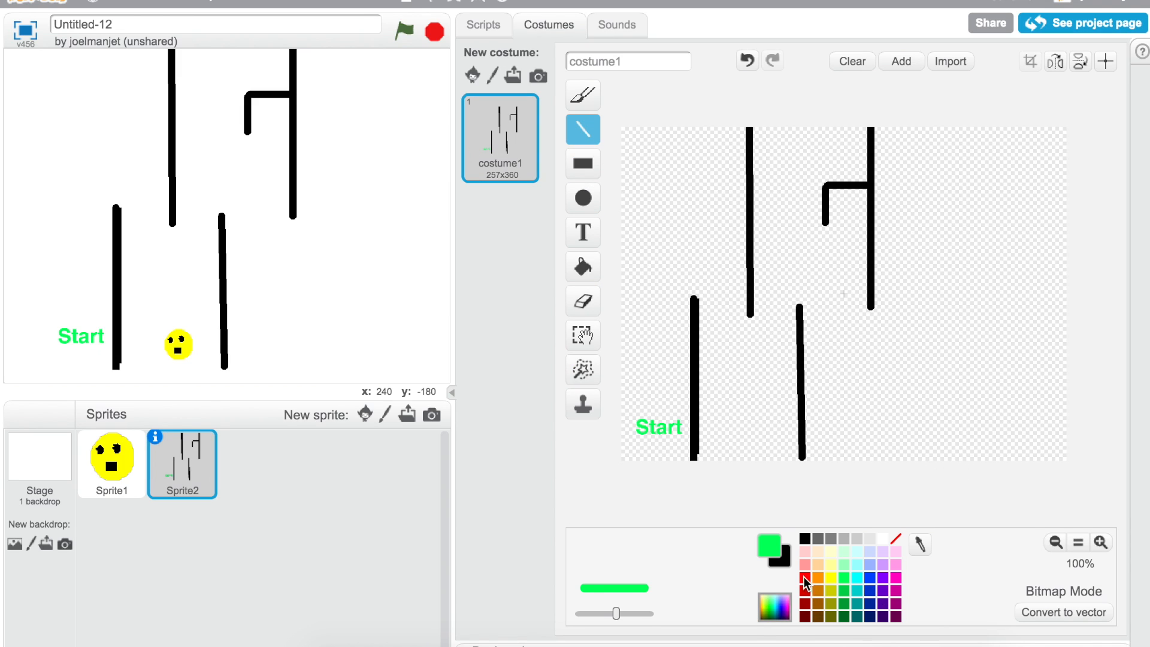
{"action": "left_click", "coordinate": [803, 550]}
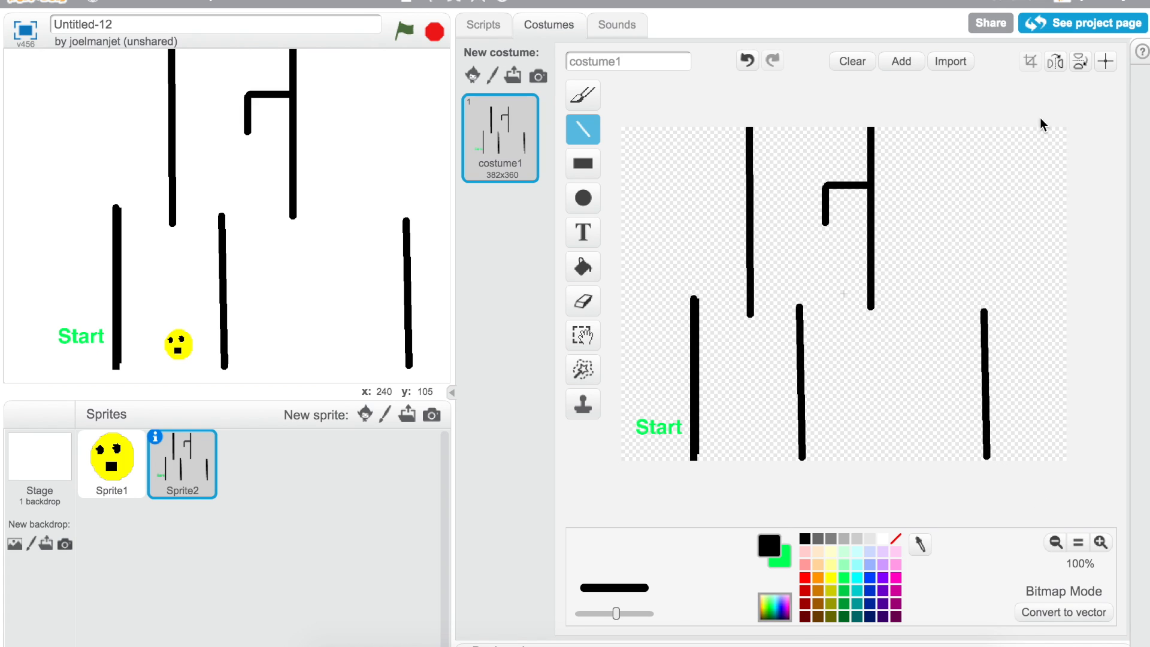
{"action": "mouse_move", "coordinate": [1016, 334]}
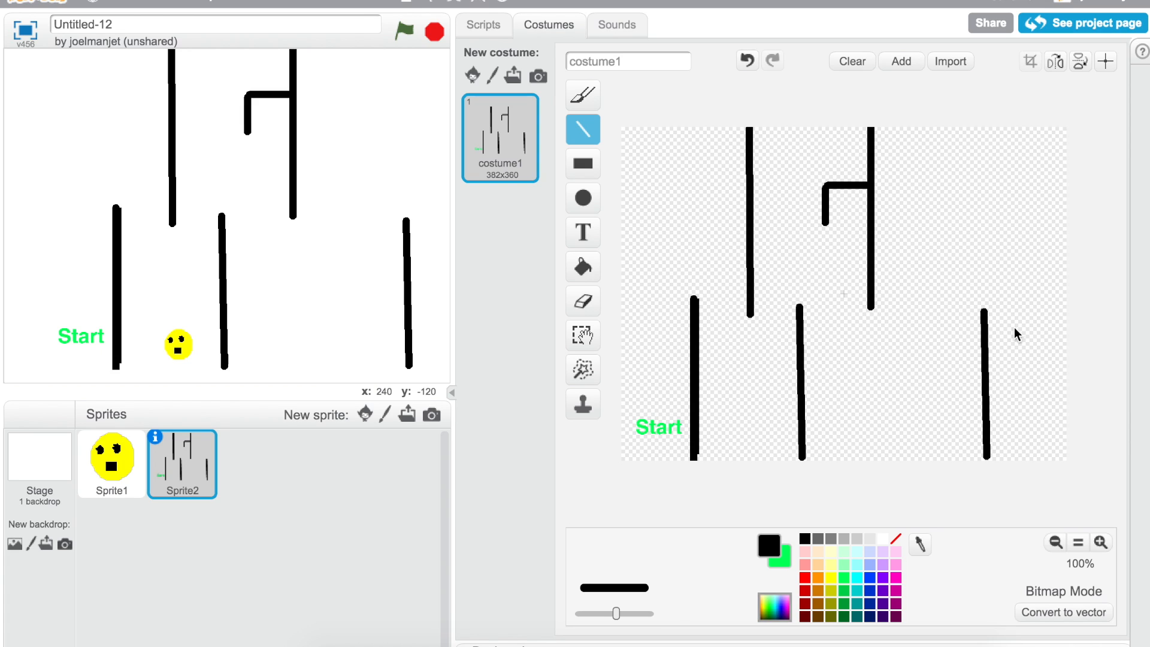
{"action": "mouse_move", "coordinate": [982, 311]}
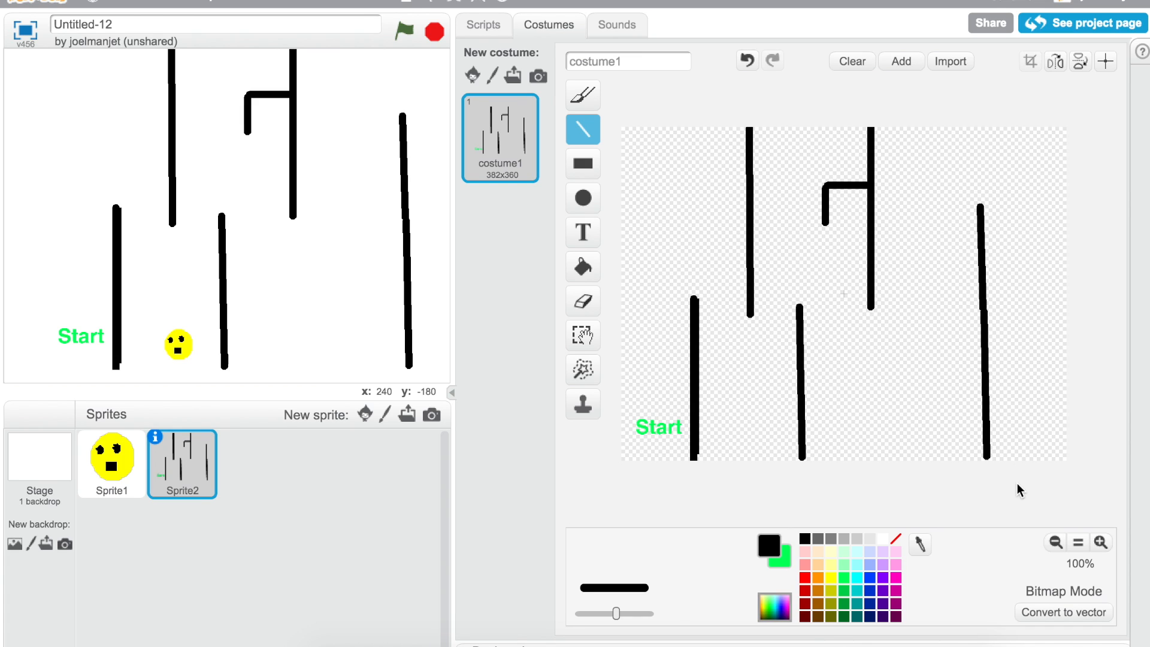
- Add a red 'End' text label at the bottom-right of the maze costume
{"action": "left_click", "coordinate": [805, 567]}
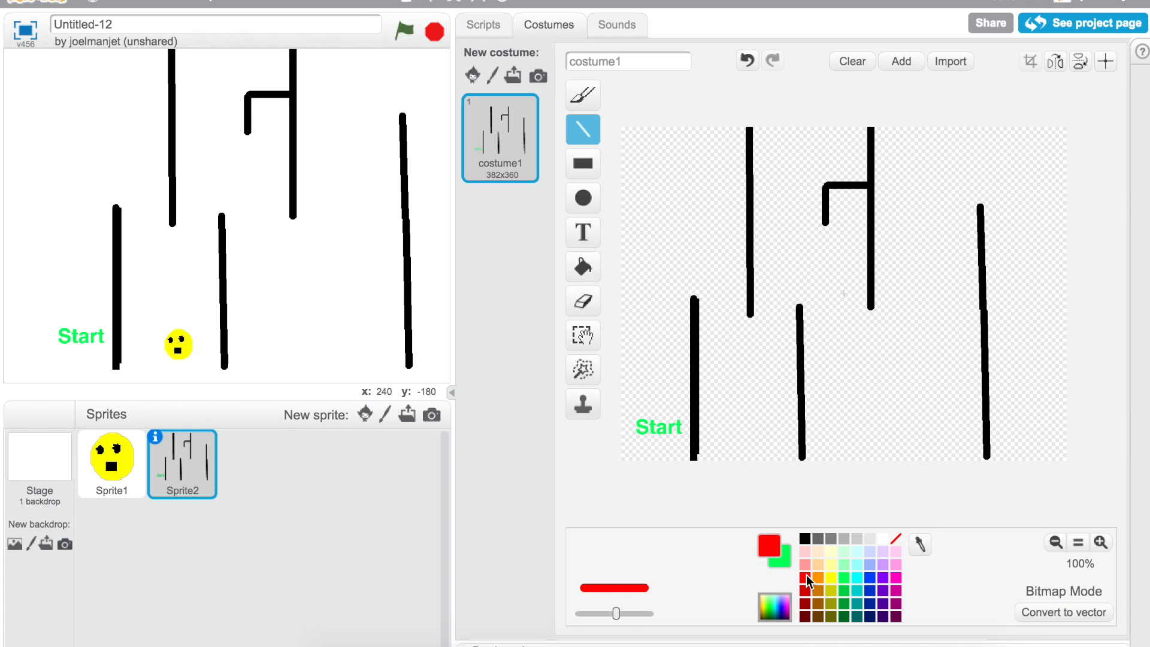
{"action": "mouse_move", "coordinate": [601, 200]}
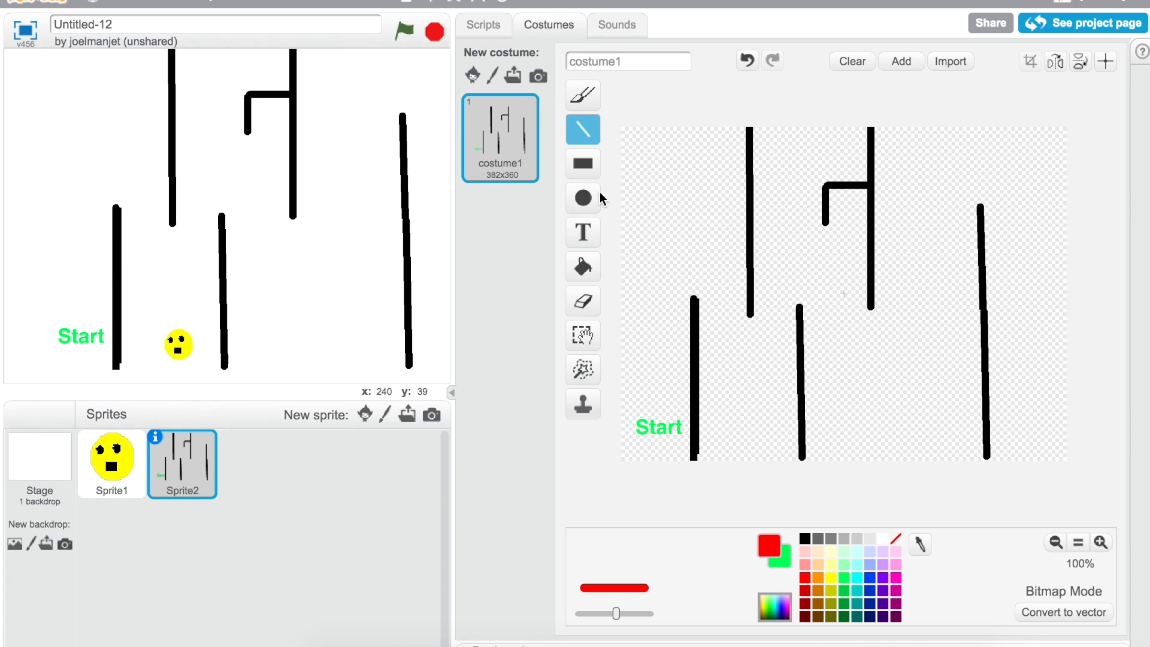
{"action": "left_click", "coordinate": [583, 231]}
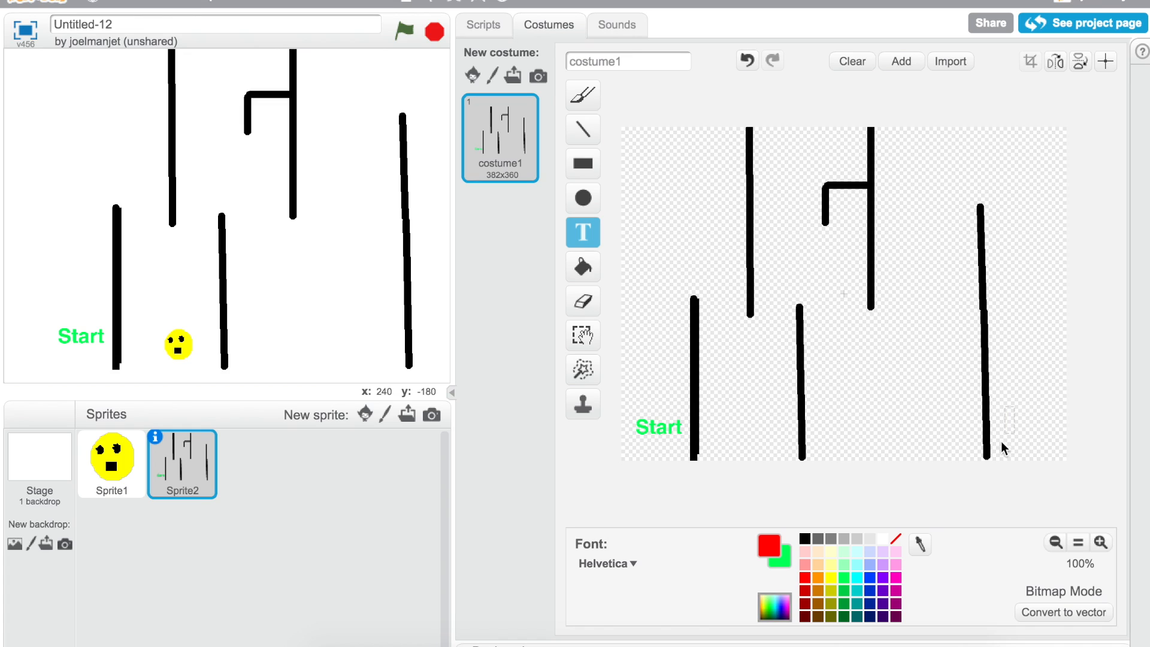
{"action": "type", "text": "End"}
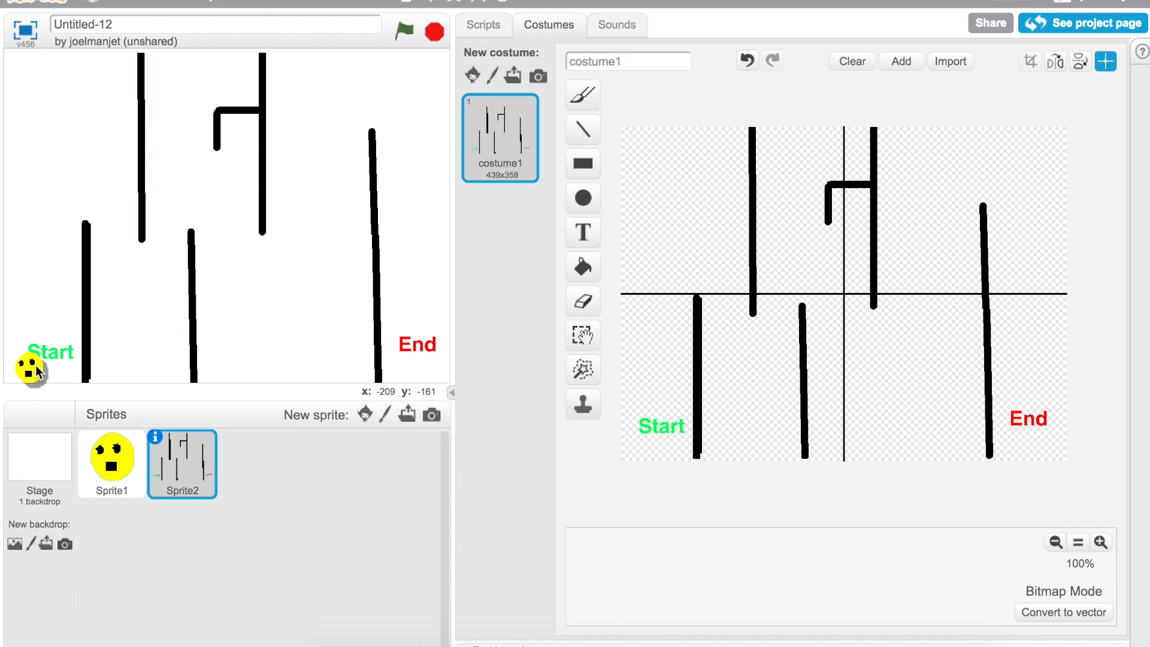
- Build a 'when flag clicked, go to x:0 y:0' script and run it to centre the walls sprite
{"action": "left_click", "coordinate": [112, 463]}
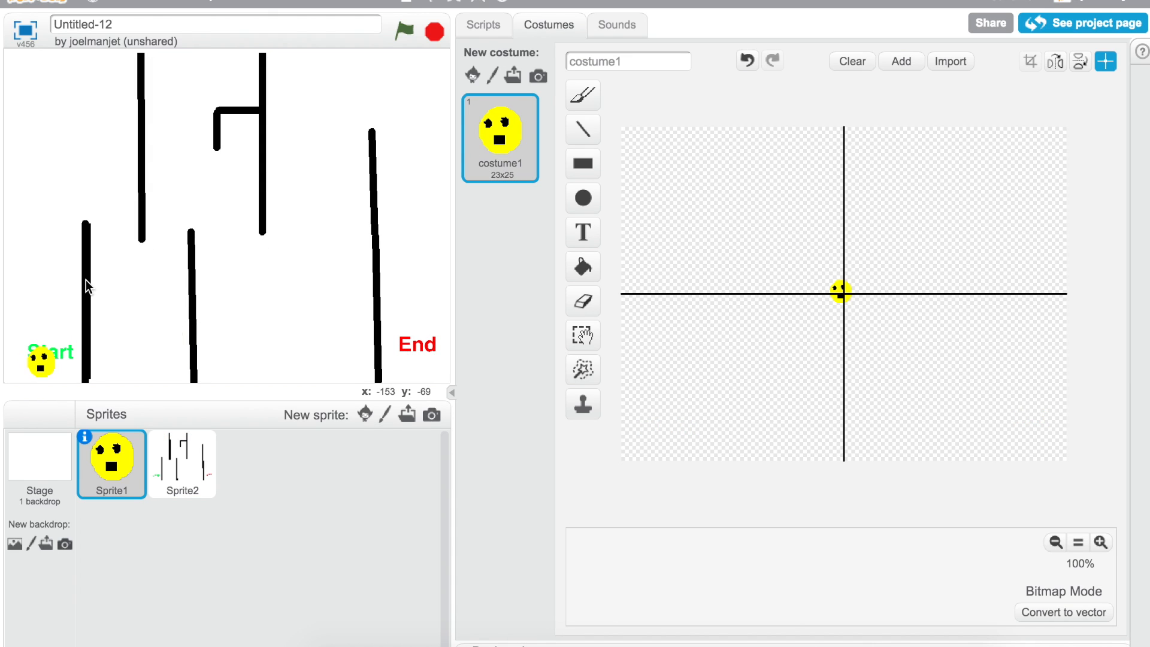
{"action": "mouse_move", "coordinate": [143, 200]}
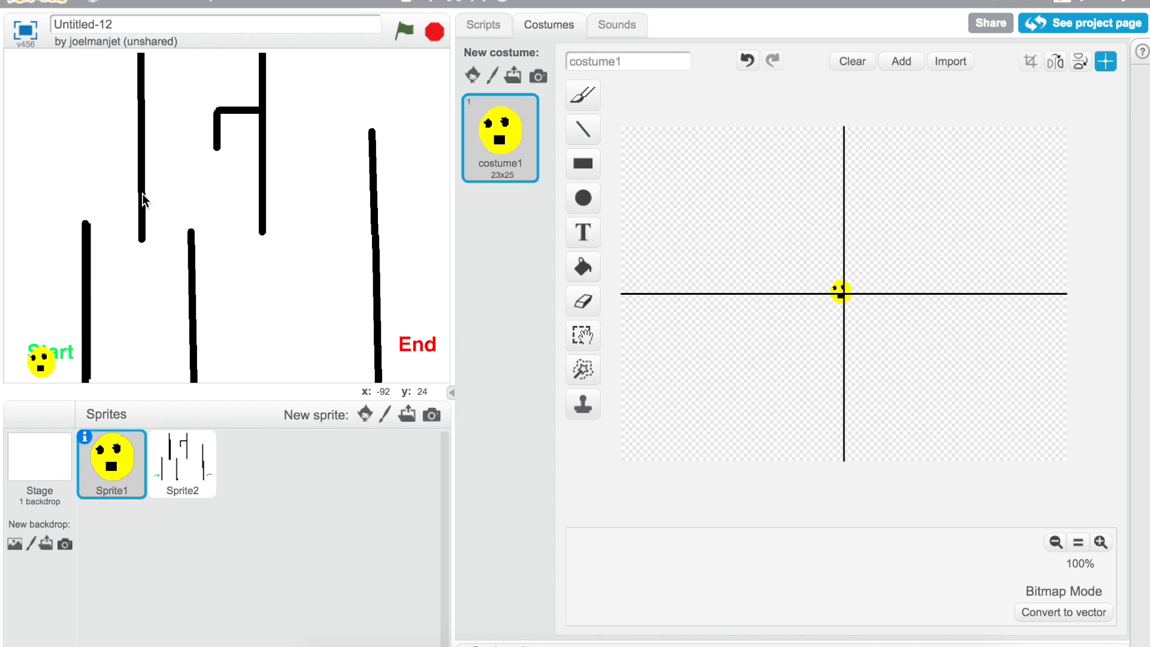
{"action": "left_click", "coordinate": [482, 24]}
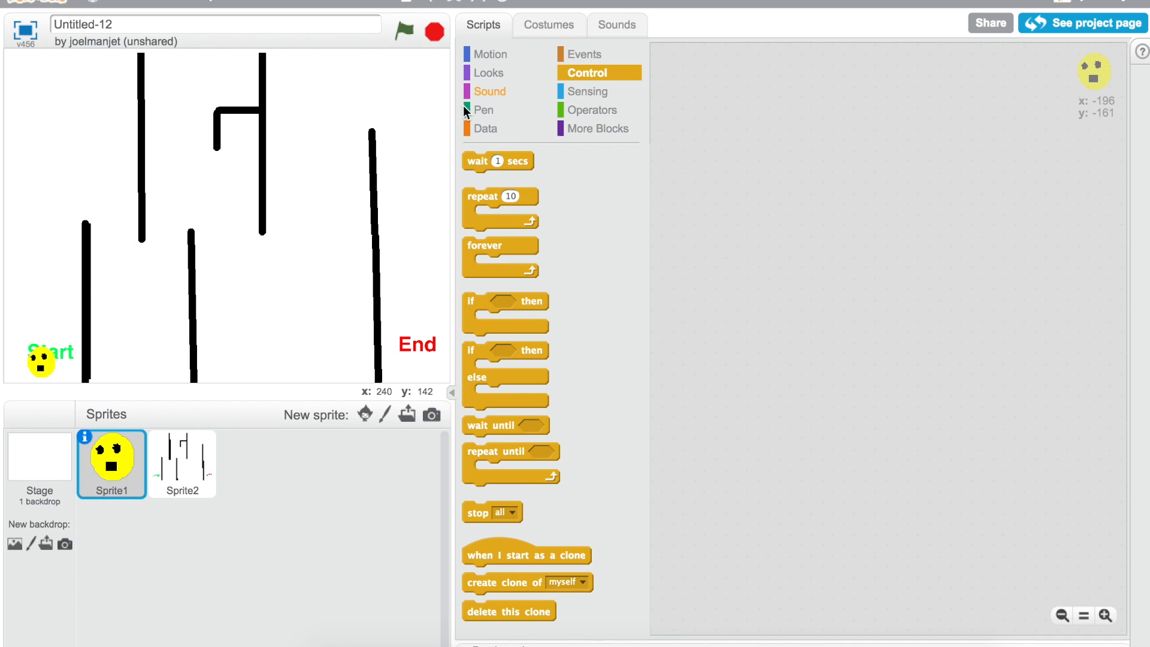
{"action": "mouse_move", "coordinate": [563, 70]}
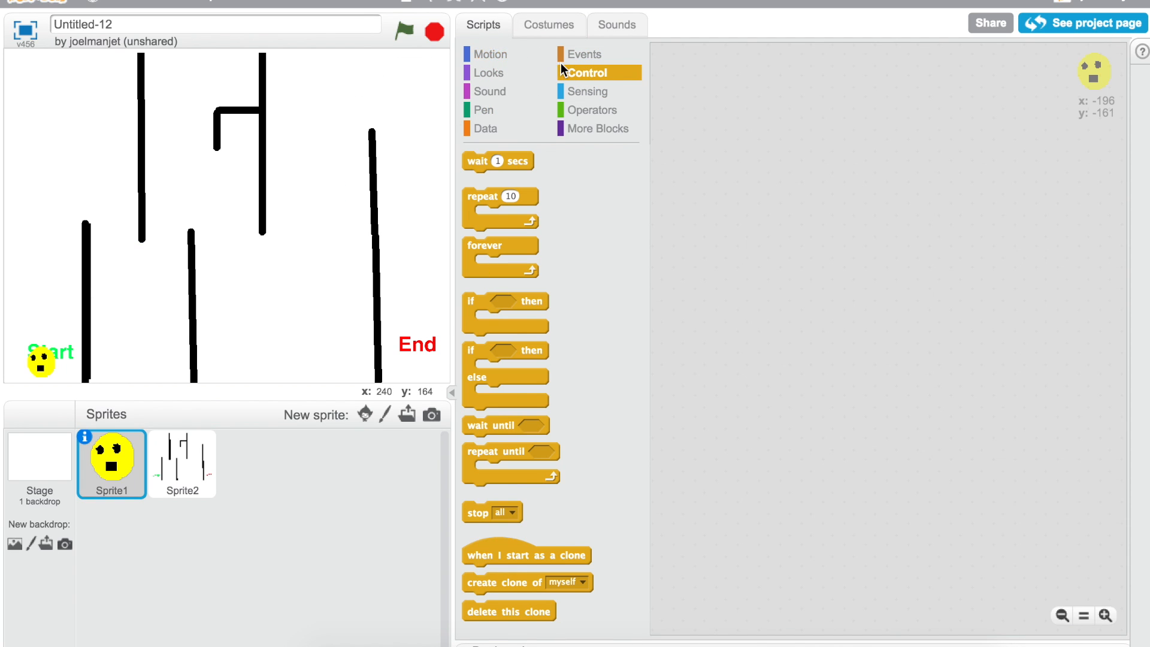
{"action": "left_click", "coordinate": [585, 54]}
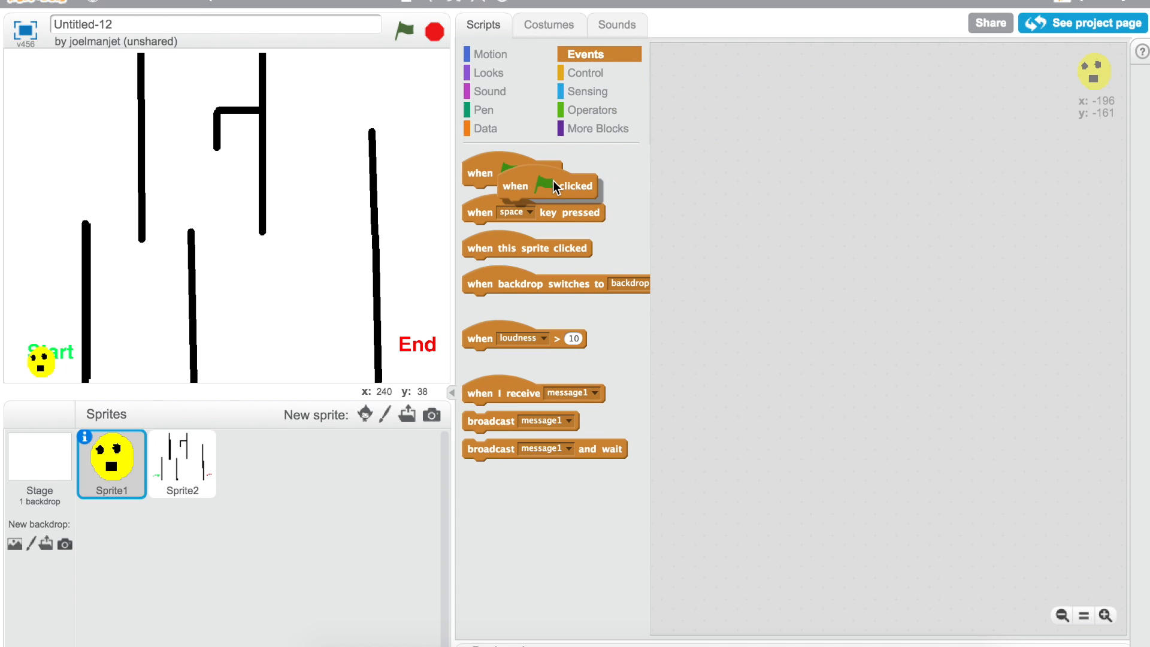
{"action": "left_click", "coordinate": [182, 463]}
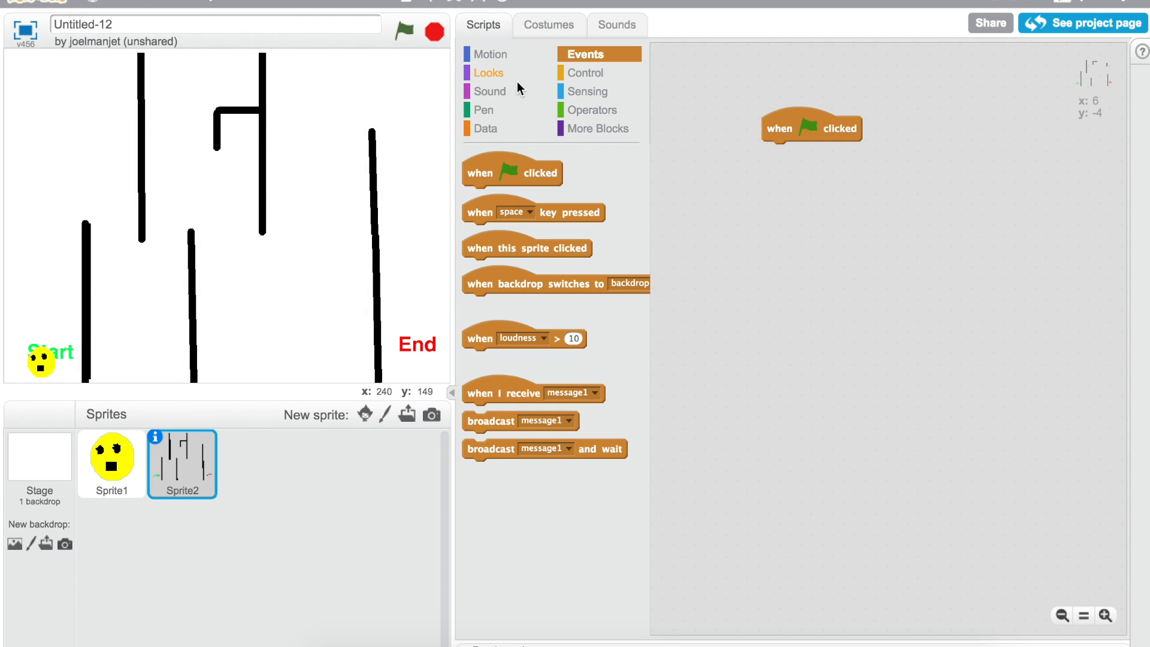
{"action": "left_click", "coordinate": [489, 54]}
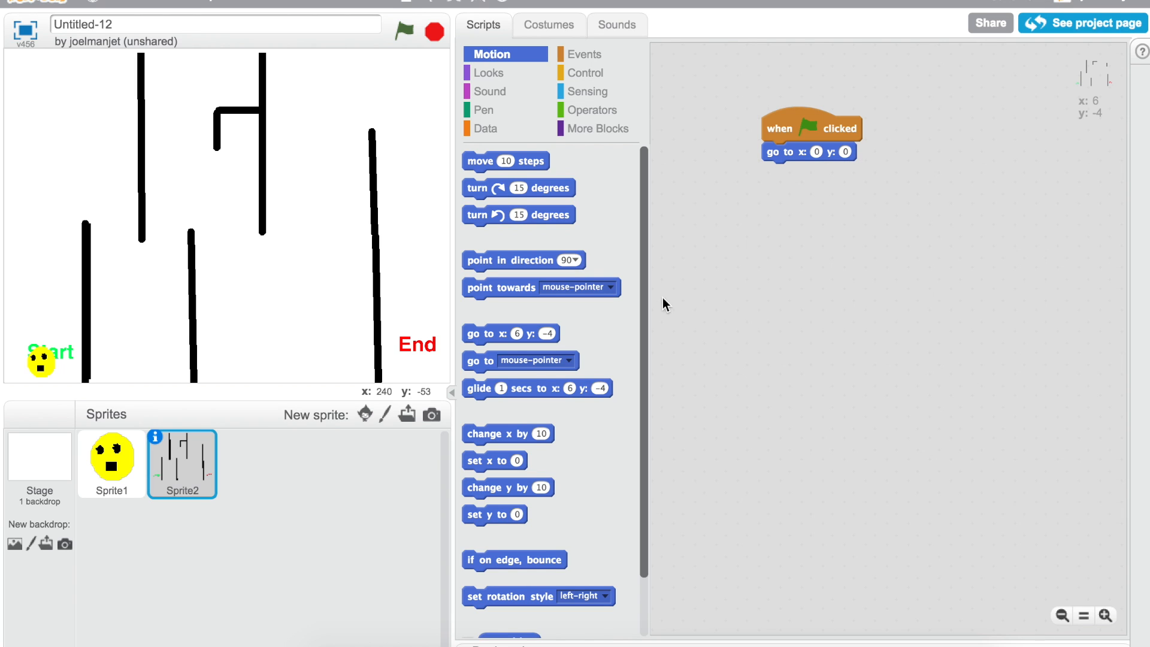
{"action": "mouse_move", "coordinate": [695, 210]}
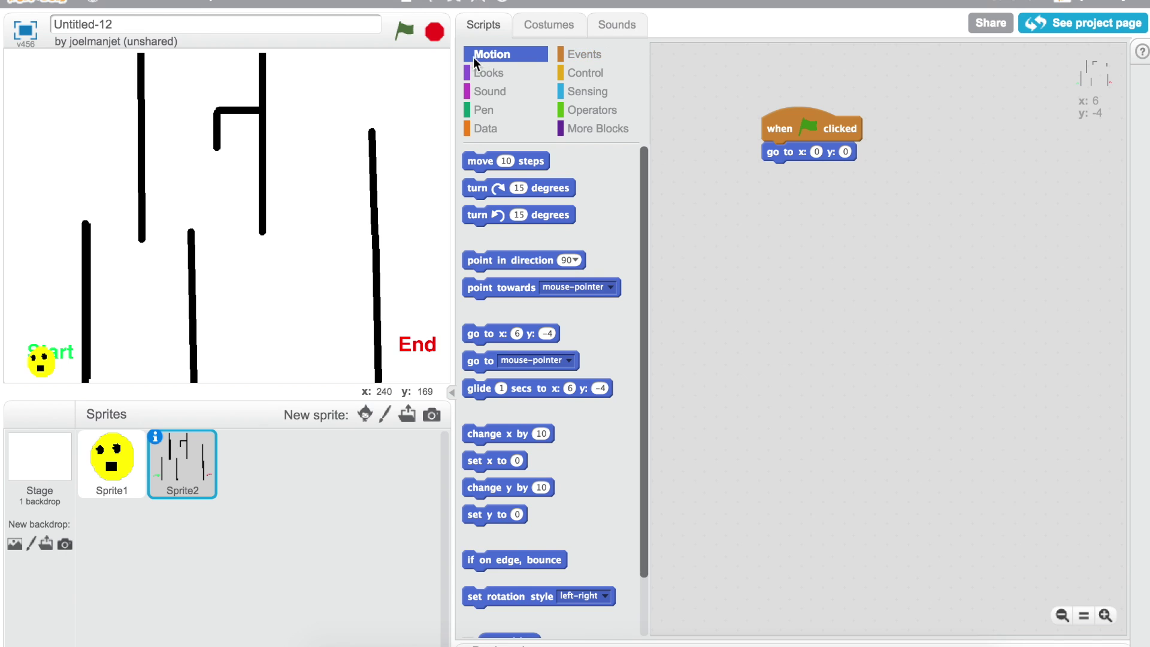
{"action": "left_click", "coordinate": [403, 32]}
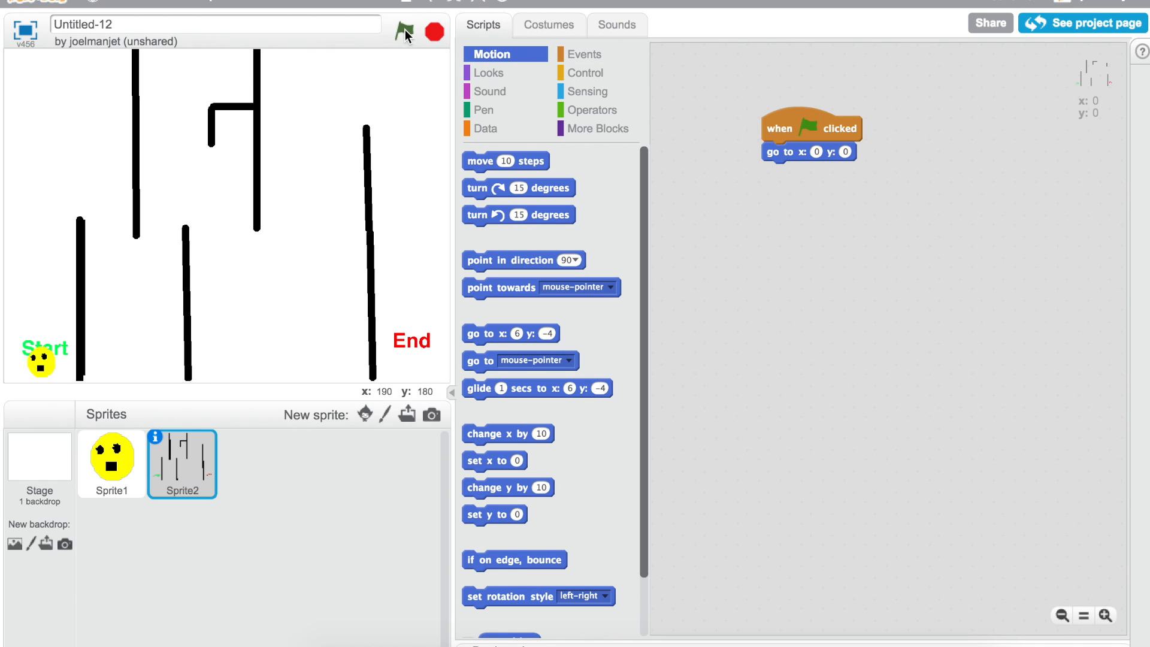
{"action": "mouse_move", "coordinate": [121, 460]}
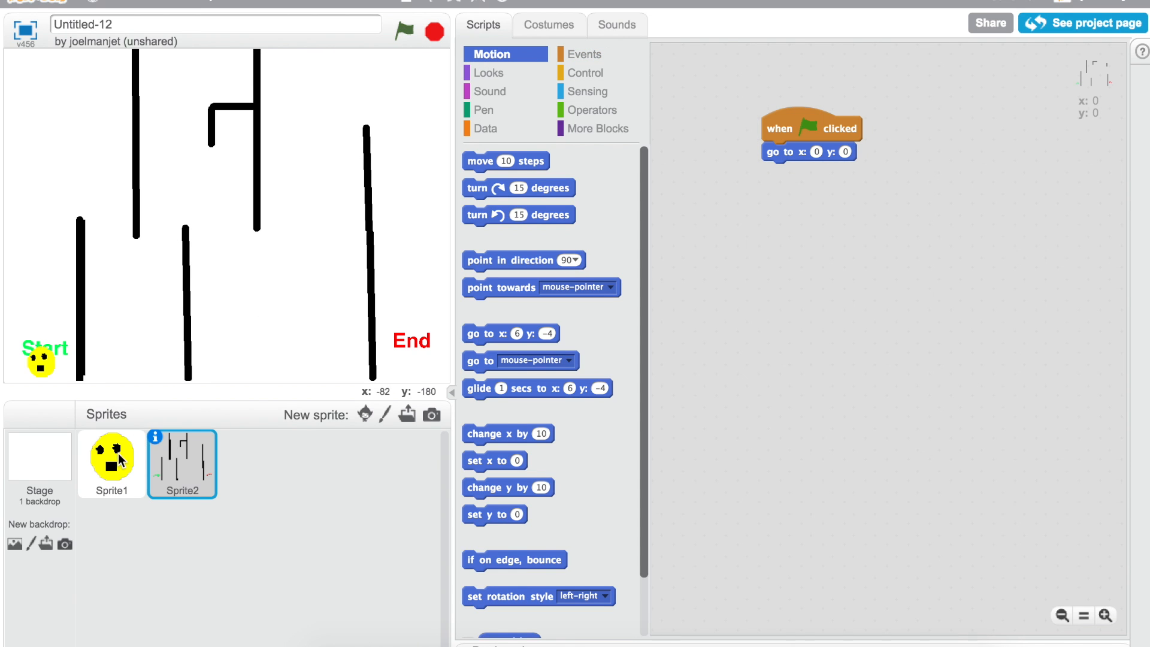
- Give Sprite1 a flag script: go to x:-196 y:-161, then a forever loop
{"action": "left_click", "coordinate": [111, 459]}
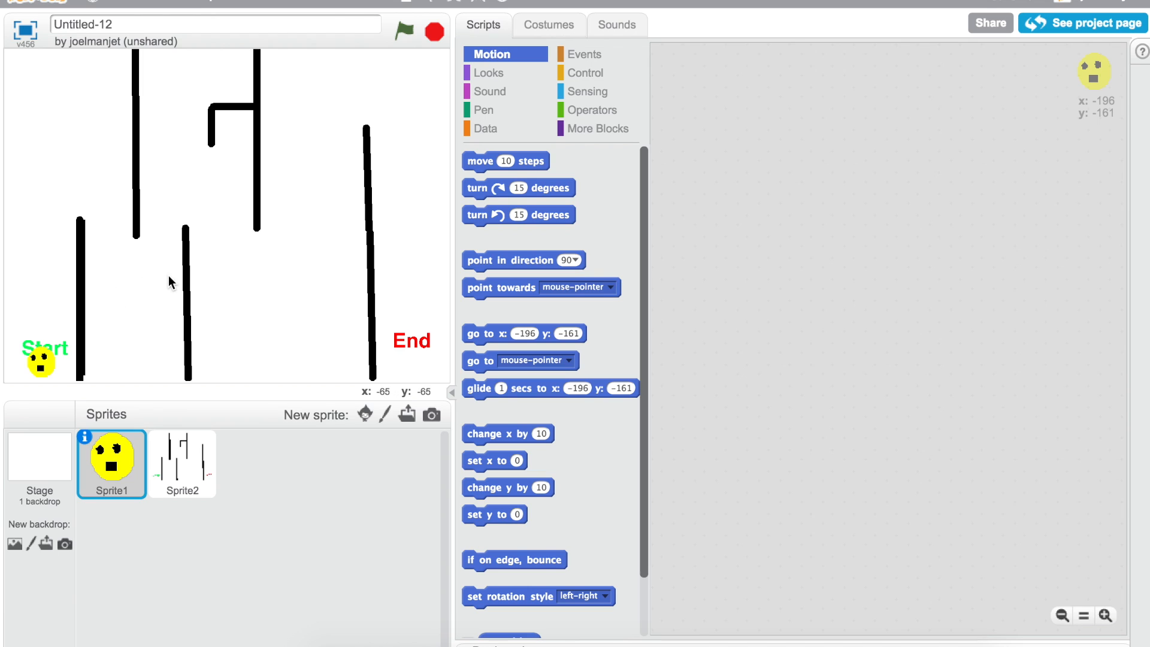
{"action": "mouse_move", "coordinate": [585, 73]}
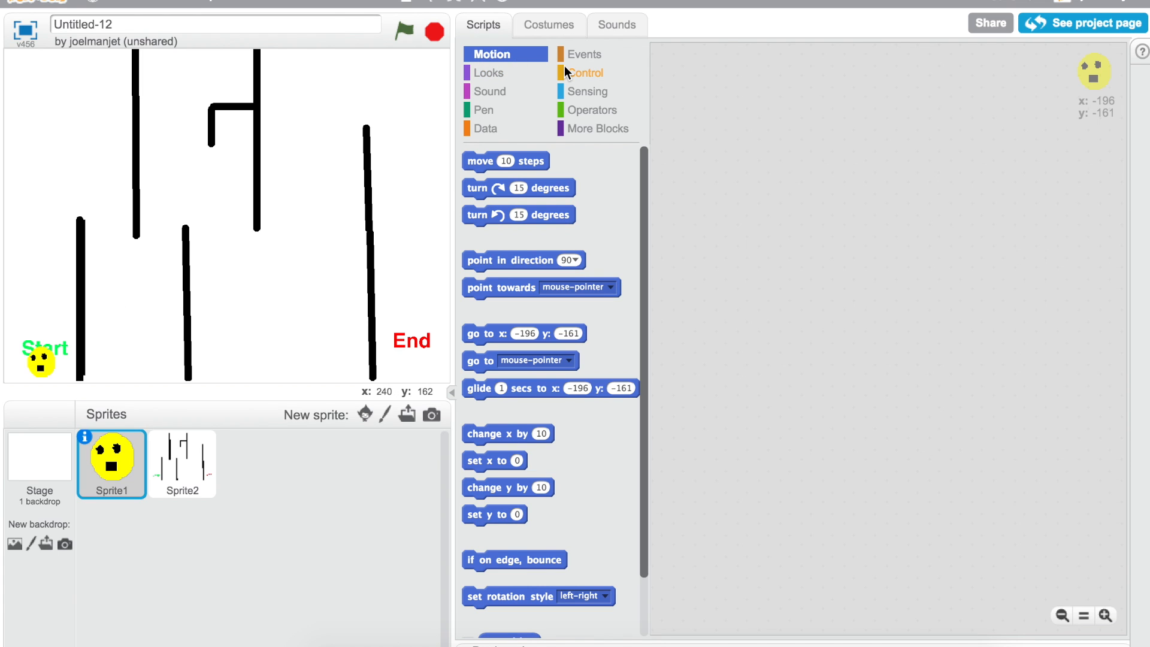
{"action": "left_click", "coordinate": [585, 54]}
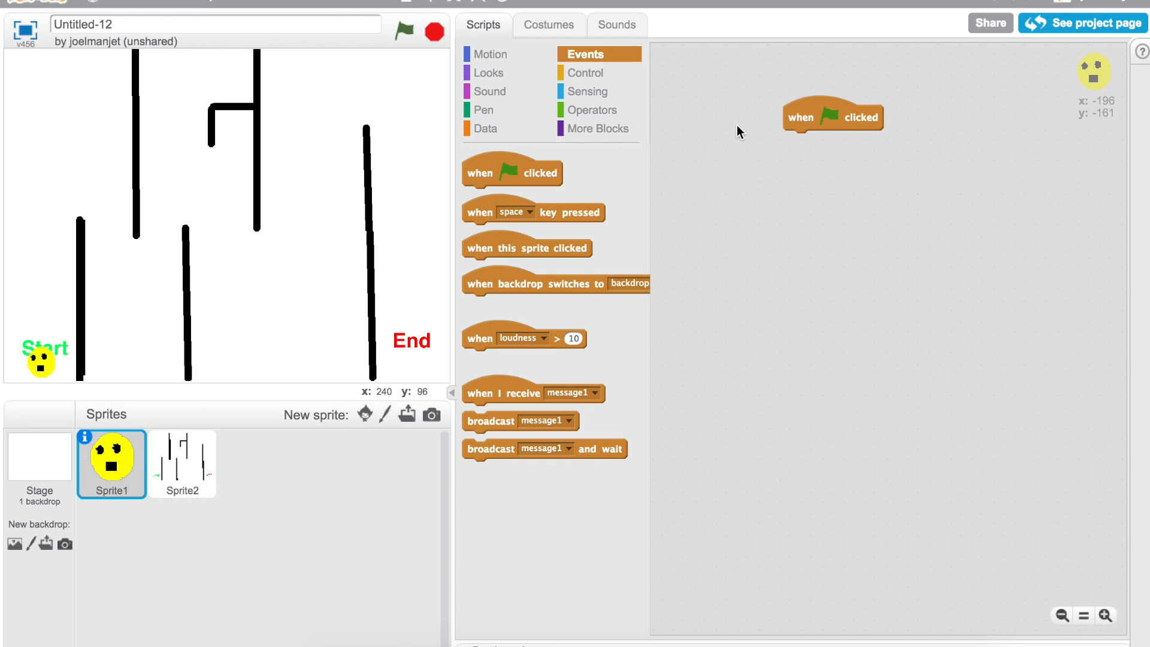
{"action": "mouse_move", "coordinate": [462, 132]}
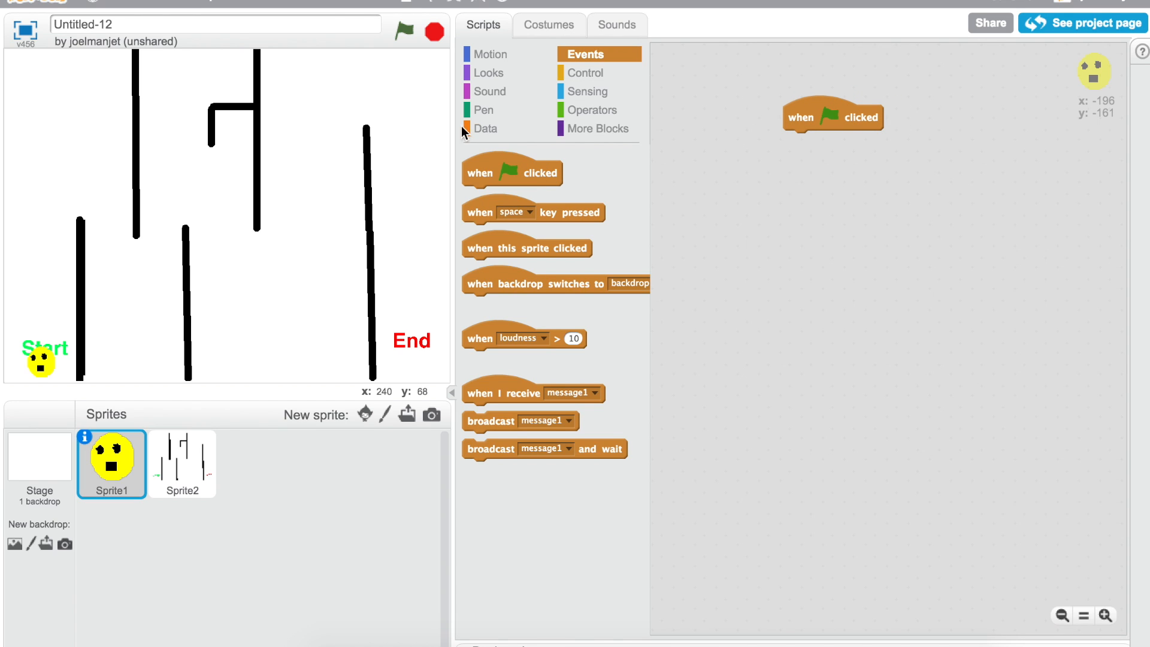
{"action": "mouse_move", "coordinate": [559, 91]}
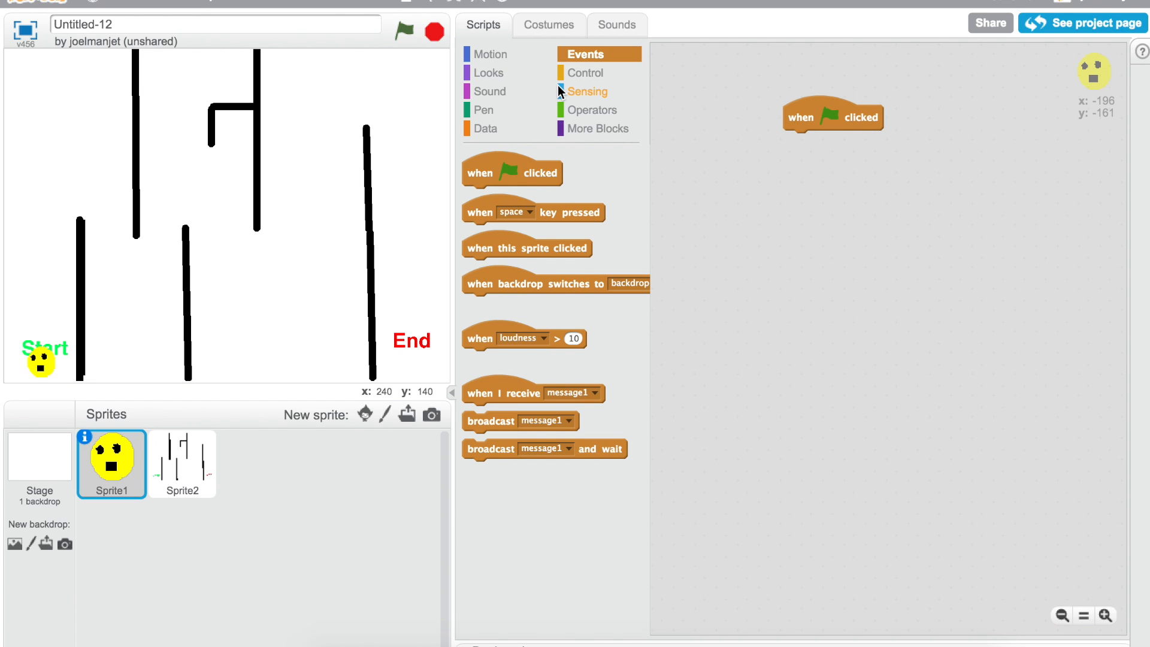
{"action": "left_click", "coordinate": [490, 54]}
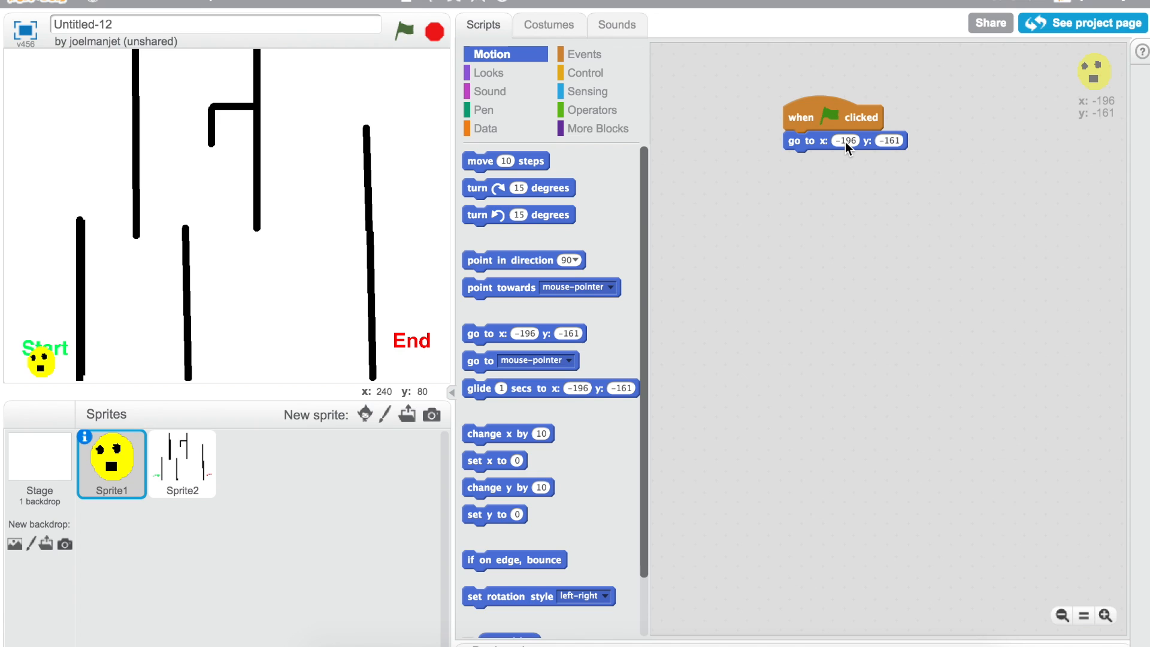
{"action": "mouse_move", "coordinate": [802, 171]}
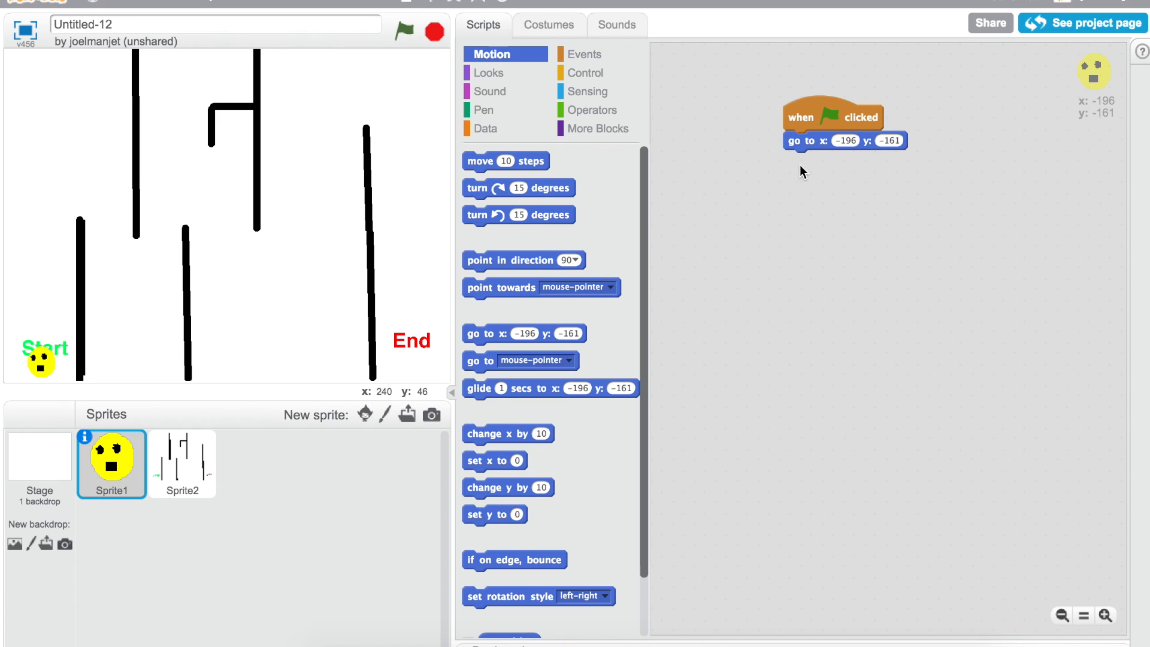
{"action": "mouse_move", "coordinate": [828, 131]}
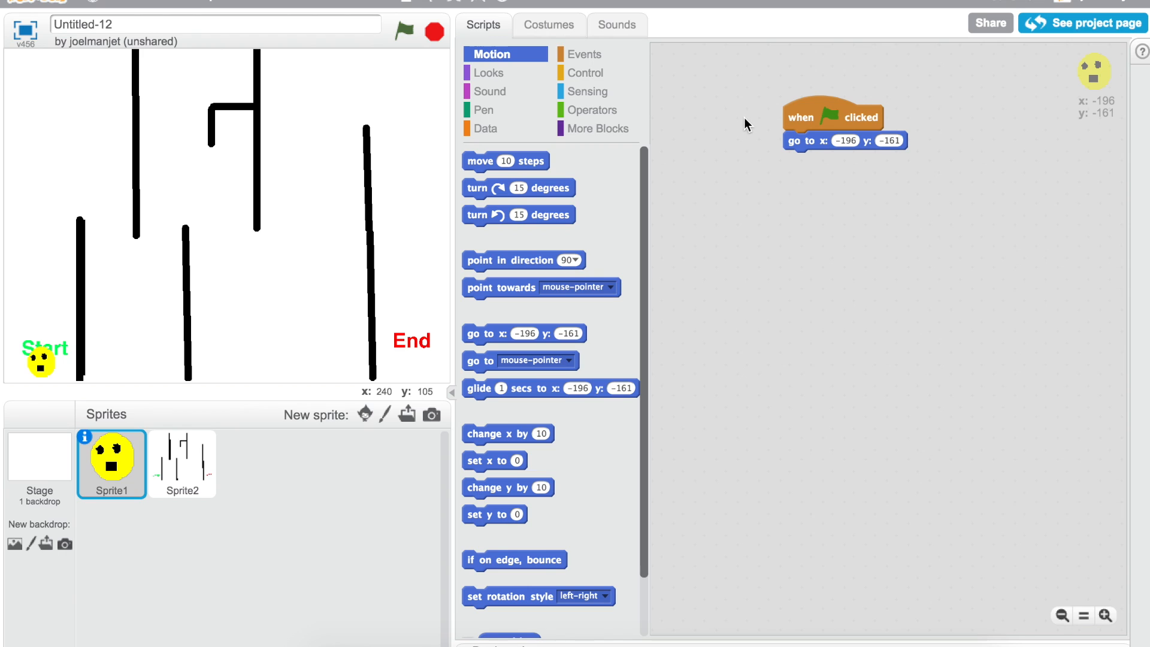
{"action": "mouse_move", "coordinate": [584, 73]}
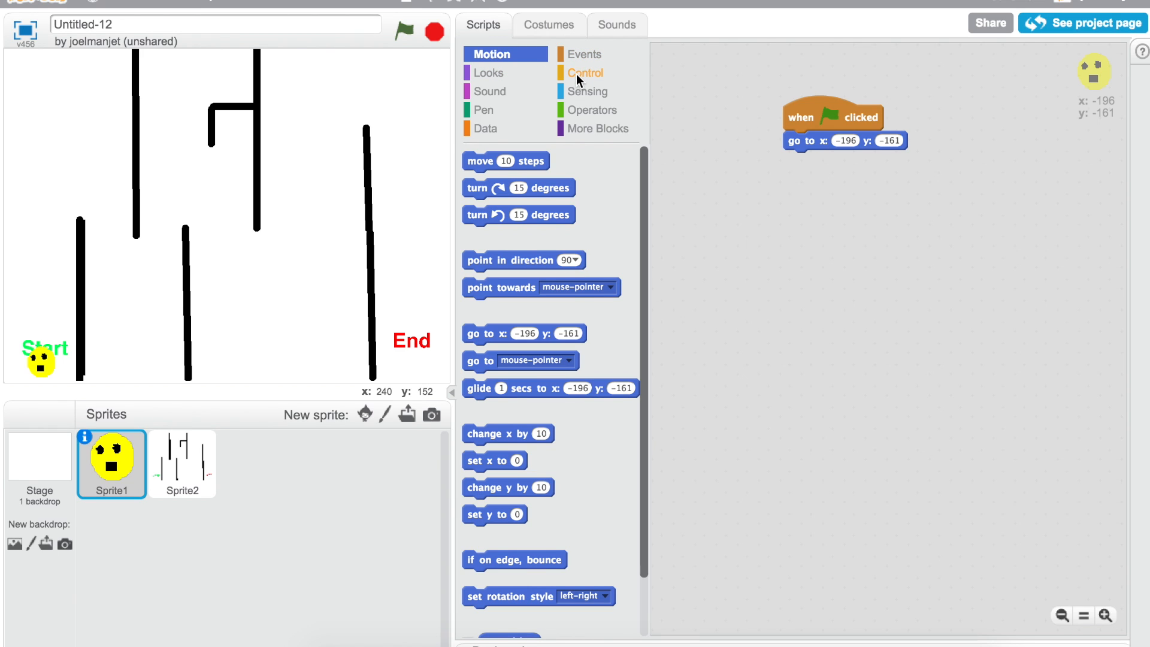
{"action": "left_click", "coordinate": [585, 72]}
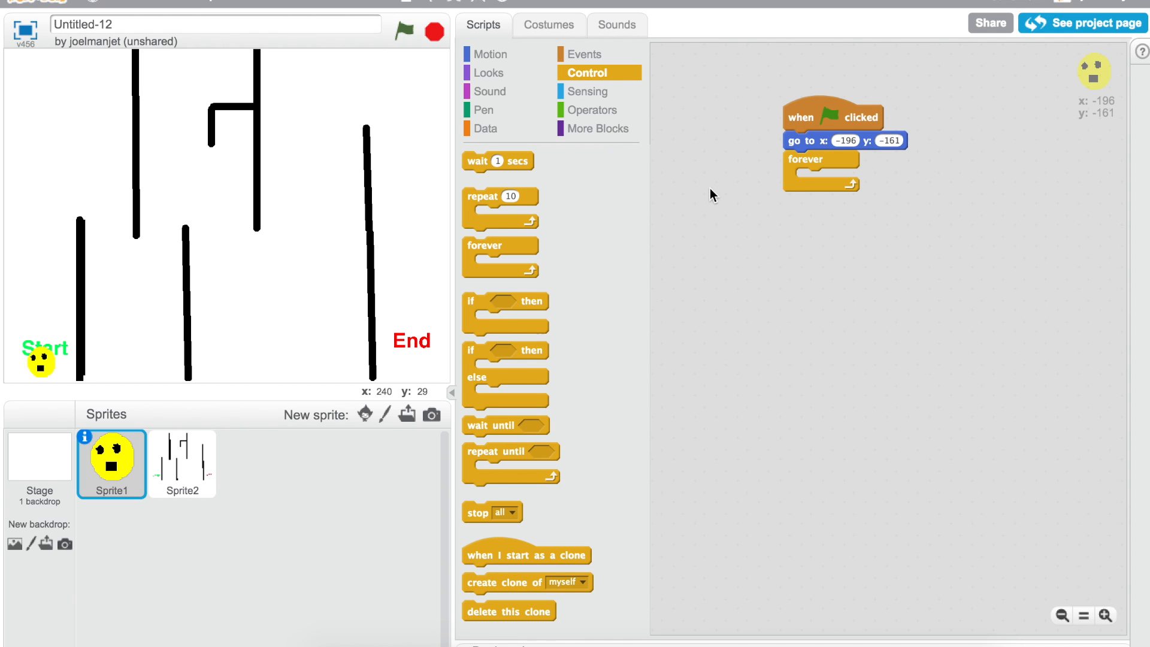
{"action": "mouse_move", "coordinate": [488, 91]}
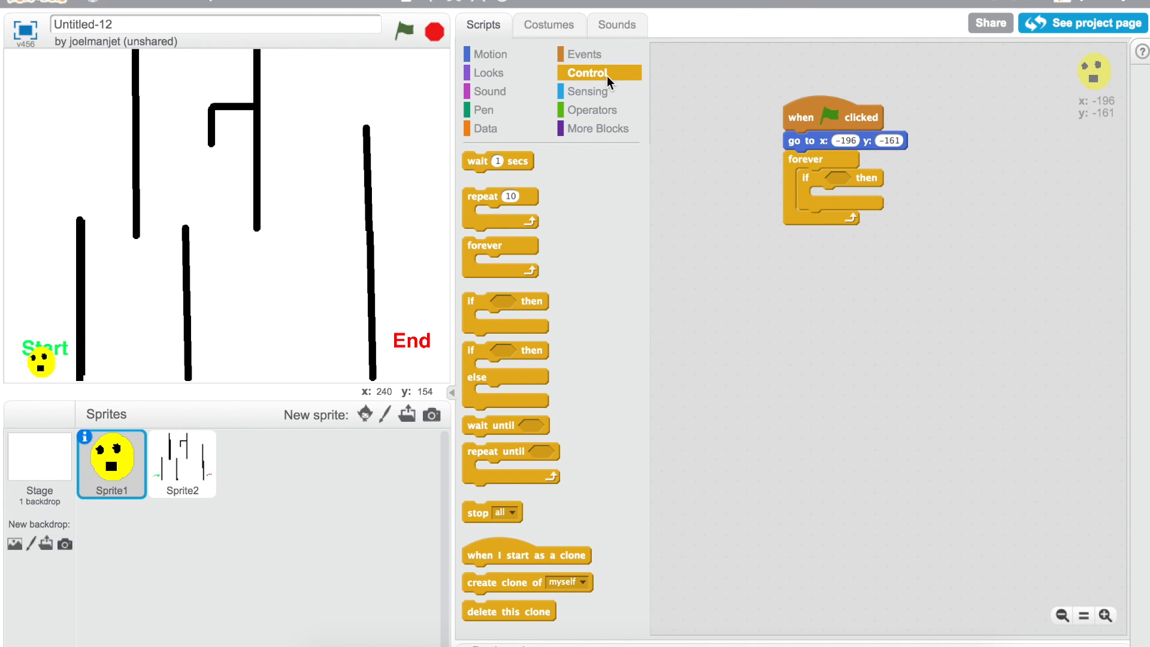
- Inside forever, add 'if left arrow pressed then change x by -5' and a second empty if block
{"action": "left_click", "coordinate": [587, 91]}
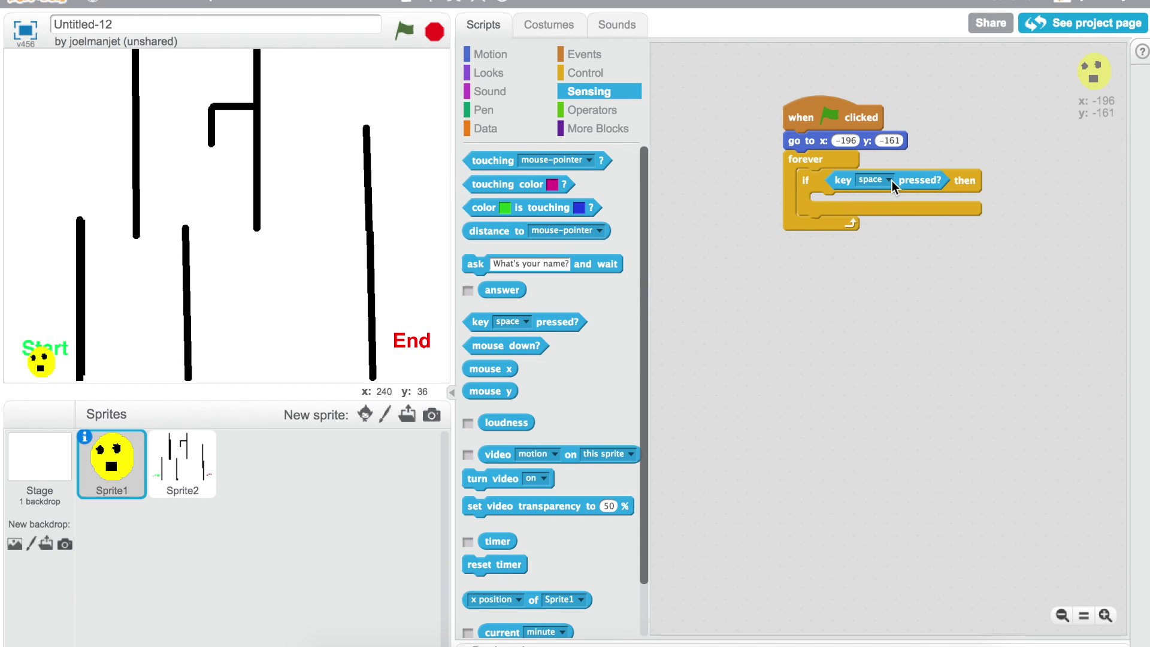
{"action": "left_click", "coordinate": [883, 181]}
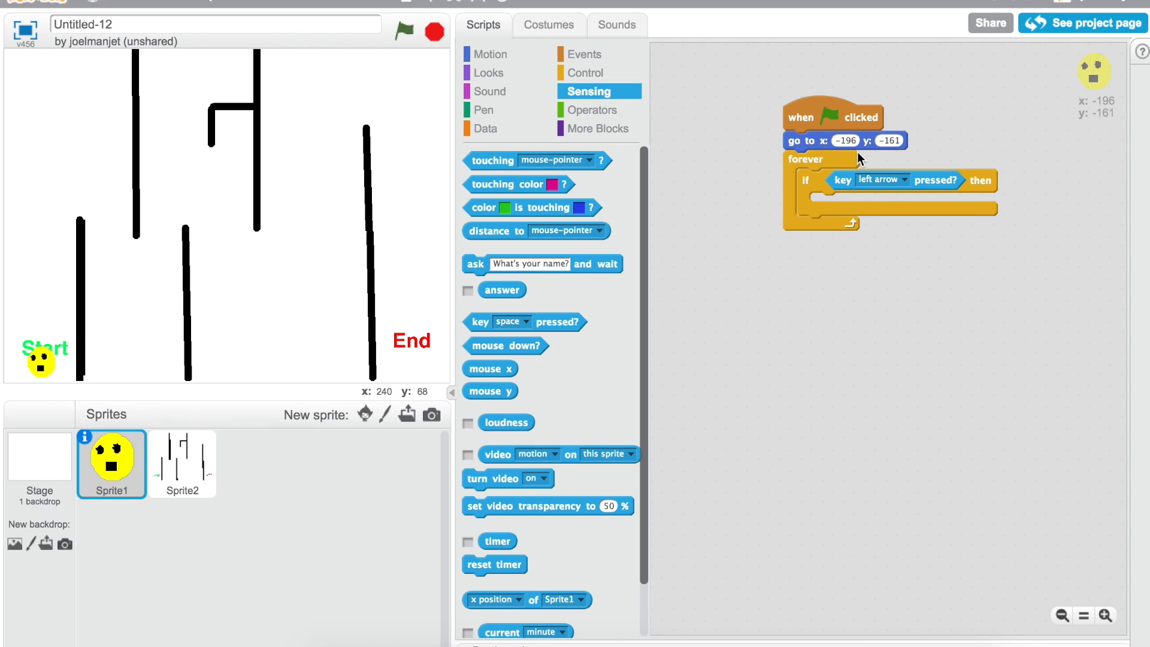
{"action": "mouse_move", "coordinate": [851, 92]}
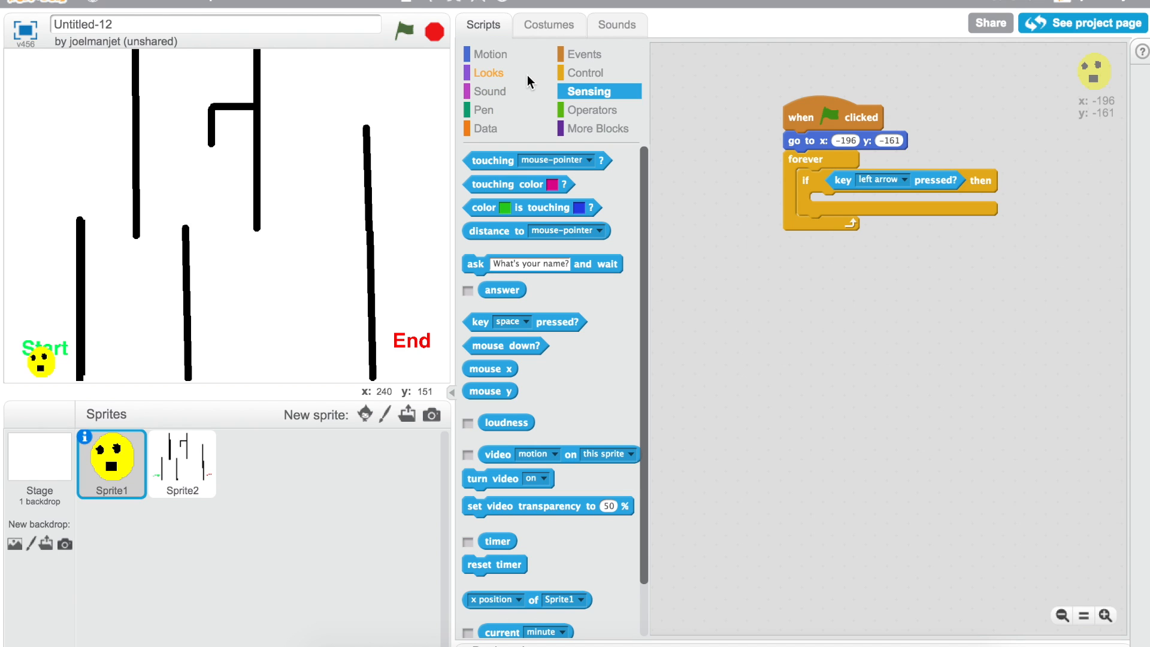
{"action": "left_click", "coordinate": [491, 54]}
{"action": "type", "text": "-5"}
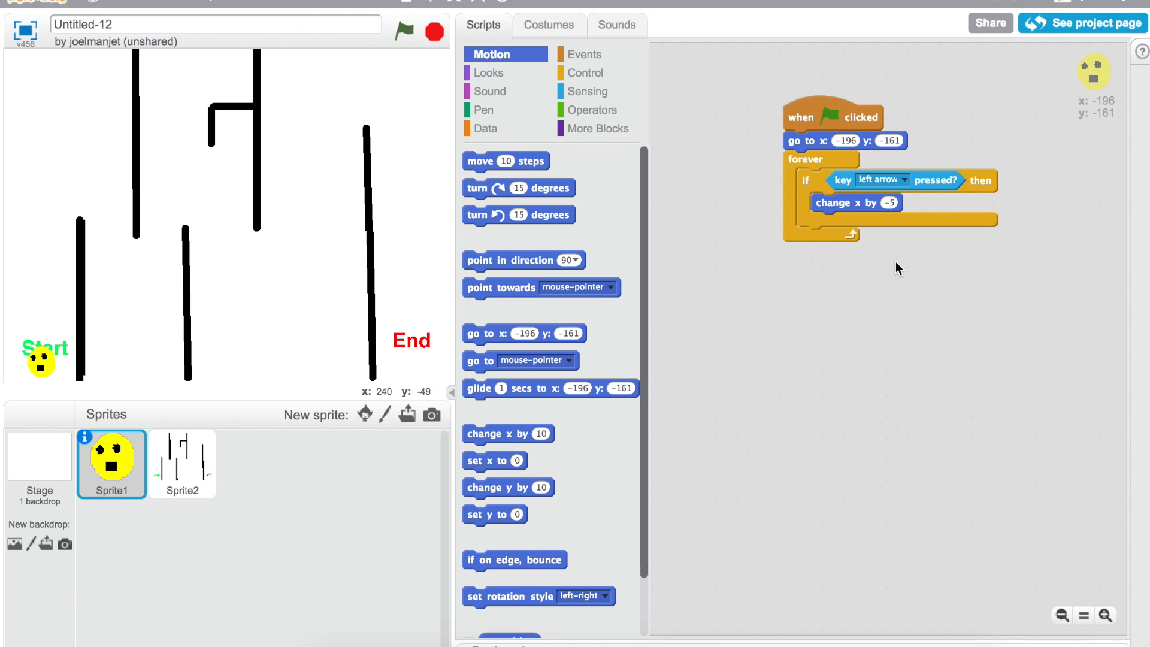
{"action": "mouse_move", "coordinate": [365, 146]}
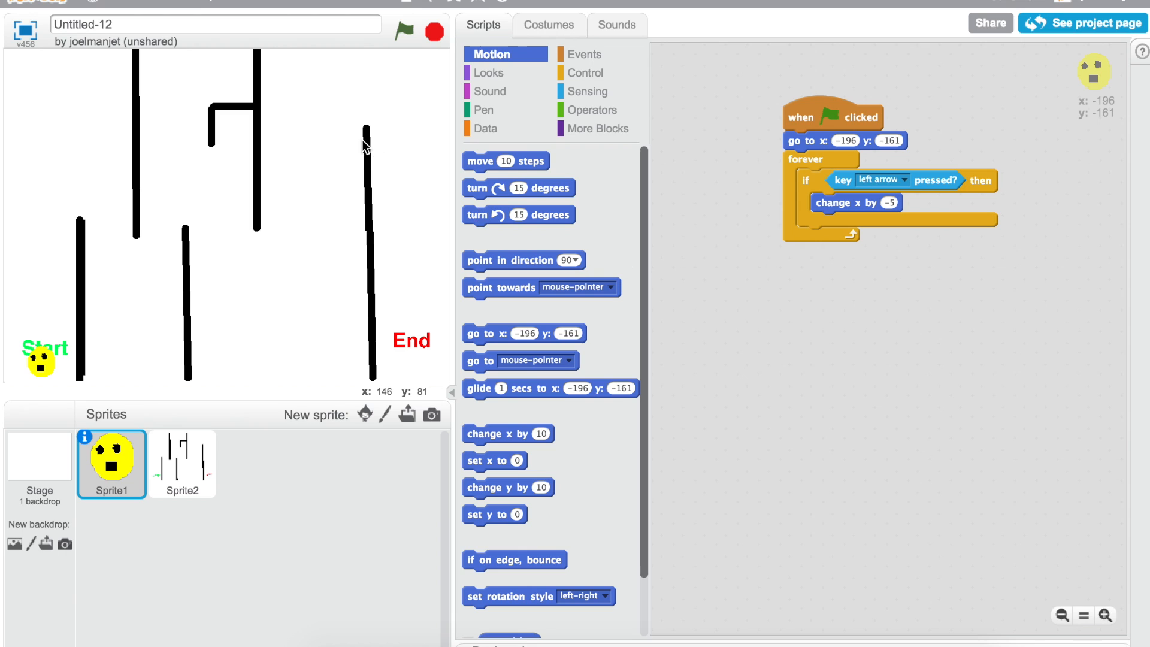
{"action": "mouse_move", "coordinate": [206, 275]}
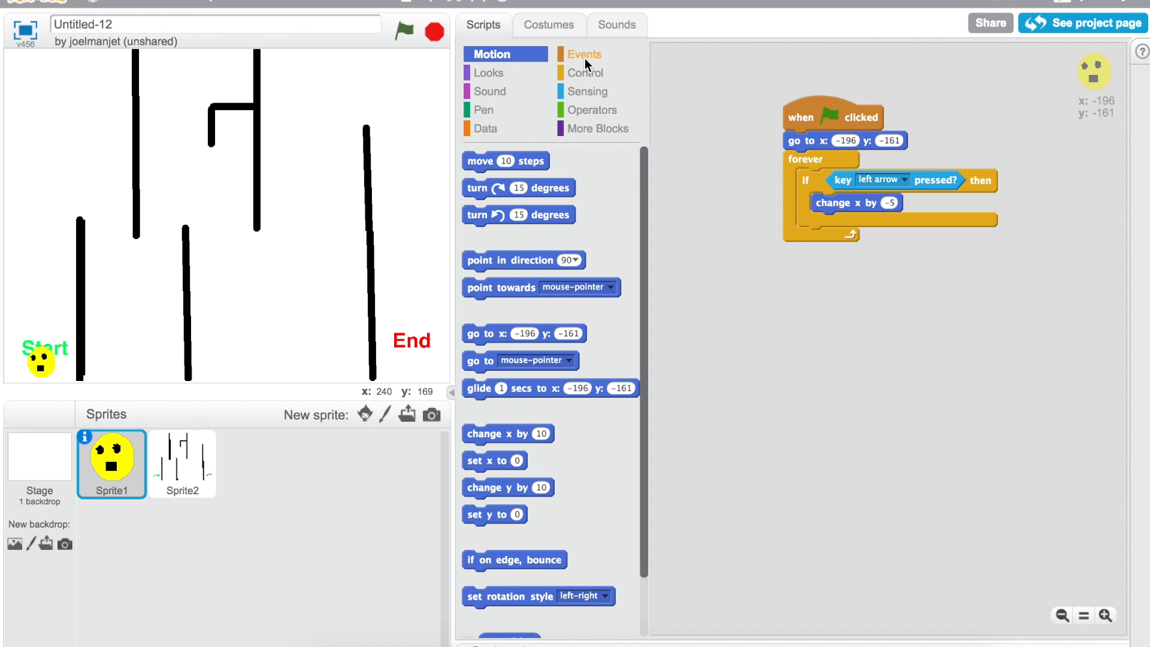
{"action": "left_click", "coordinate": [588, 72]}
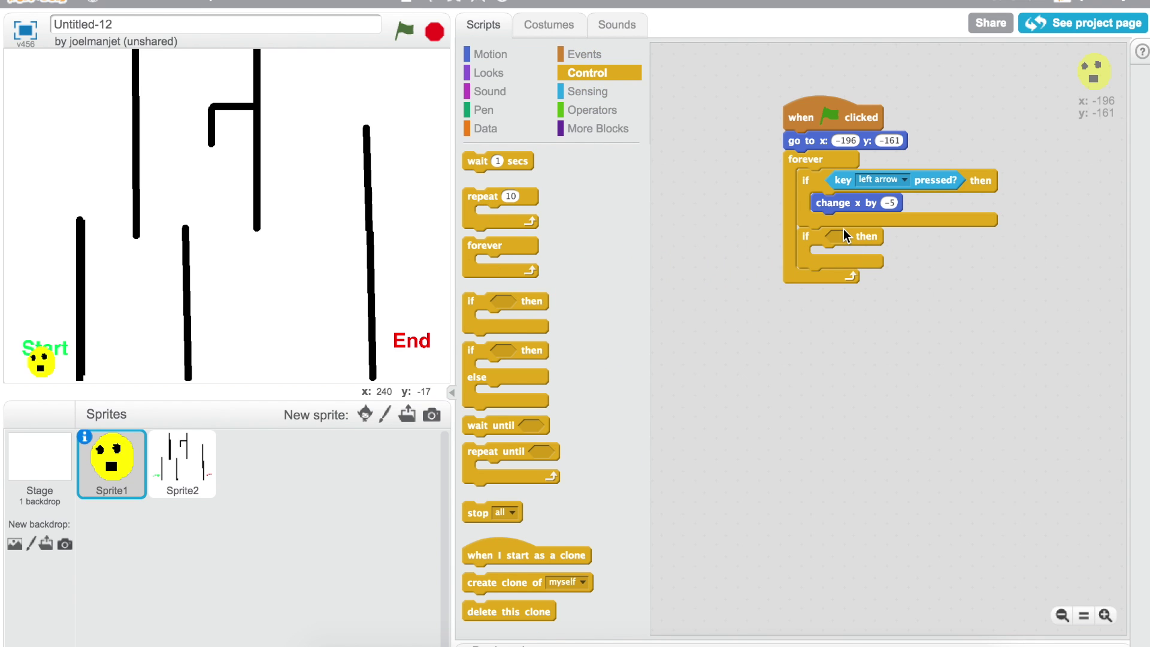
{"action": "mouse_move", "coordinate": [829, 231]}
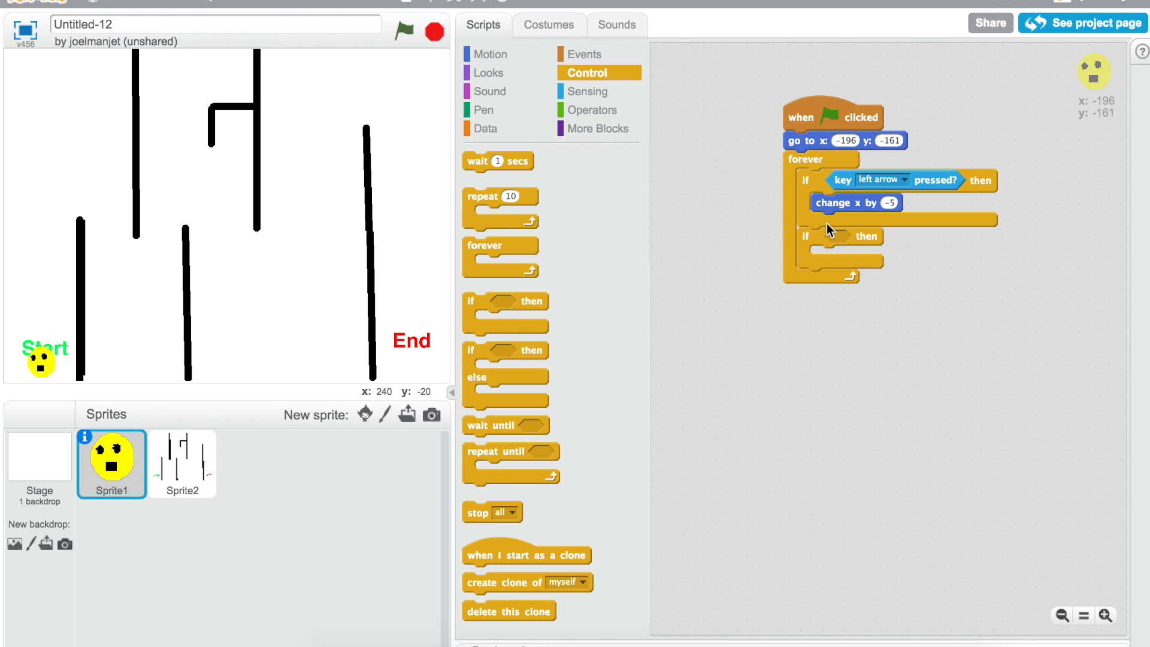
{"action": "mouse_move", "coordinate": [636, 115]}
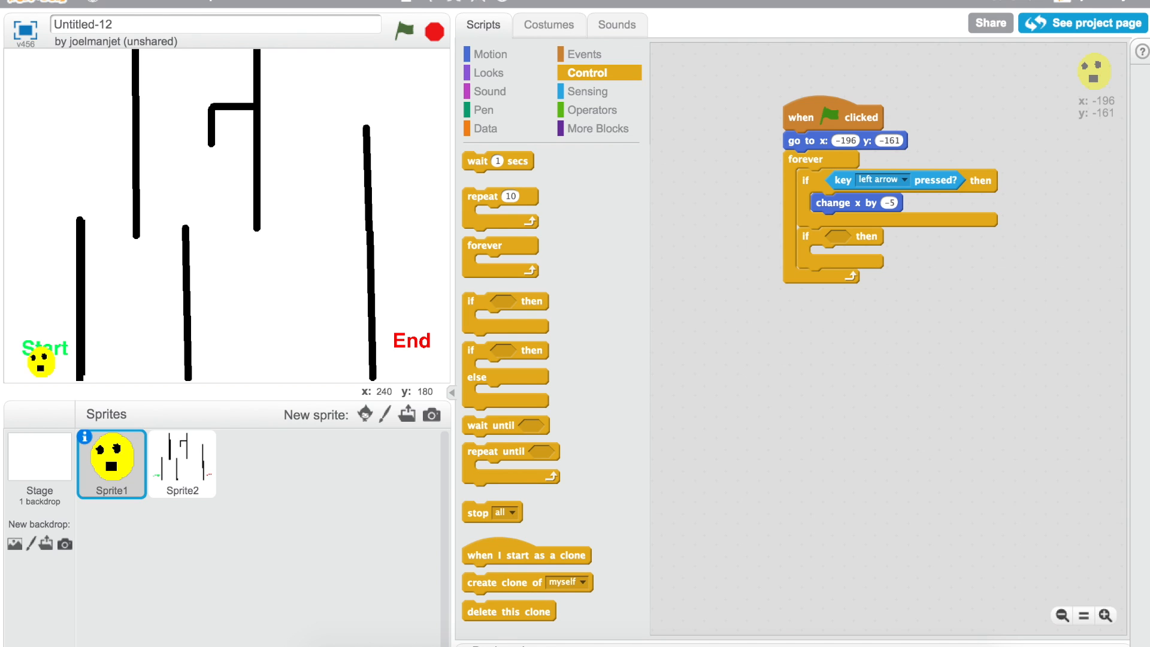
{"action": "mouse_move", "coordinate": [587, 88]}
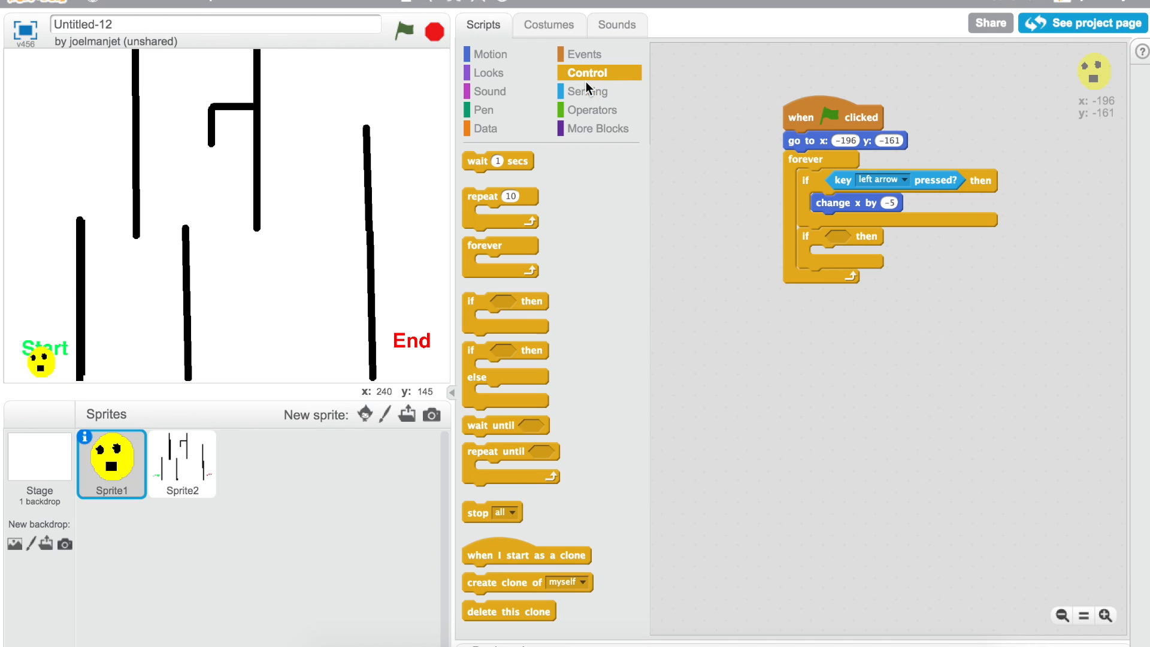
- Set the second check to touching black and its pushback to change x by 5
{"action": "left_click", "coordinate": [588, 91]}
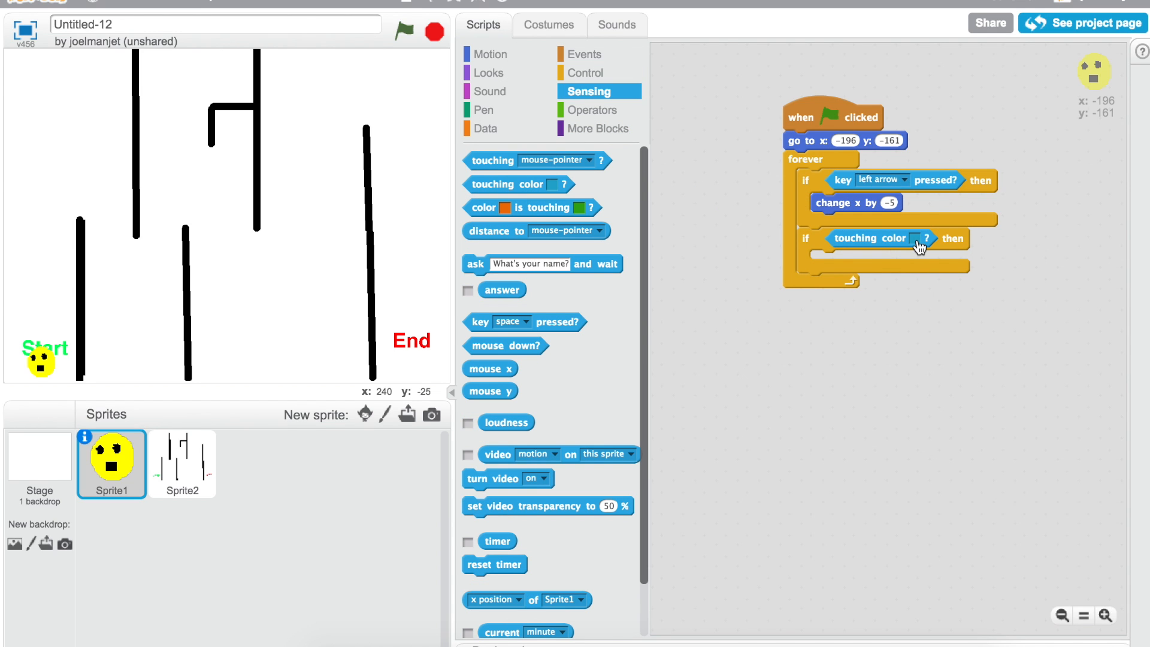
{"action": "left_click", "coordinate": [916, 239]}
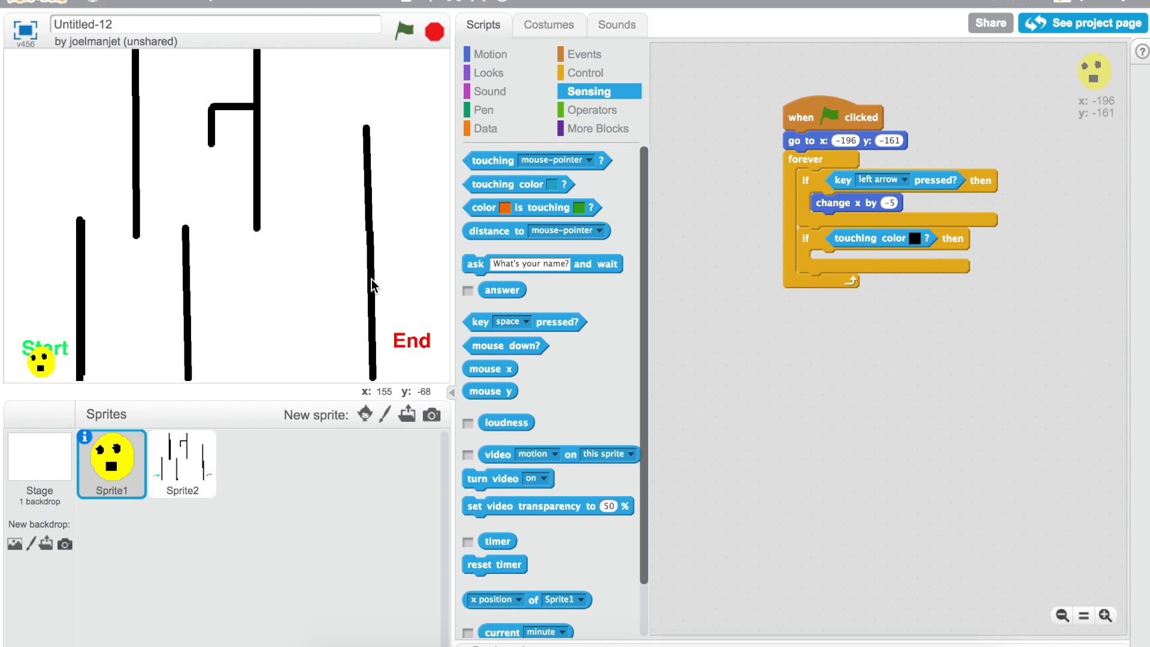
{"action": "mouse_move", "coordinate": [551, 99]}
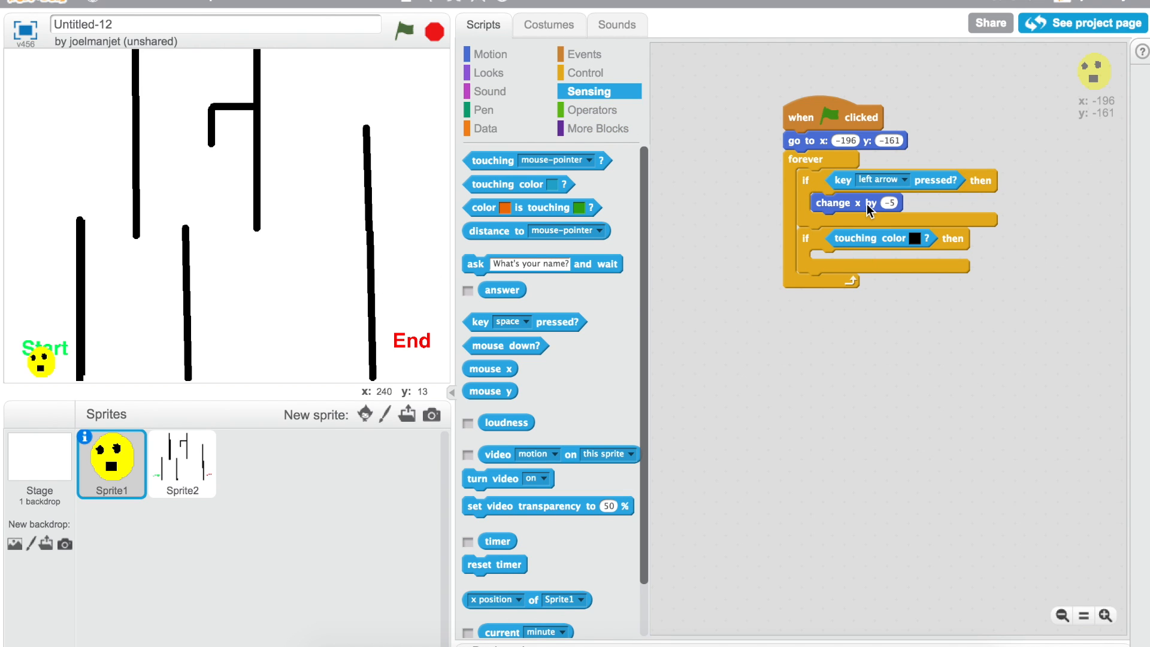
{"action": "mouse_move", "coordinate": [854, 211]}
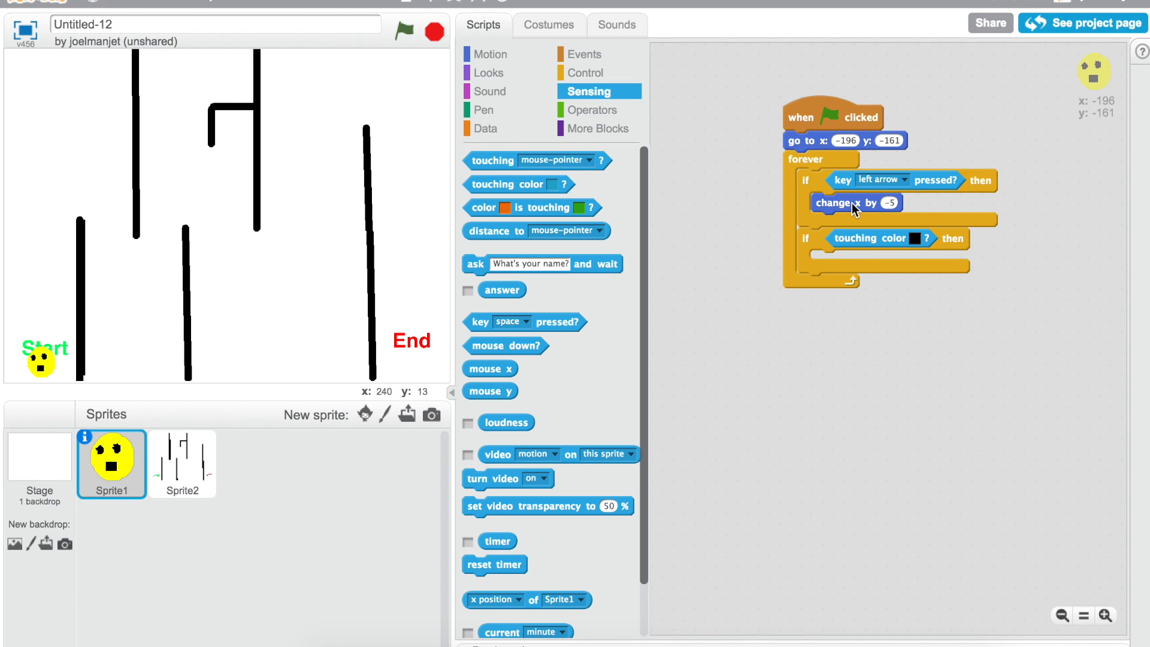
{"action": "right_click", "coordinate": [833, 202]}
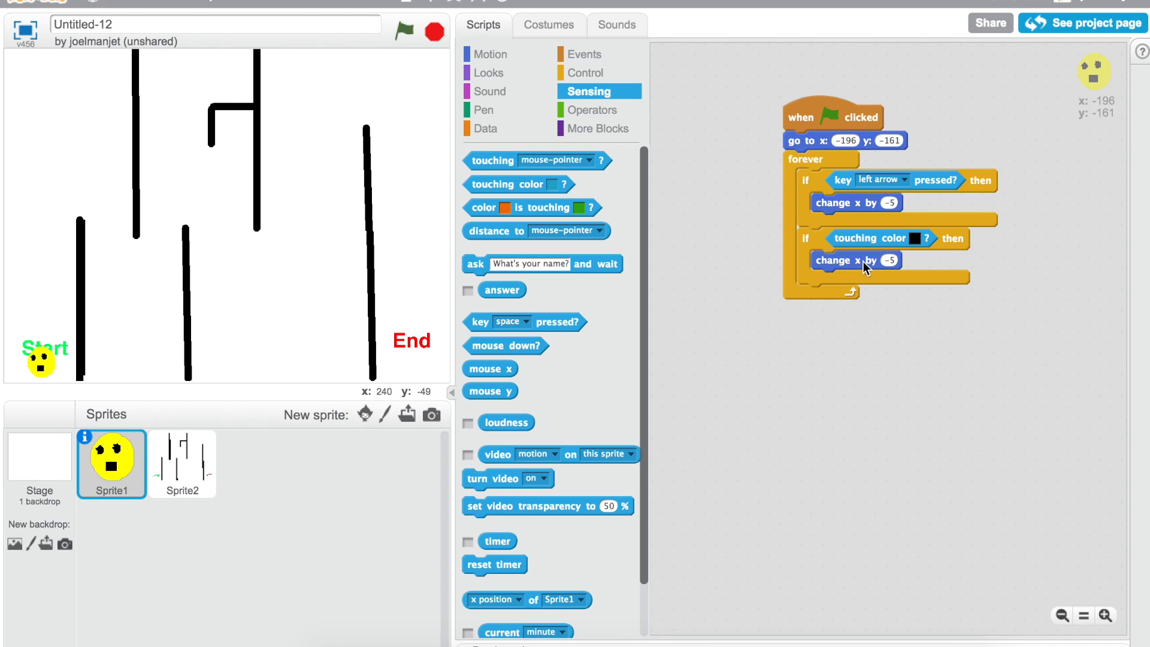
{"action": "triple_click", "coordinate": [892, 260]}
{"action": "type", "text": "5"}
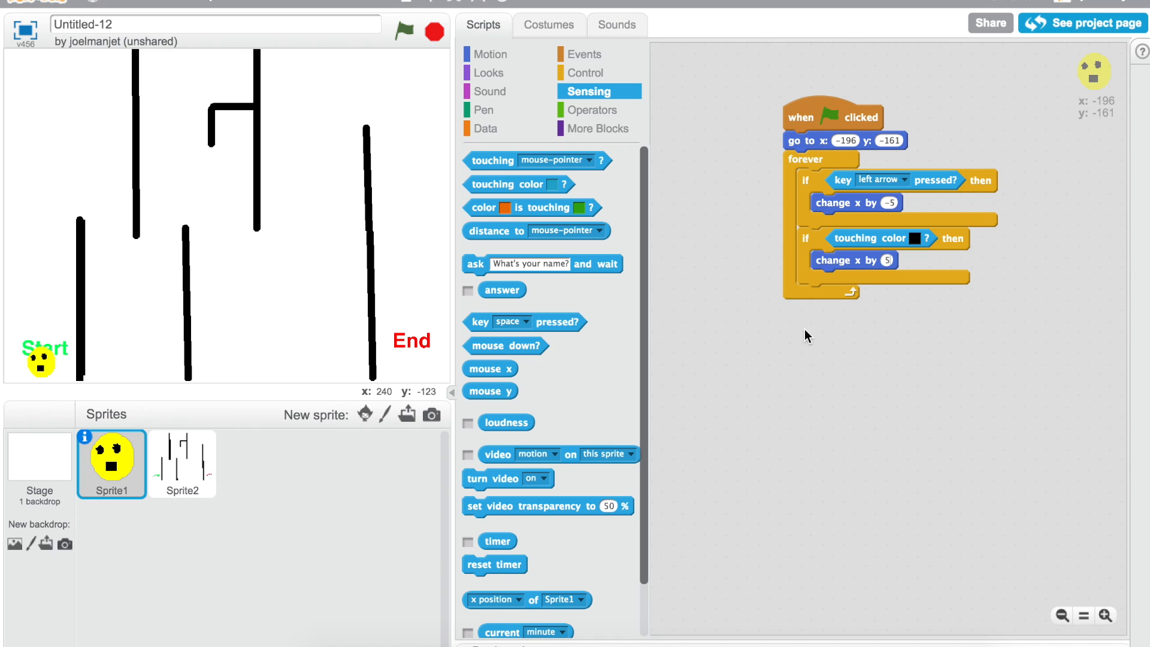
{"action": "mouse_move", "coordinate": [381, 409]}
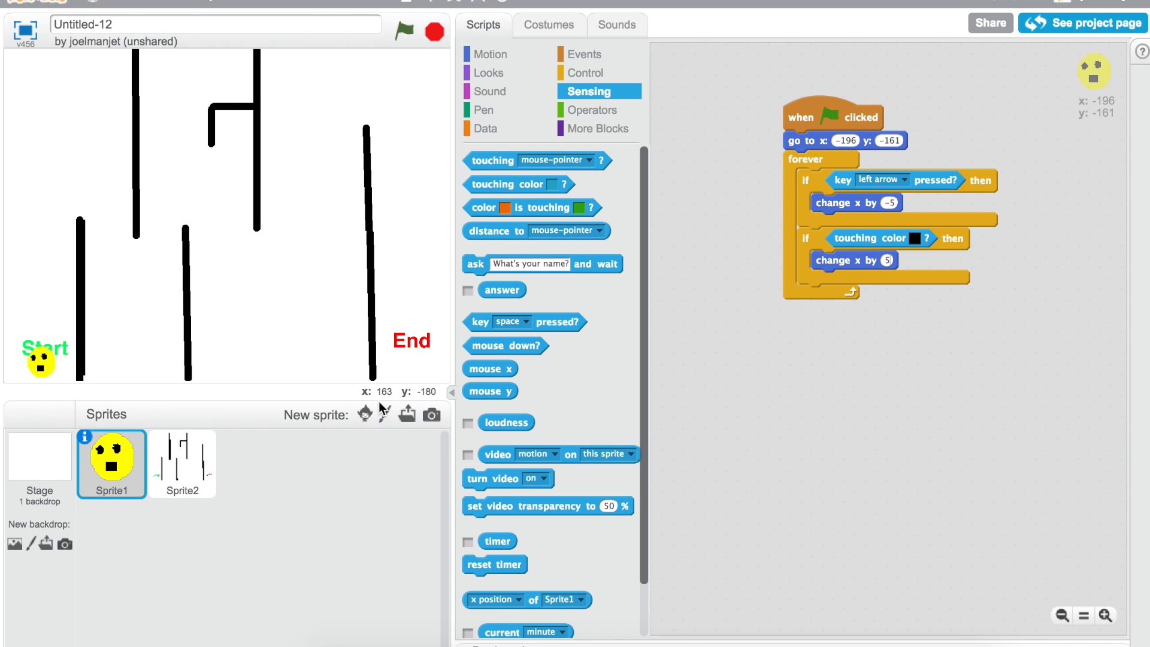
{"action": "mouse_move", "coordinate": [371, 100]}
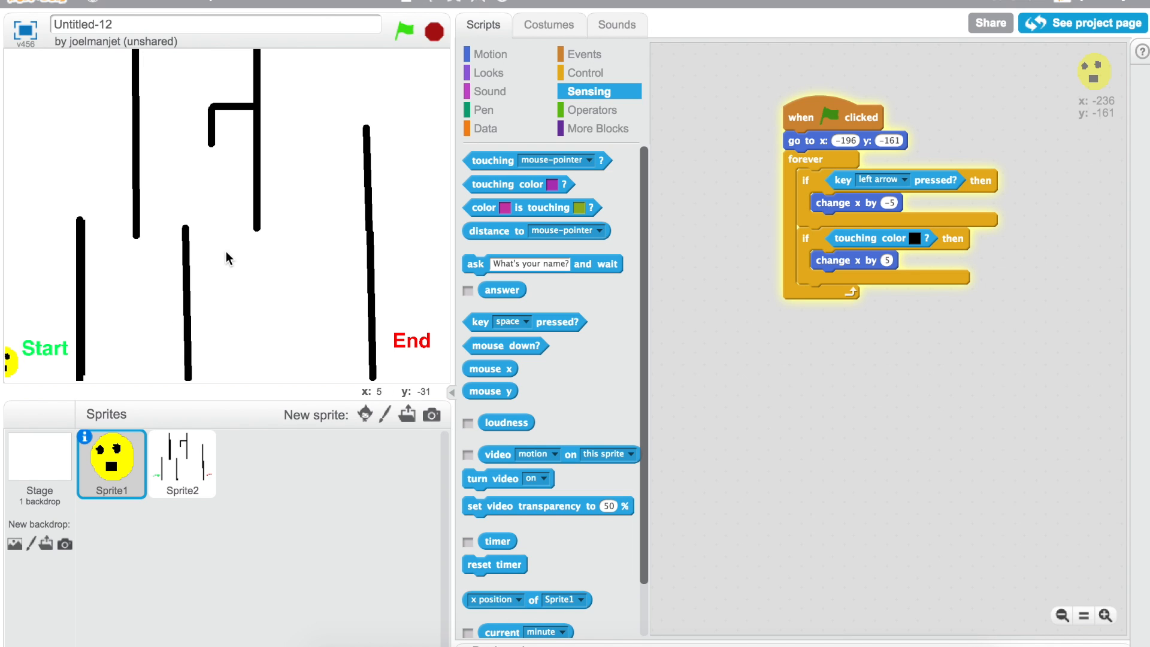
{"action": "mouse_move", "coordinate": [9, 367]}
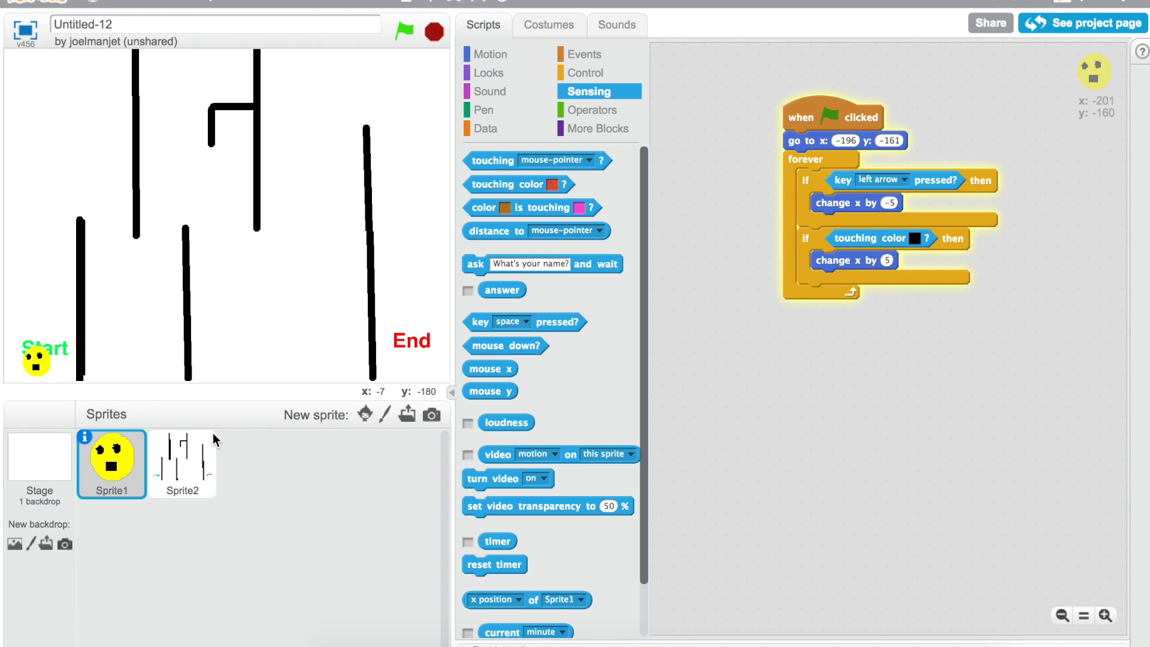
- Frame the maze costume with black border lines on all four edges, then reselect Sprite1
{"action": "left_click", "coordinate": [182, 462]}
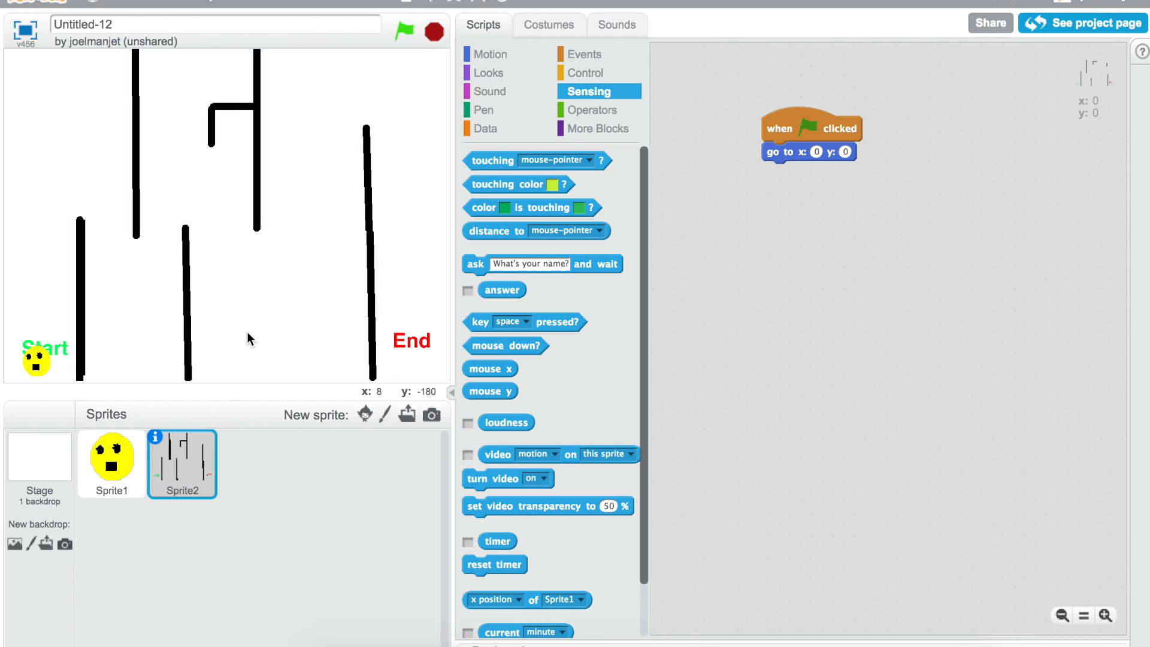
{"action": "left_click", "coordinate": [549, 24]}
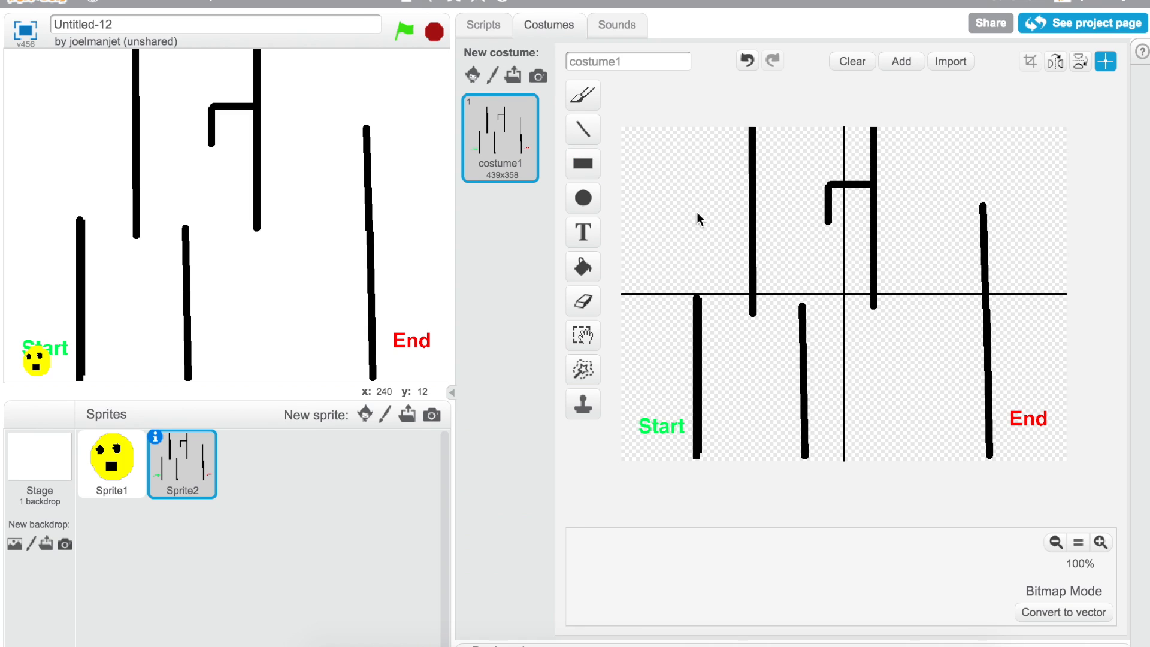
{"action": "left_click", "coordinate": [583, 129]}
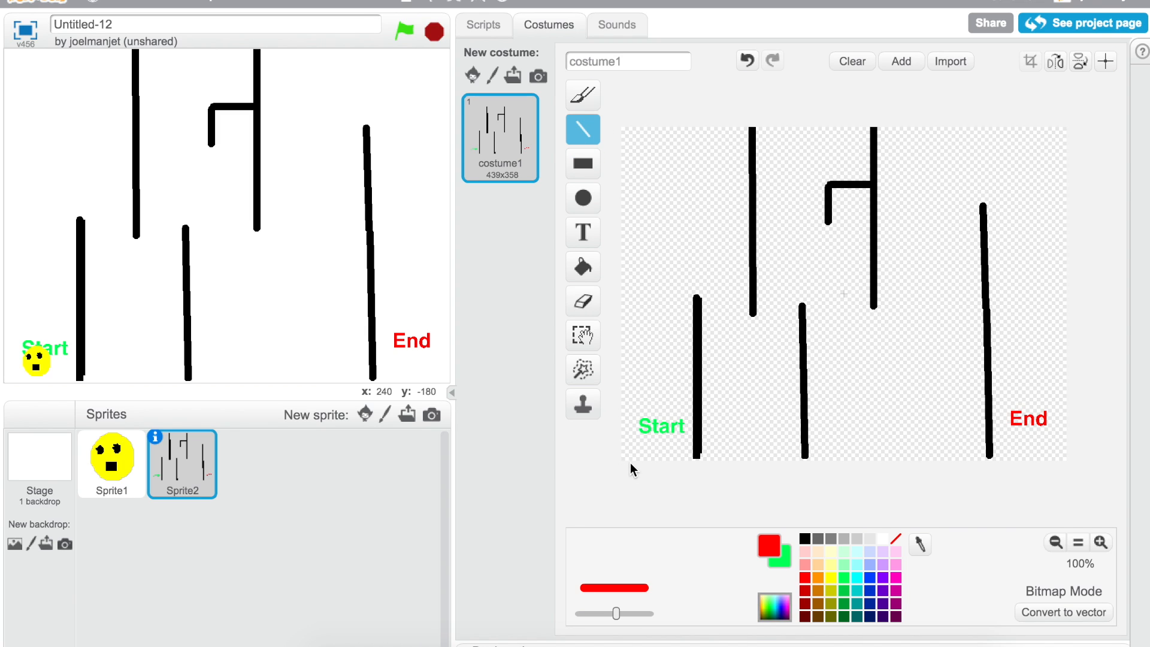
{"action": "left_click", "coordinate": [803, 537]}
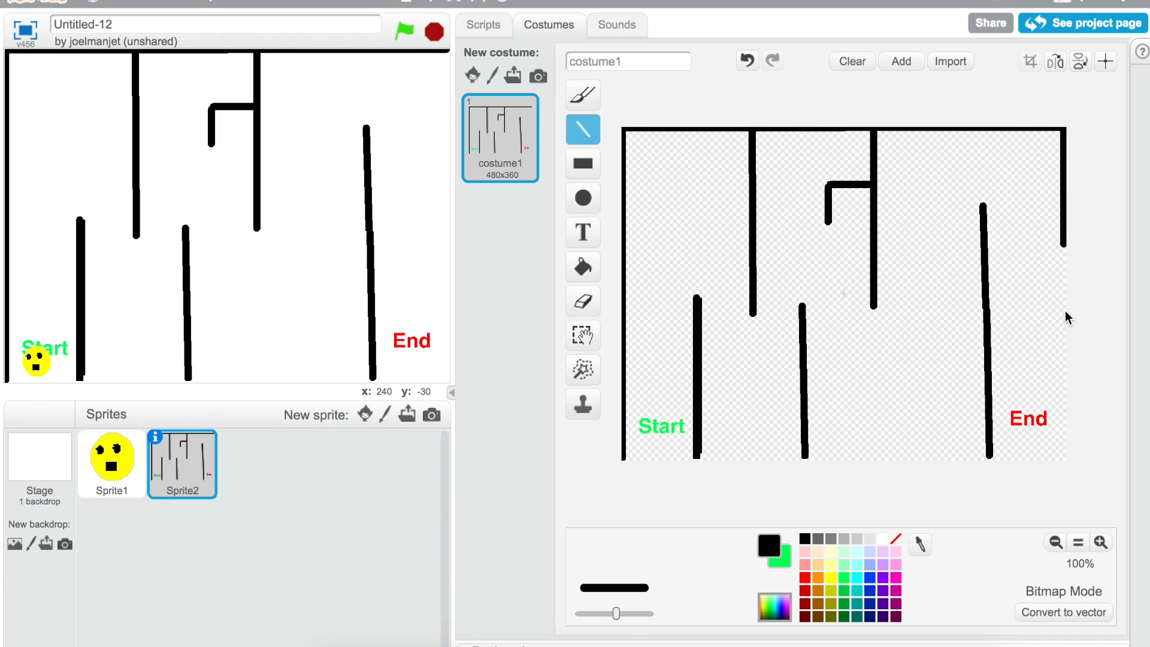
{"action": "mouse_move", "coordinate": [904, 469]}
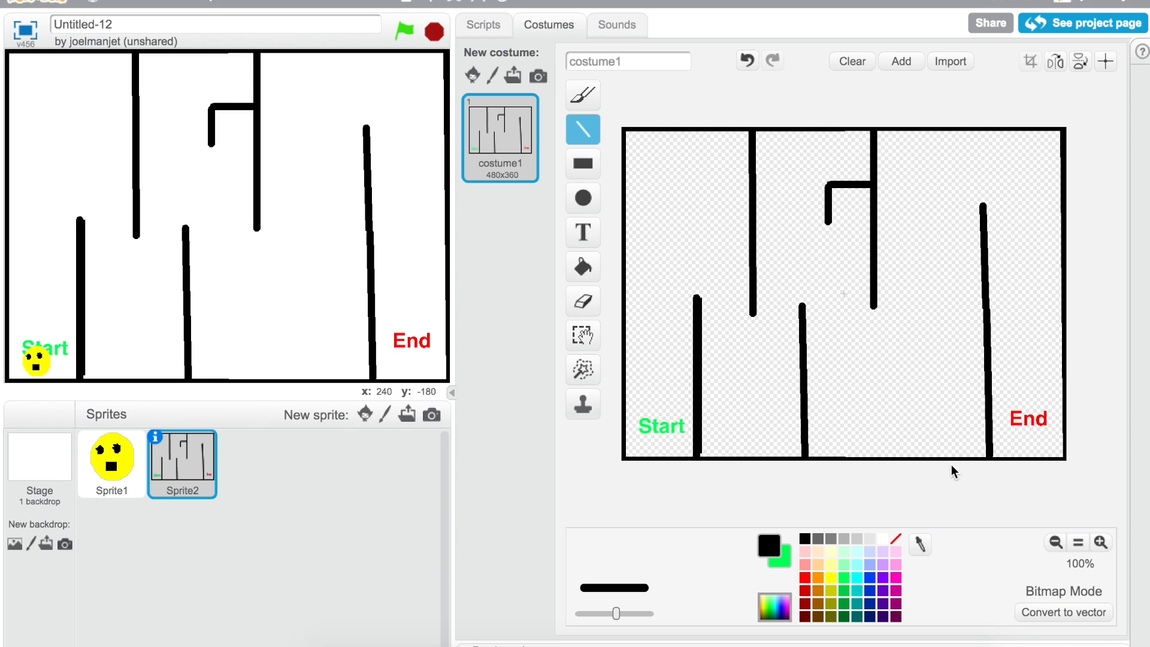
{"action": "mouse_move", "coordinate": [497, 228]}
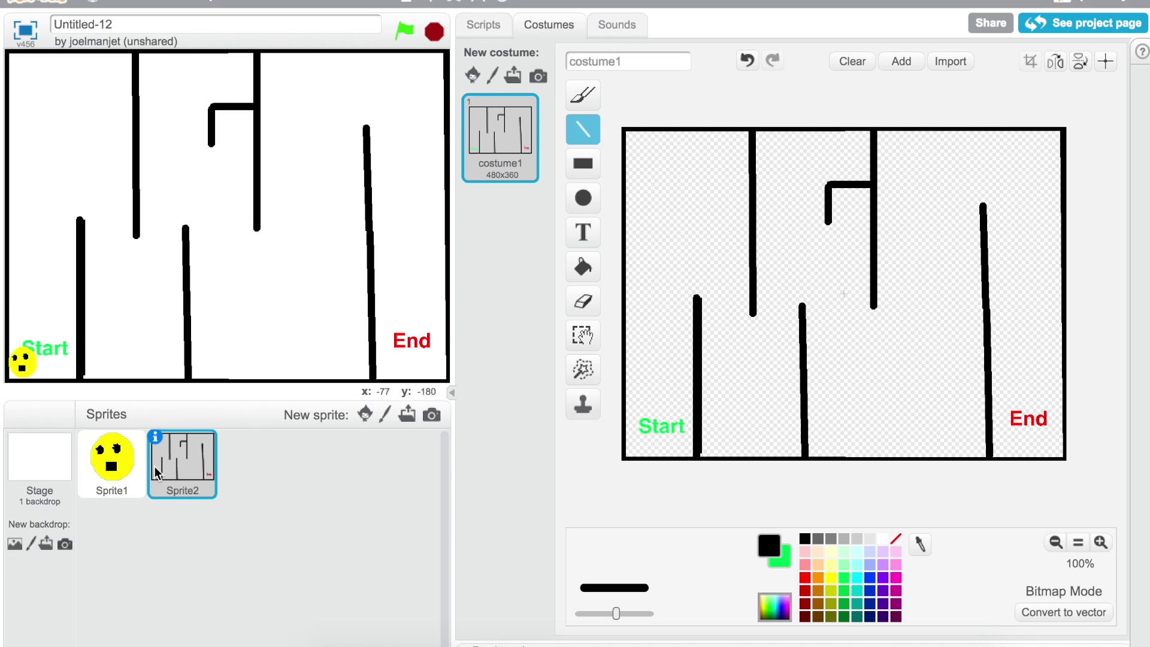
{"action": "left_click", "coordinate": [110, 464]}
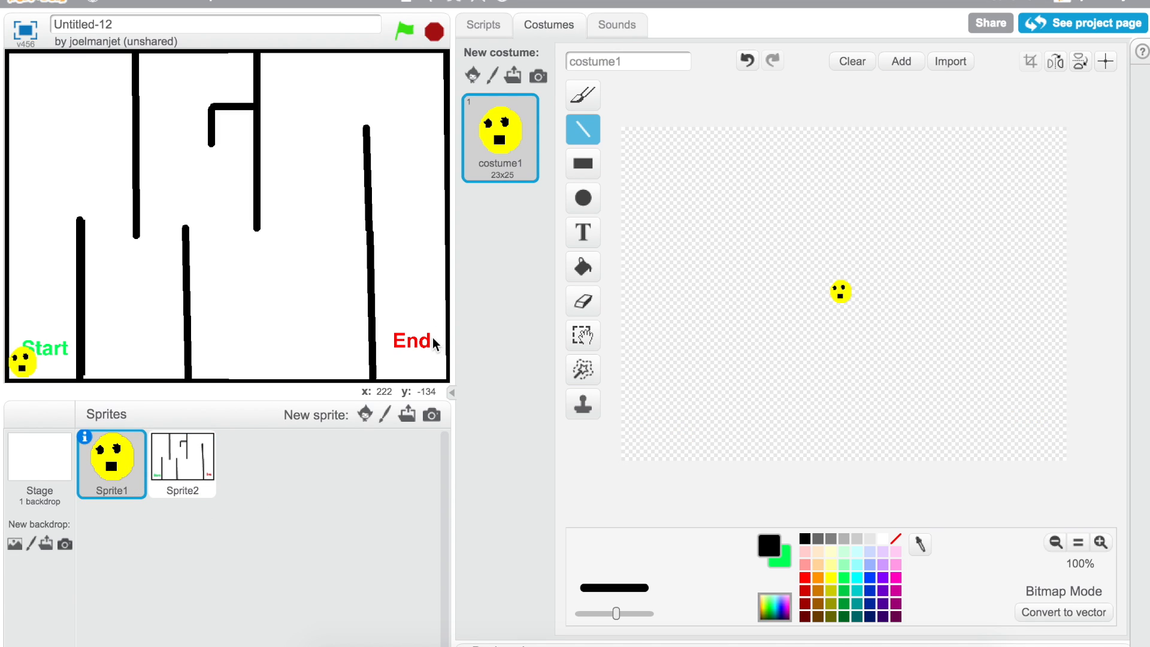
- Duplicate the left-arrow and wall-check pair until four copies sit in the forever loop
{"action": "left_click", "coordinate": [483, 24]}
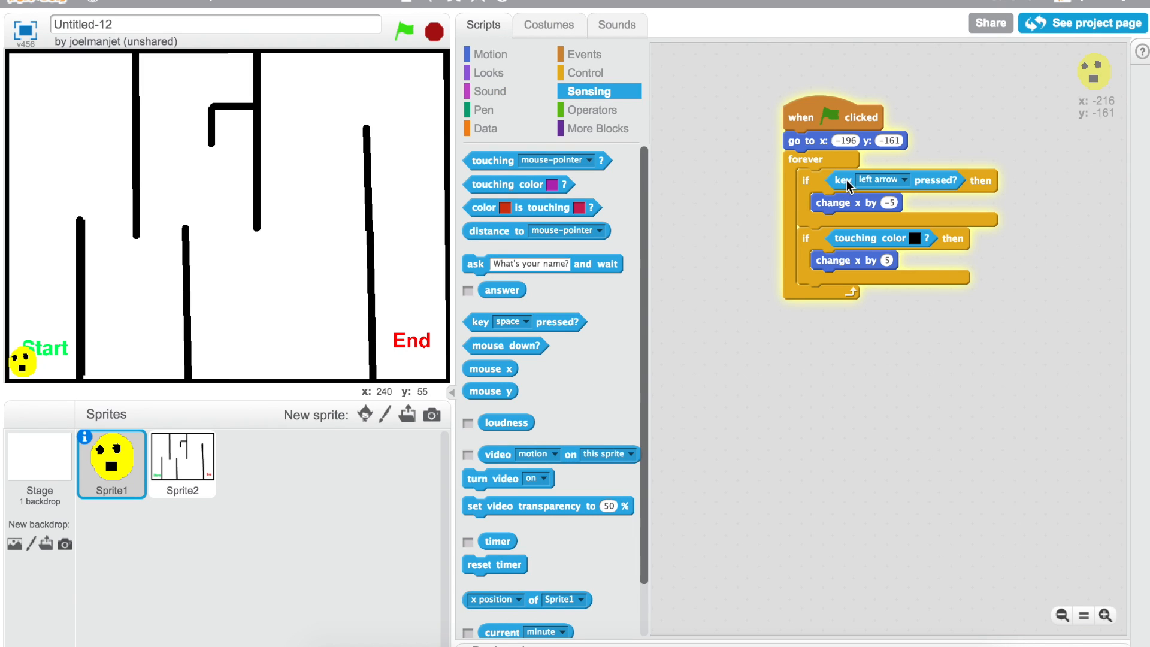
{"action": "mouse_move", "coordinate": [752, 231]}
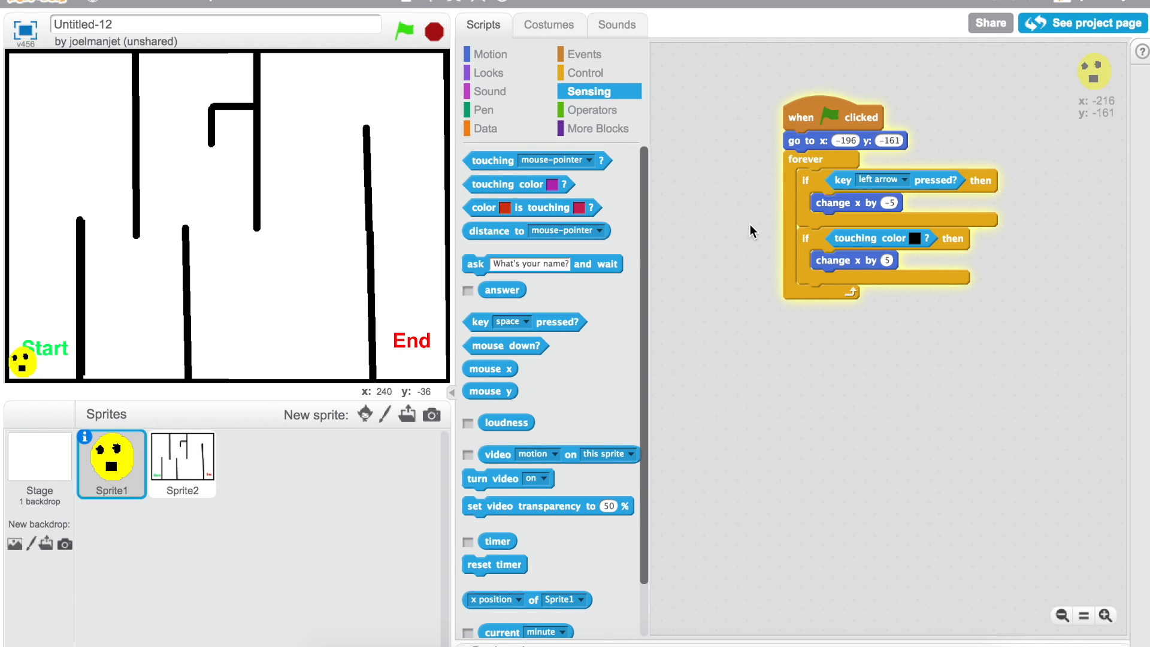
{"action": "right_click", "coordinate": [881, 181]}
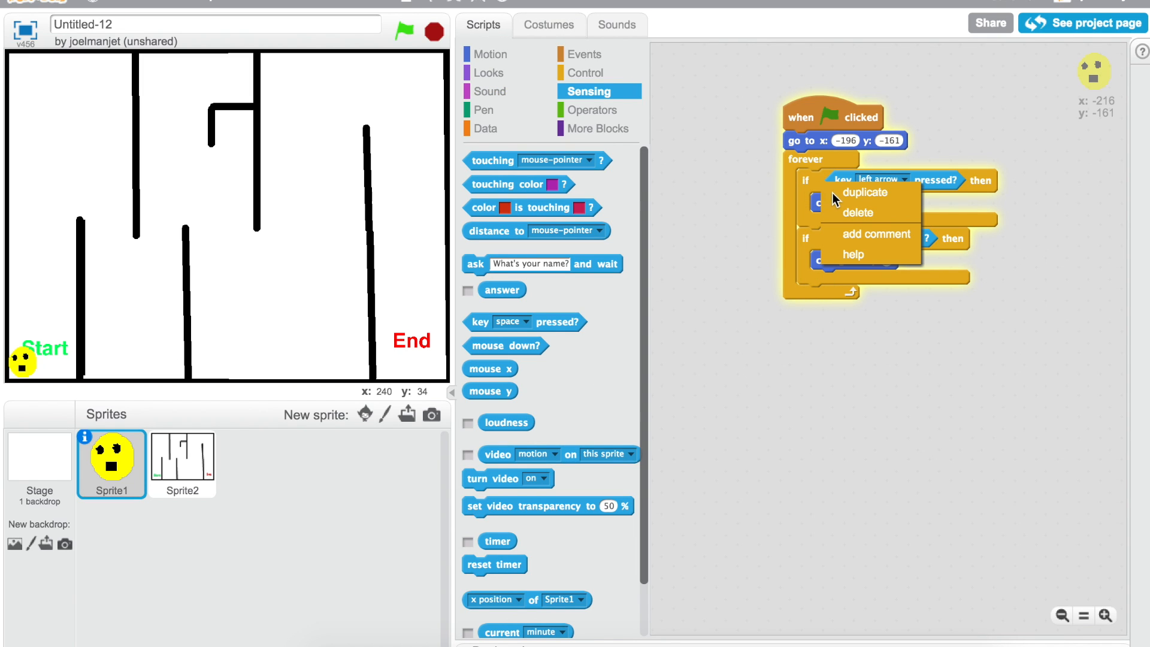
{"action": "left_click", "coordinate": [866, 191]}
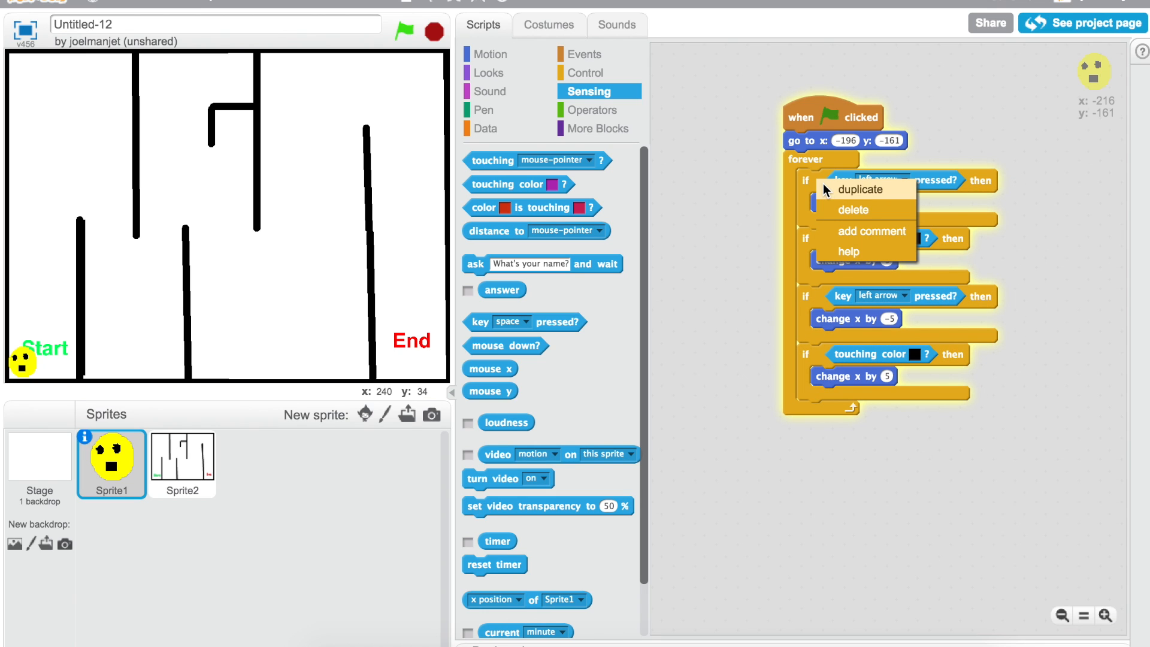
{"action": "left_click", "coordinate": [861, 189]}
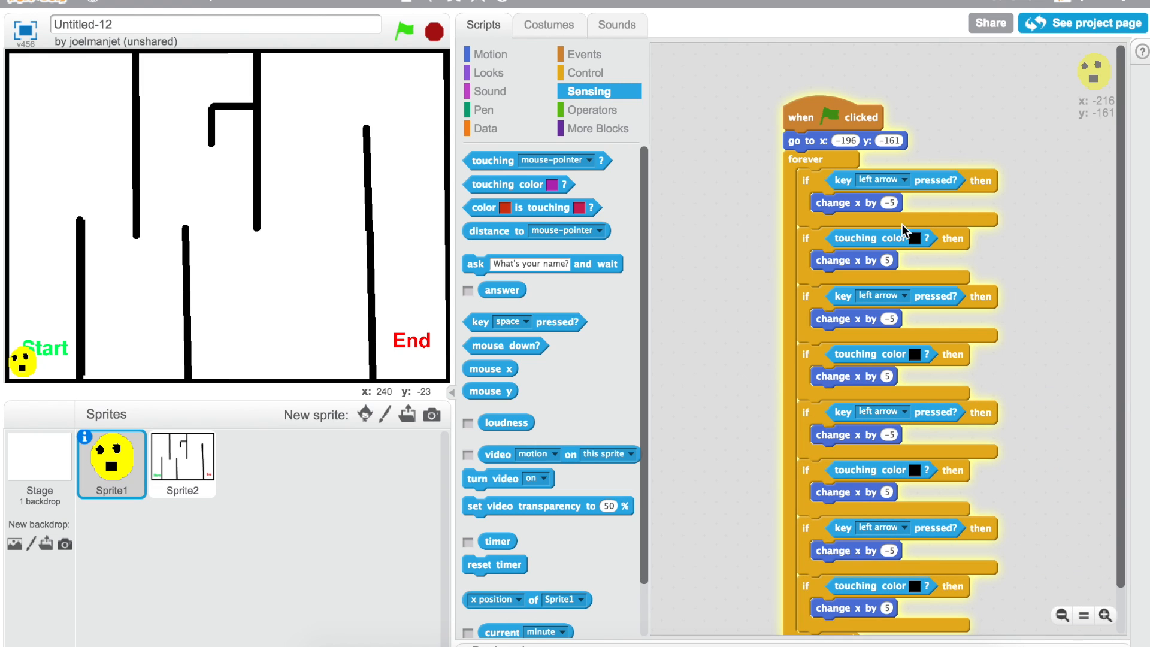
{"action": "mouse_move", "coordinate": [903, 182]}
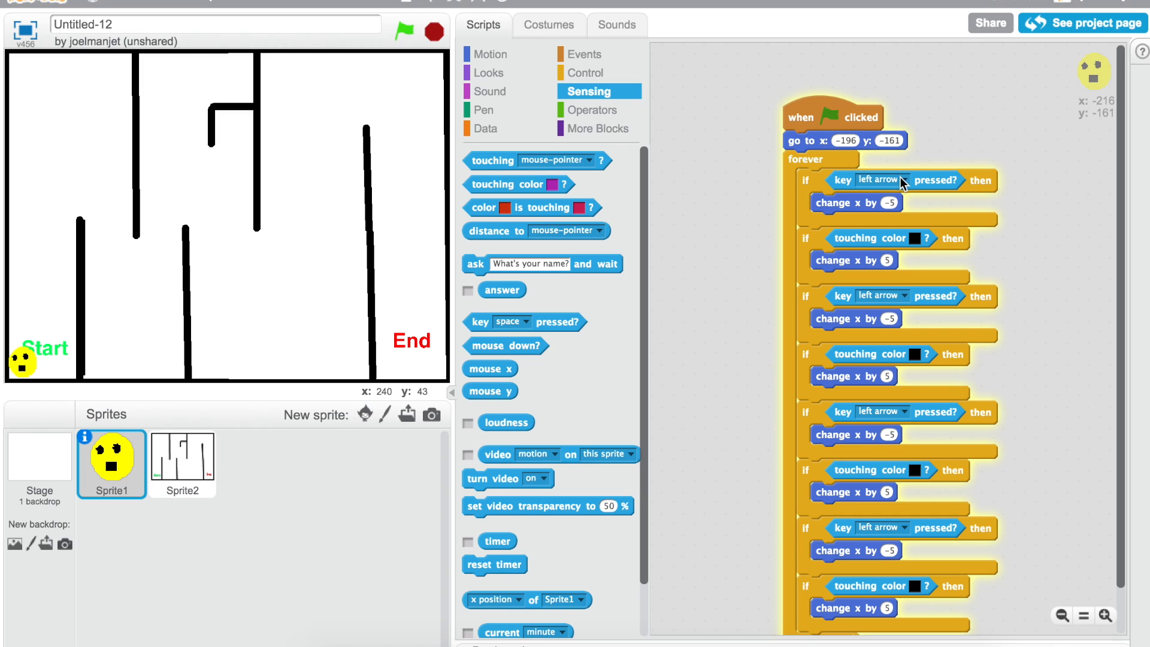
{"action": "left_click", "coordinate": [902, 181]}
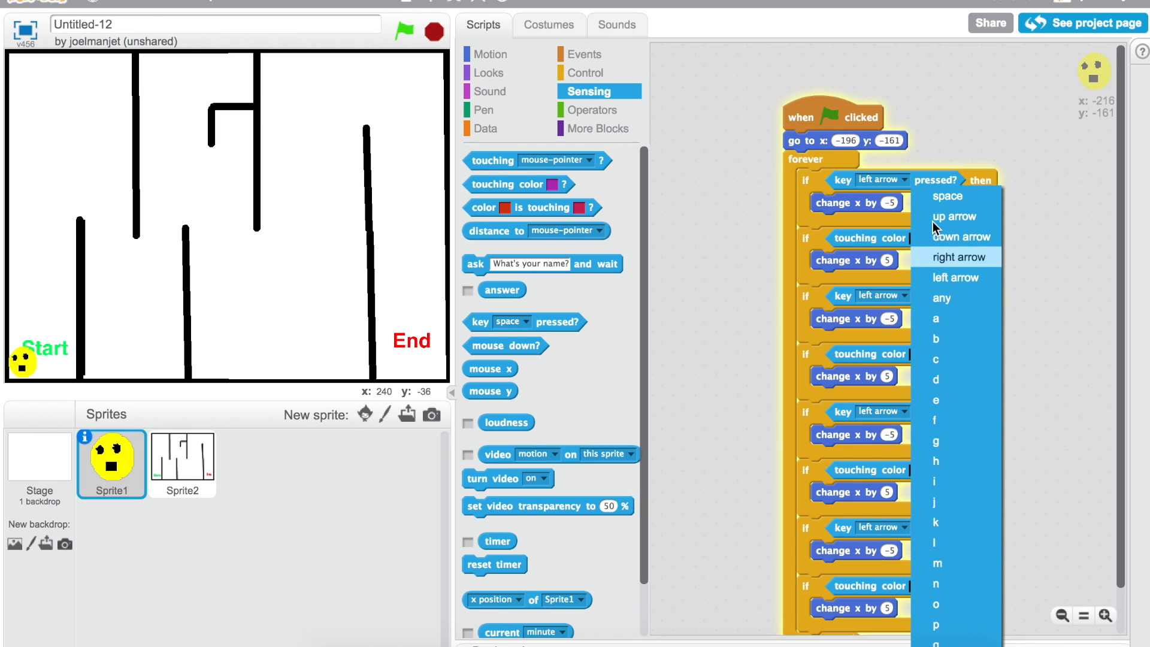
- Make the second check right arrow with x 5 / −5 and the third check up arrow
{"action": "left_click", "coordinate": [956, 256]}
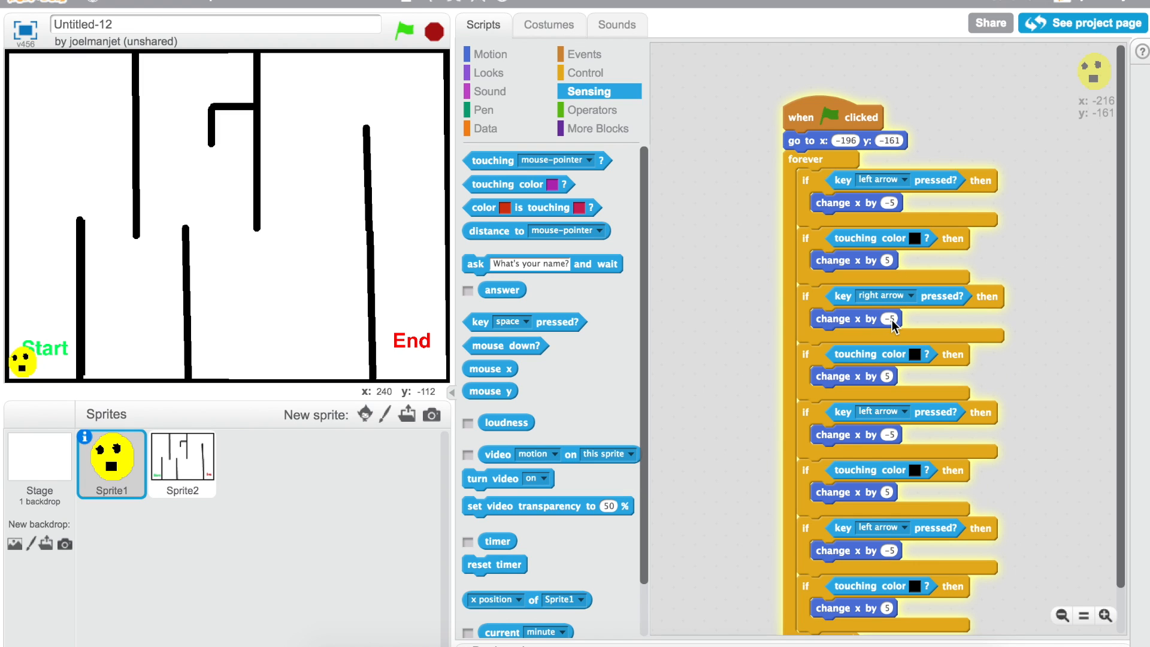
{"action": "mouse_move", "coordinate": [873, 304]}
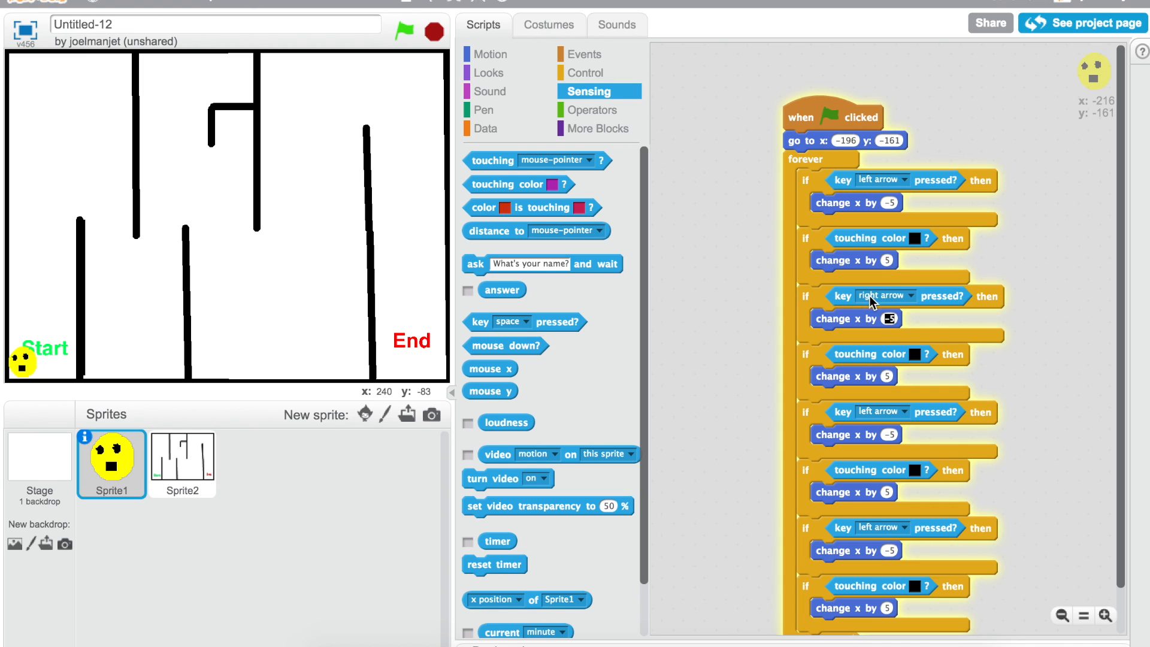
{"action": "mouse_move", "coordinate": [833, 328]}
{"action": "type", "text": "-5"}
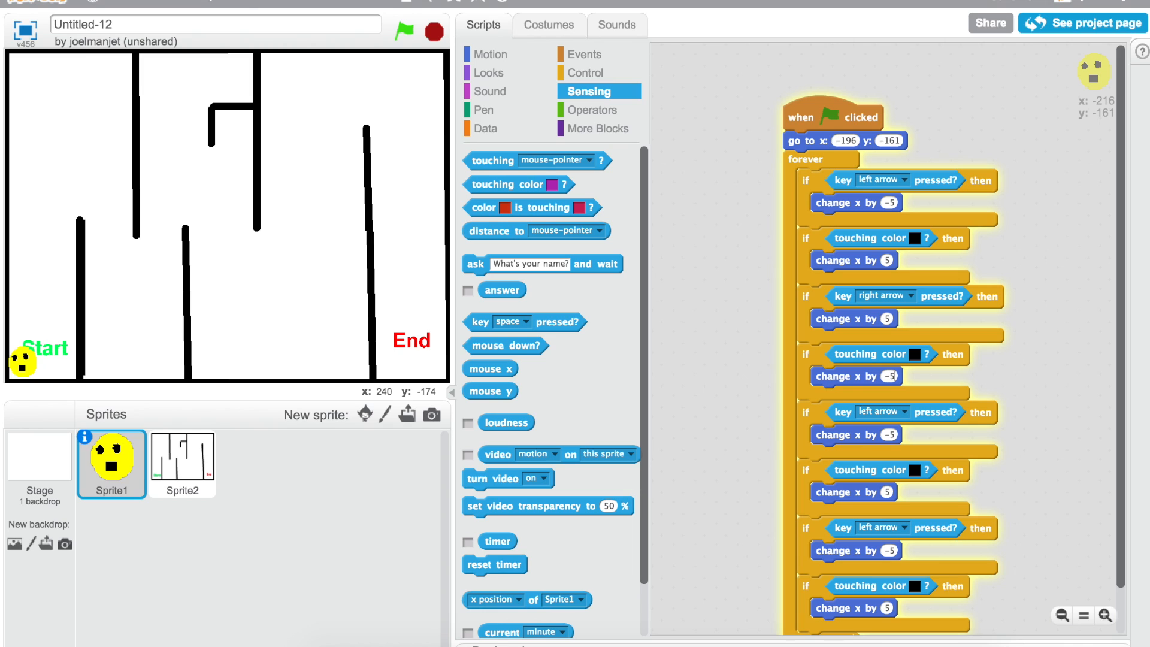
{"action": "mouse_move", "coordinate": [858, 422]}
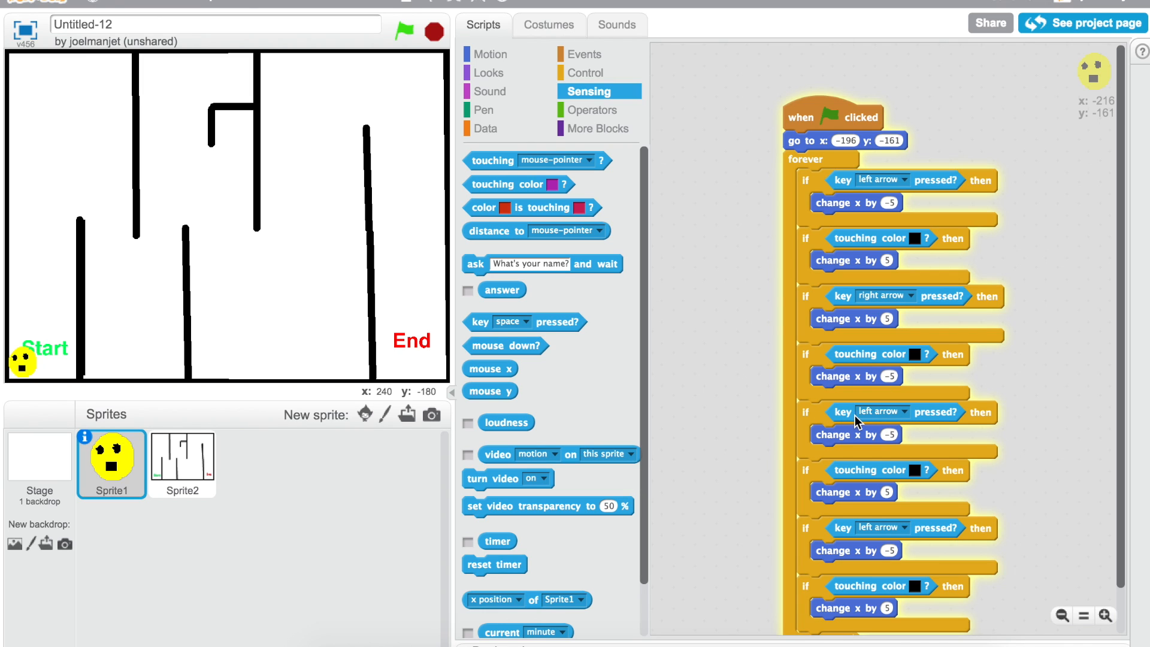
{"action": "mouse_move", "coordinate": [894, 416]}
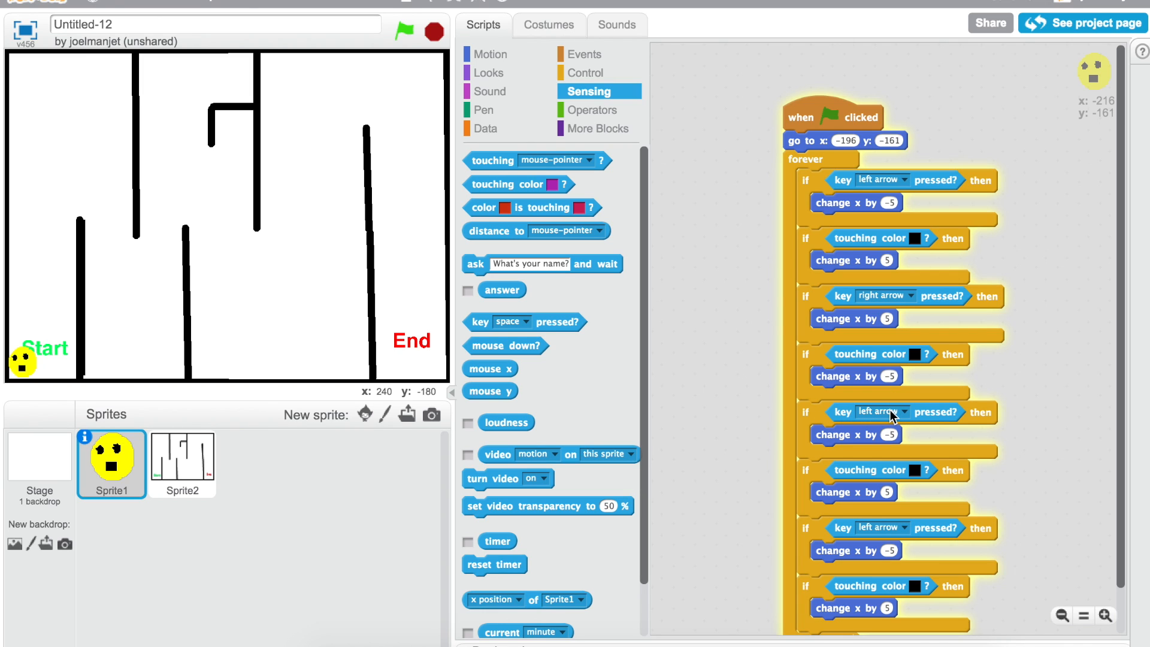
{"action": "left_click", "coordinate": [908, 181]}
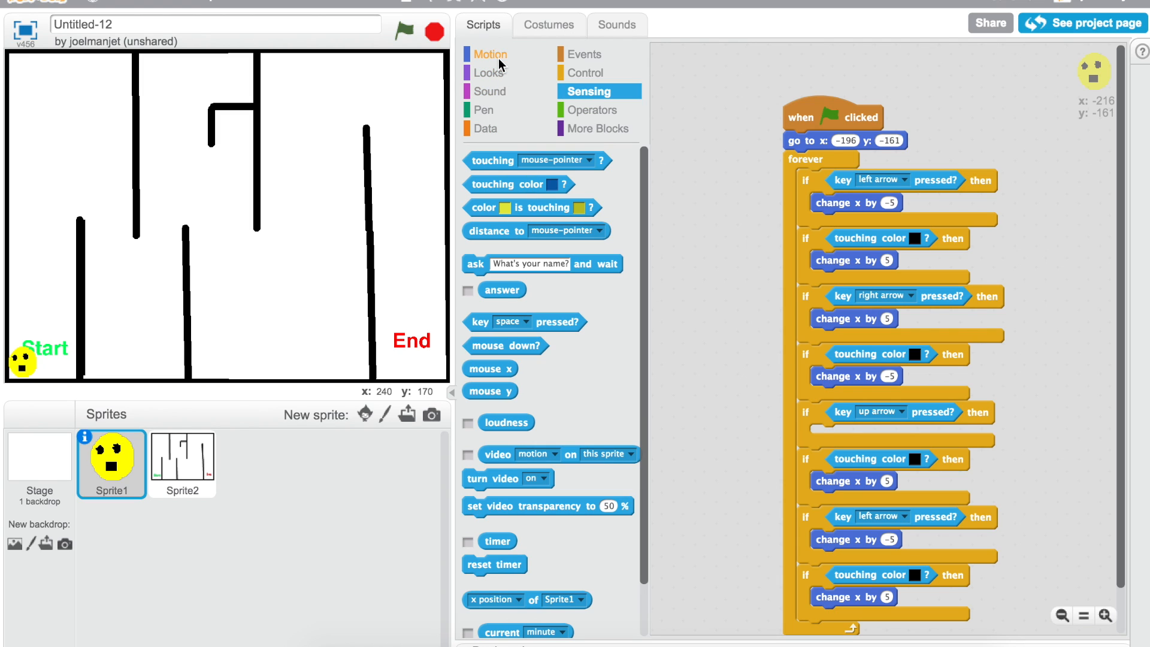
{"action": "left_click", "coordinate": [489, 54]}
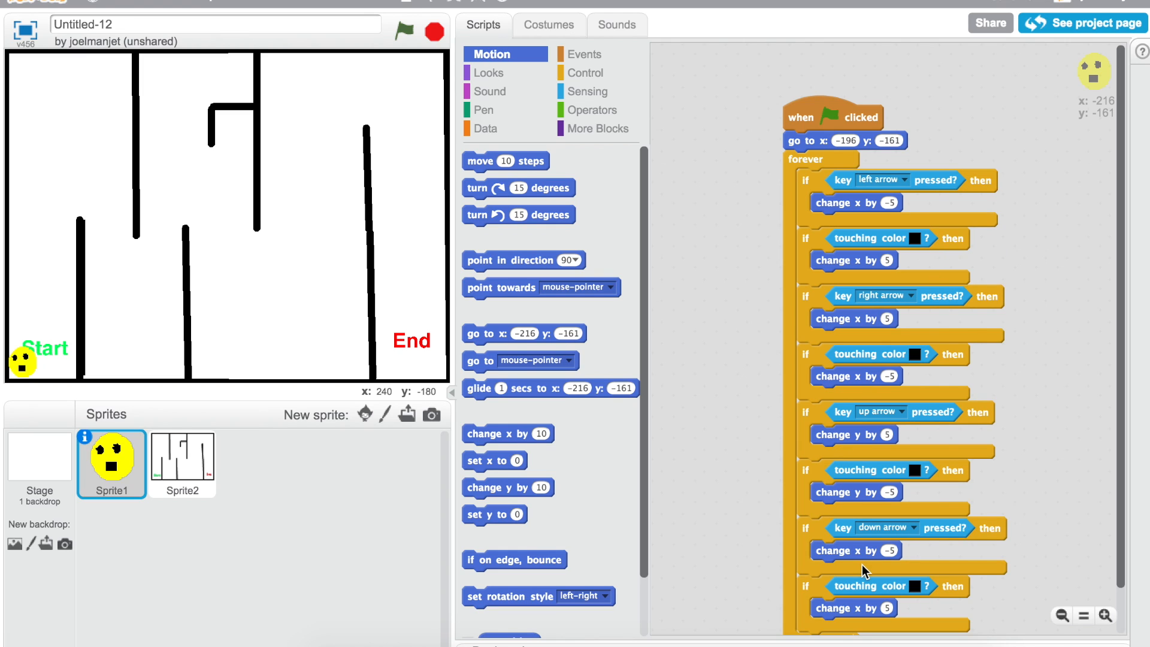
{"action": "mouse_move", "coordinate": [884, 555]}
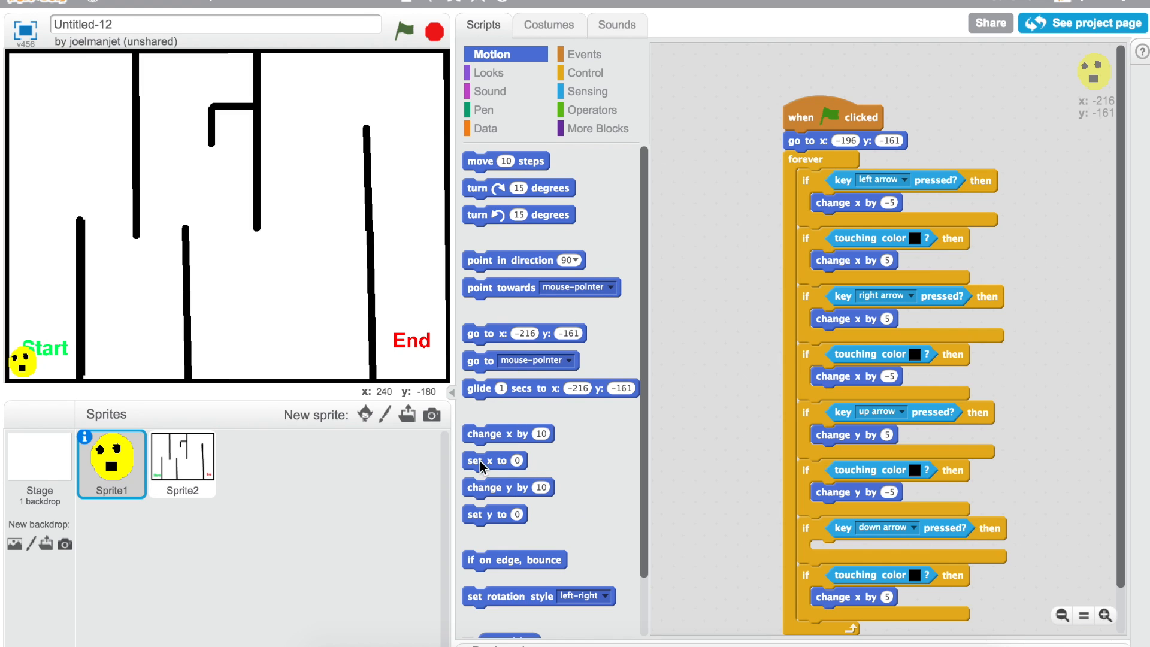
{"action": "mouse_move", "coordinate": [496, 490]}
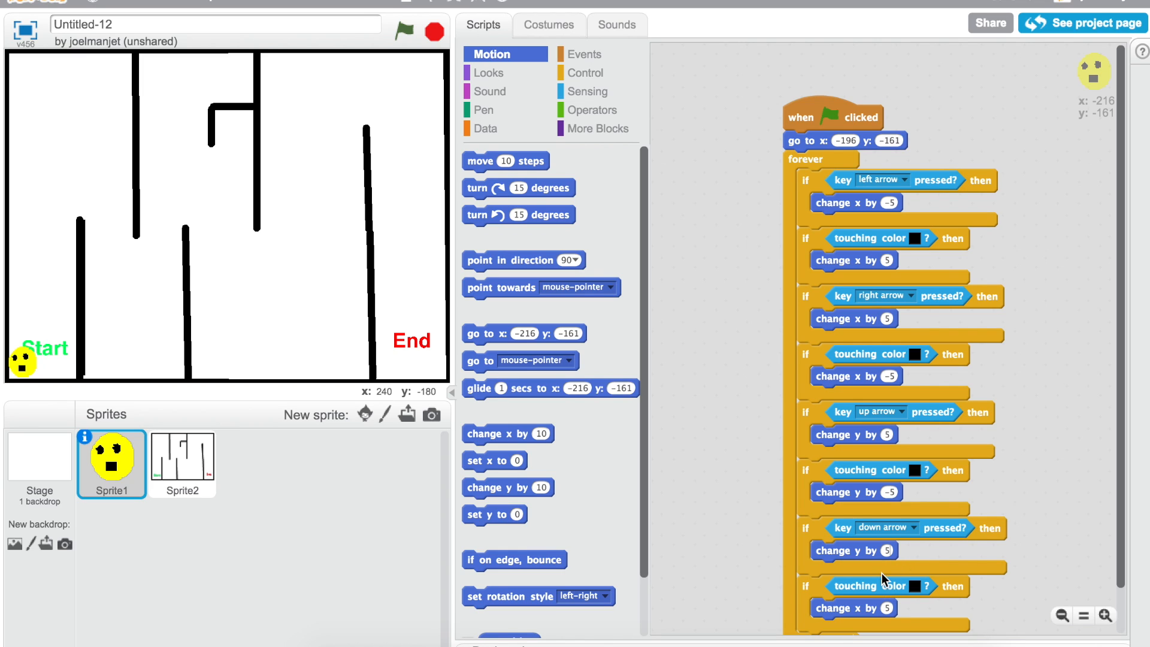
{"action": "mouse_move", "coordinate": [897, 493]}
{"action": "type", "text": "-5"}
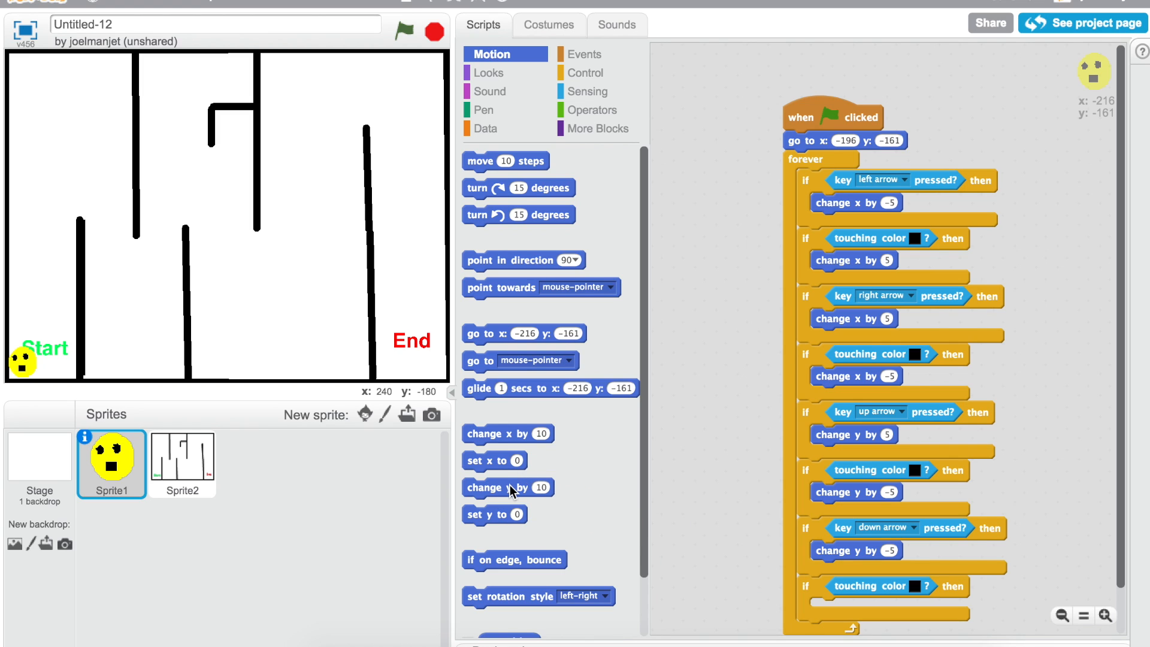
- Finish up and down arrow checks with y moves and opposite pushbacks, then run the project
{"action": "scroll", "scroll_direction": "down", "scroll_amount": 3}
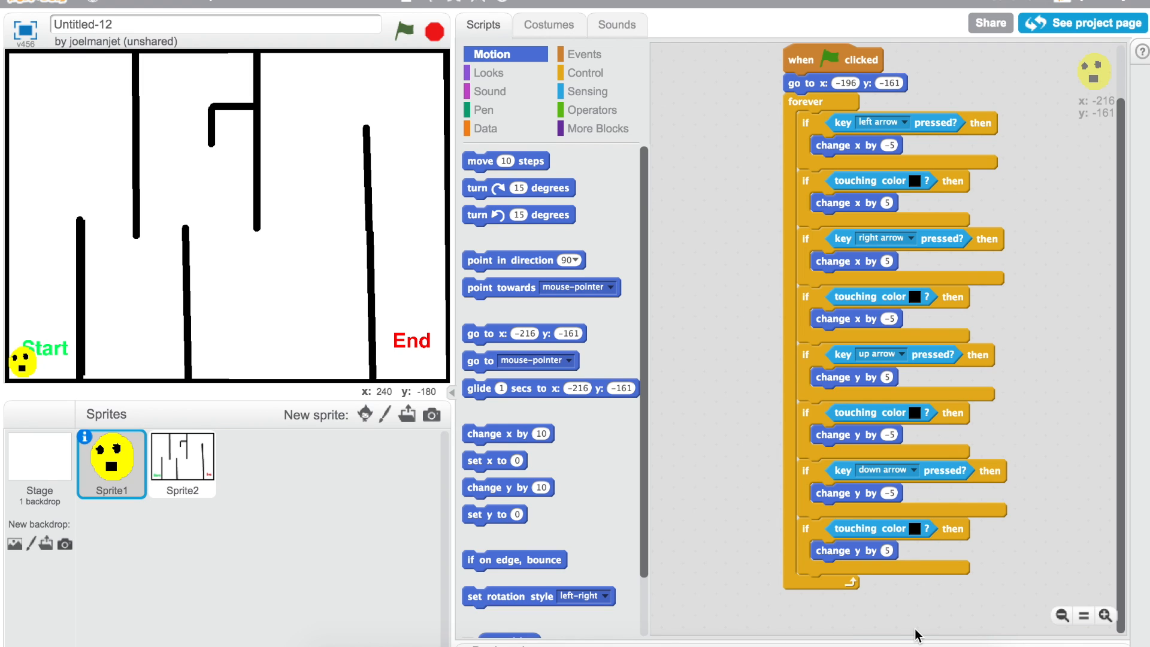
{"action": "left_click", "coordinate": [403, 32]}
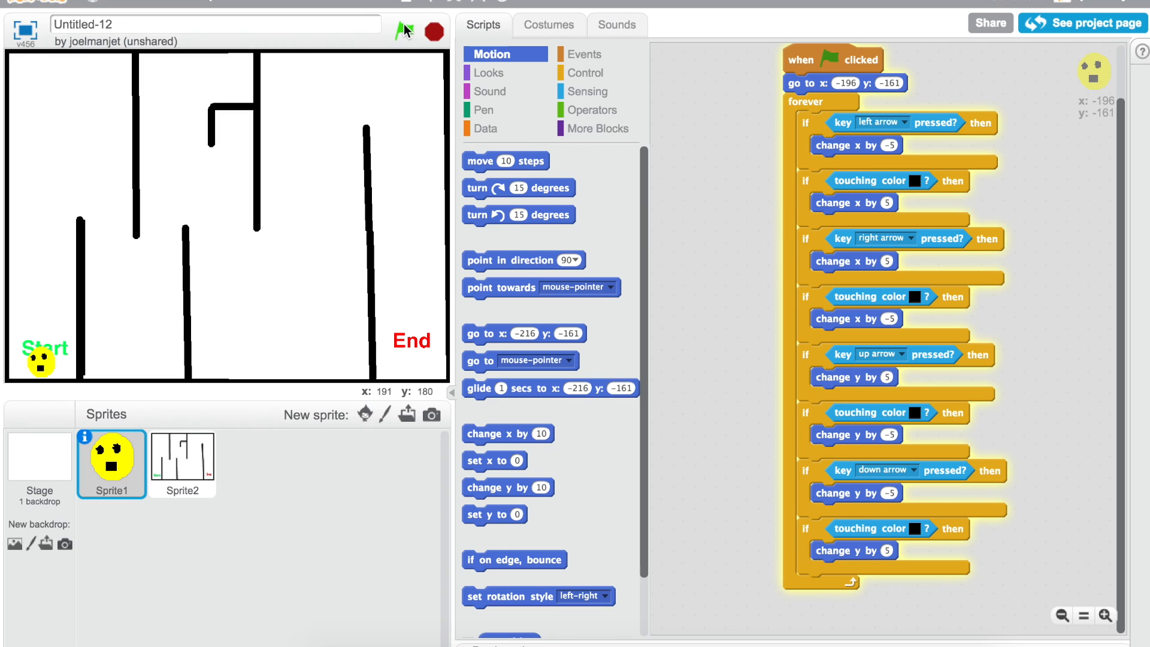
- Steer the smiley with the arrow keys from Start through the walls to the red End
{"action": "left_click", "coordinate": [404, 31]}
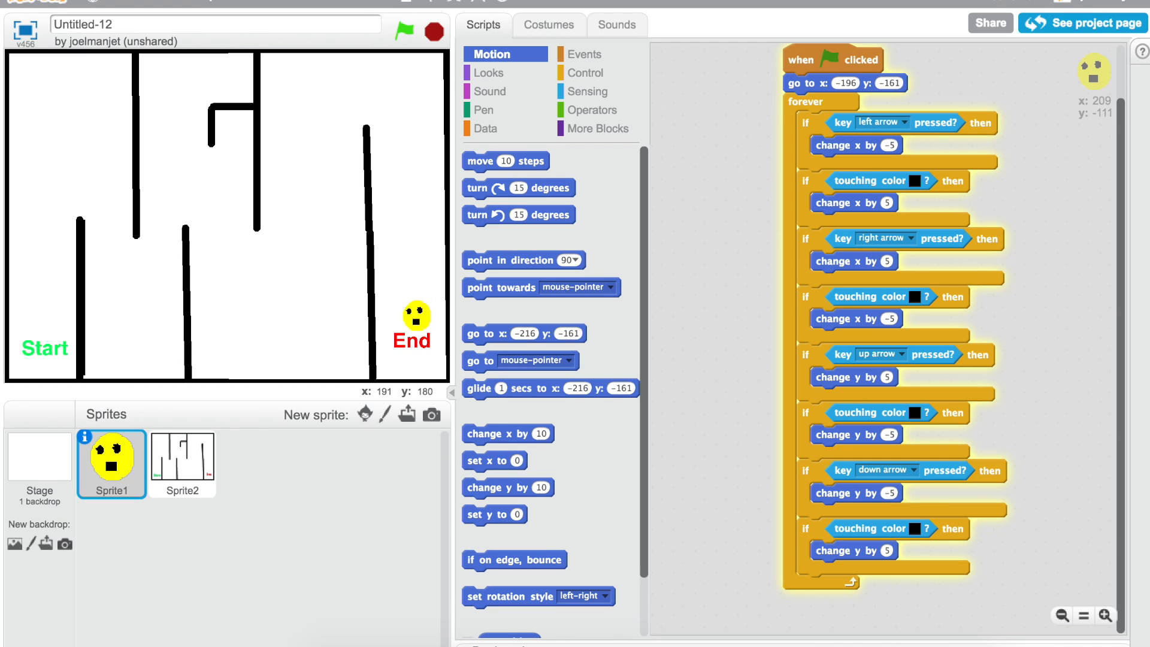
{"action": "mouse_move", "coordinate": [585, 53]}
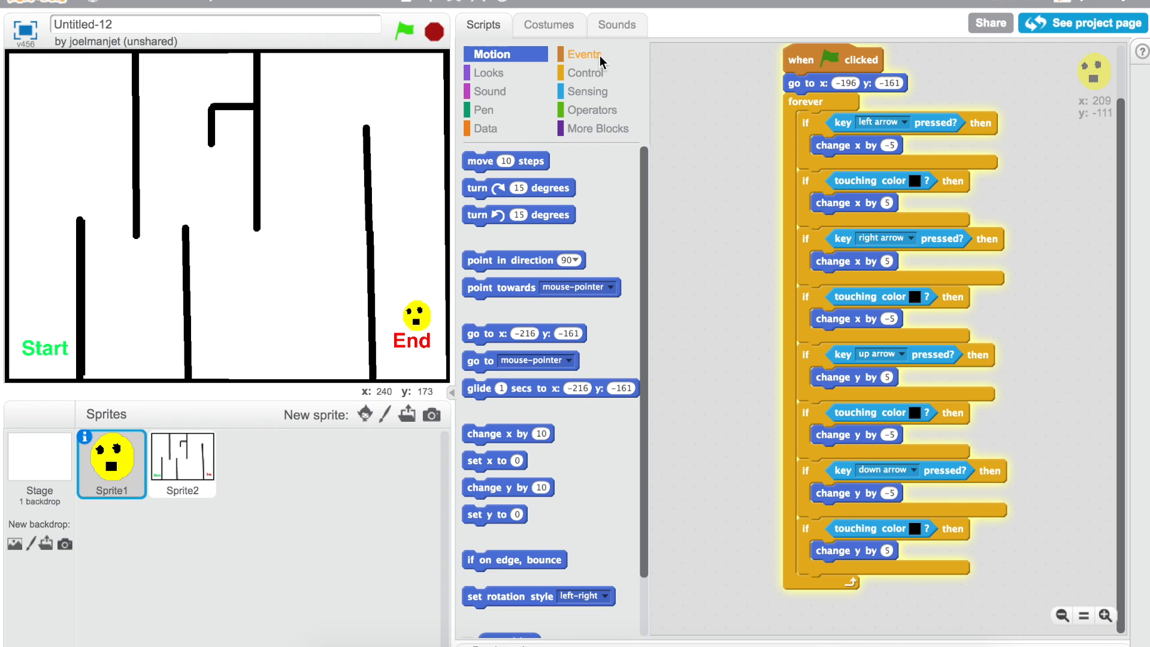
{"action": "mouse_move", "coordinate": [462, 66]}
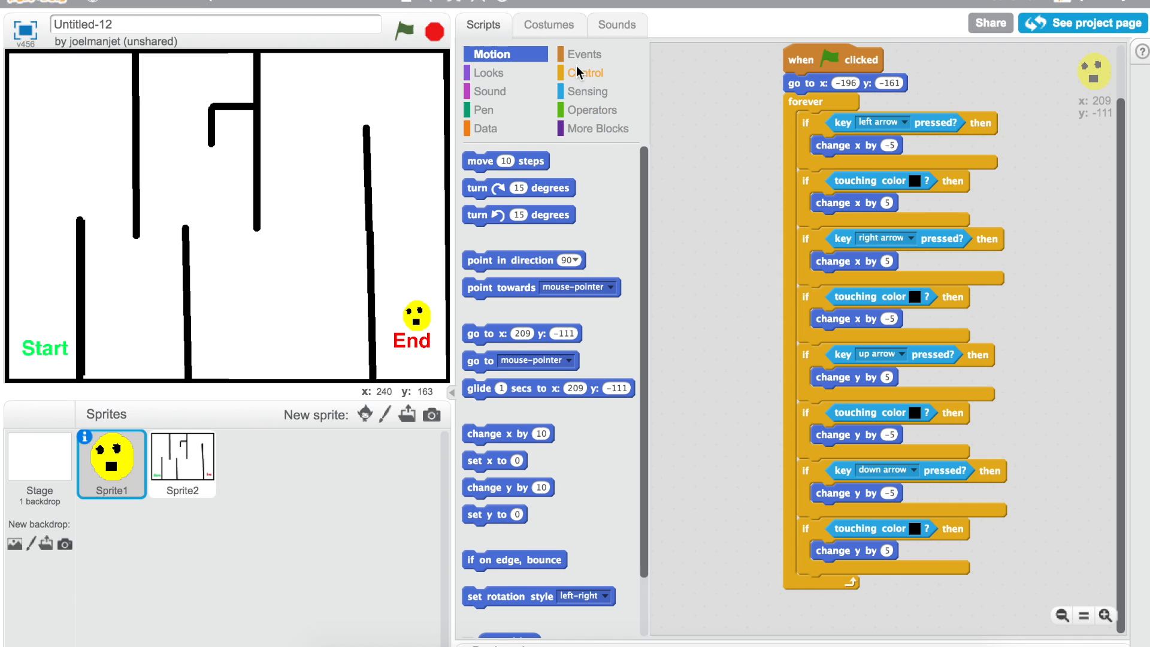
- Add an 'if touching color red' check, picking red from the End label, into the loop
{"action": "left_click", "coordinate": [586, 72]}
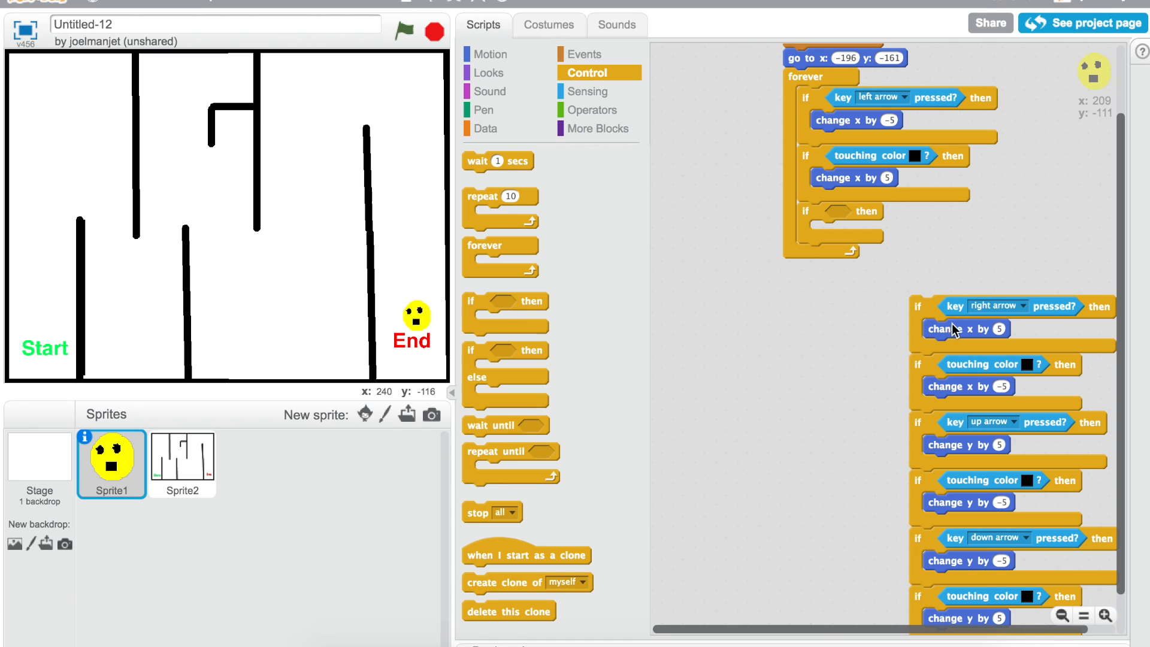
{"action": "mouse_move", "coordinate": [822, 198]}
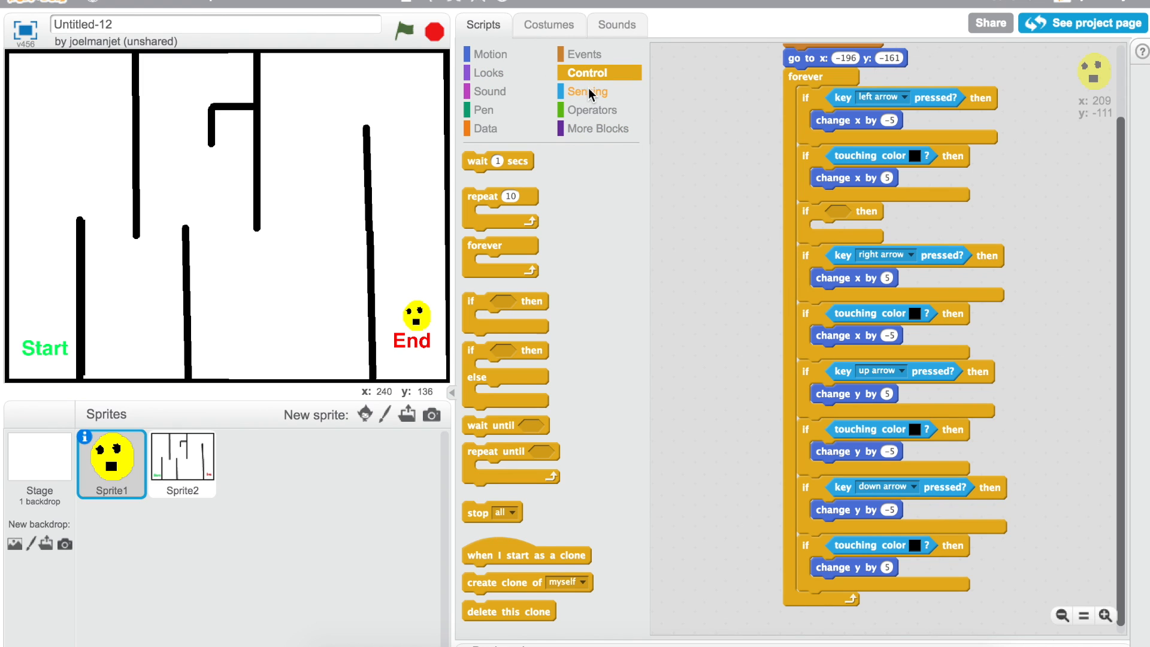
{"action": "left_click", "coordinate": [586, 91]}
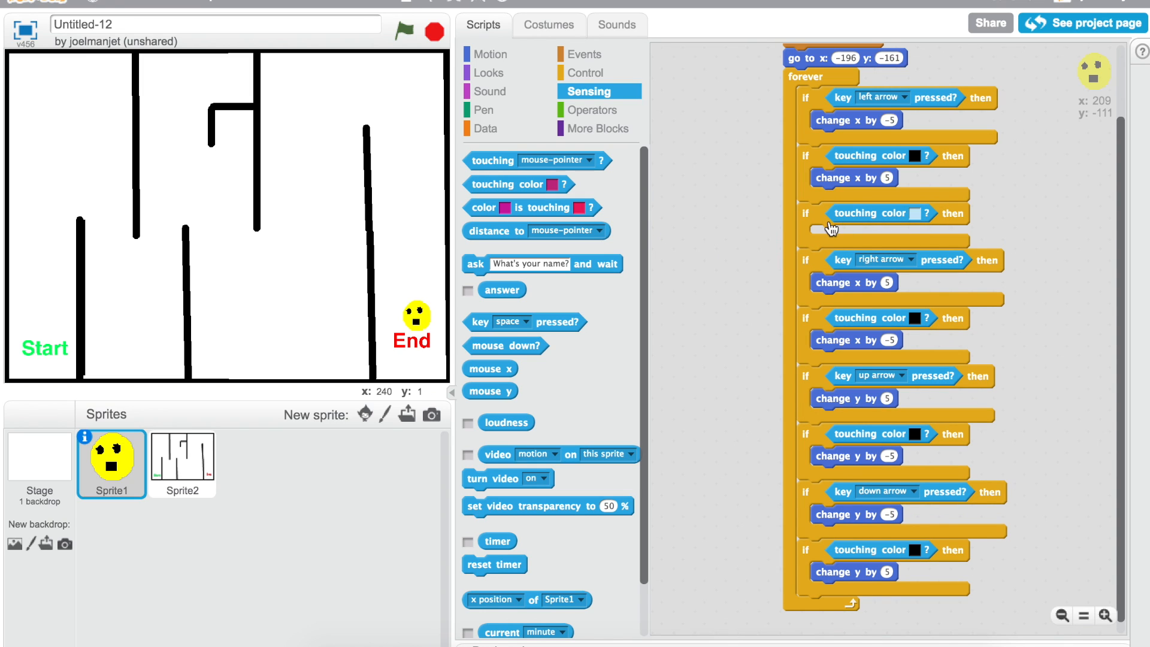
{"action": "mouse_move", "coordinate": [398, 341]}
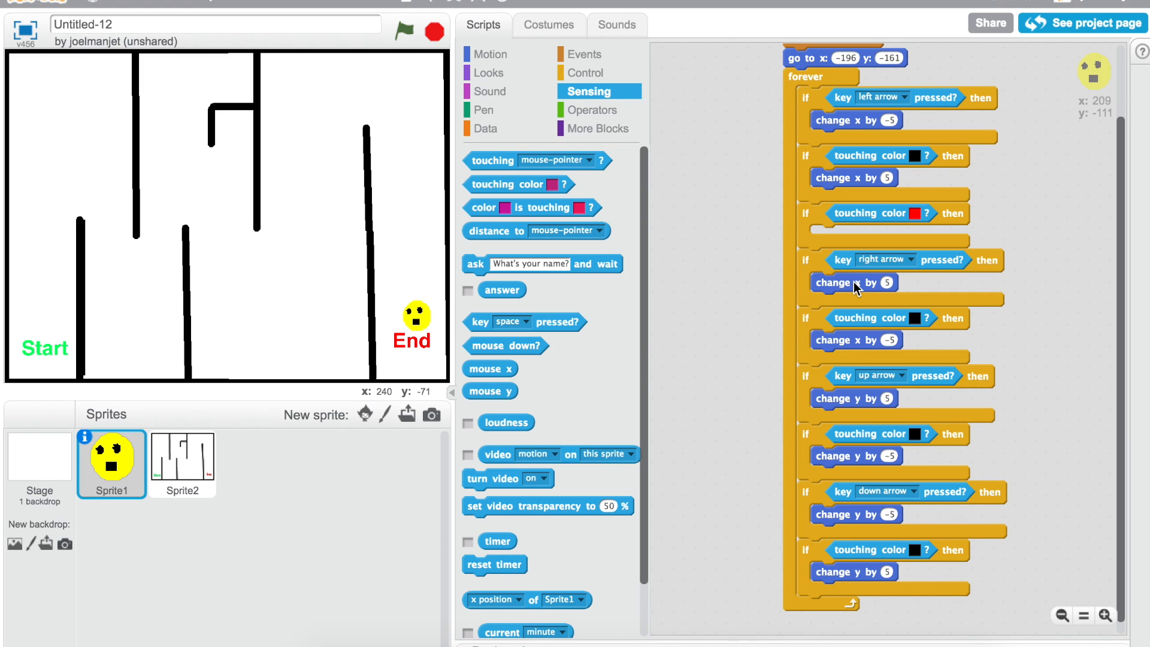
{"action": "mouse_move", "coordinate": [829, 230]}
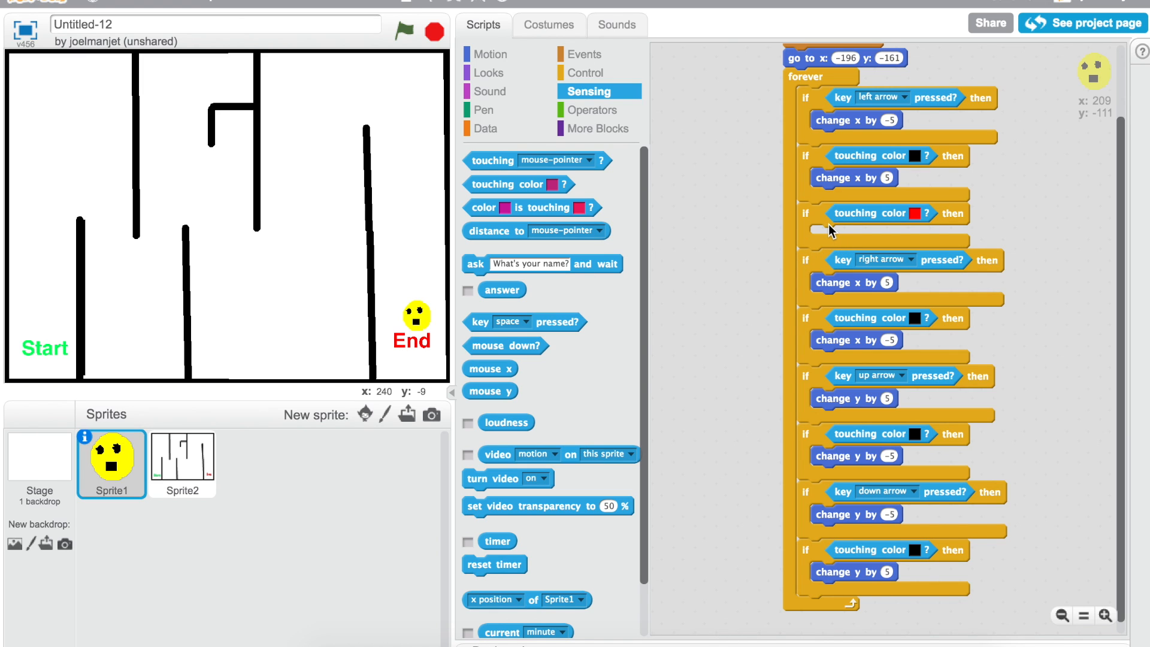
{"action": "mouse_move", "coordinate": [489, 54]}
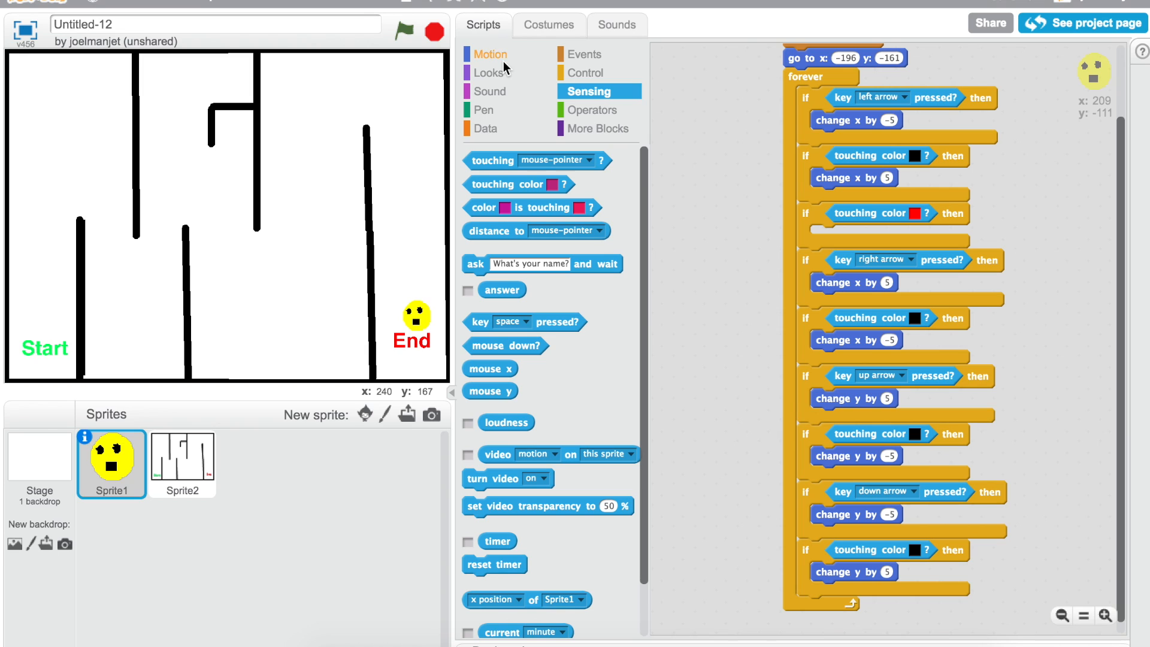
- Put 'say done' inside the red check and duplicate that block with the stack below it
{"action": "left_click", "coordinate": [488, 54]}
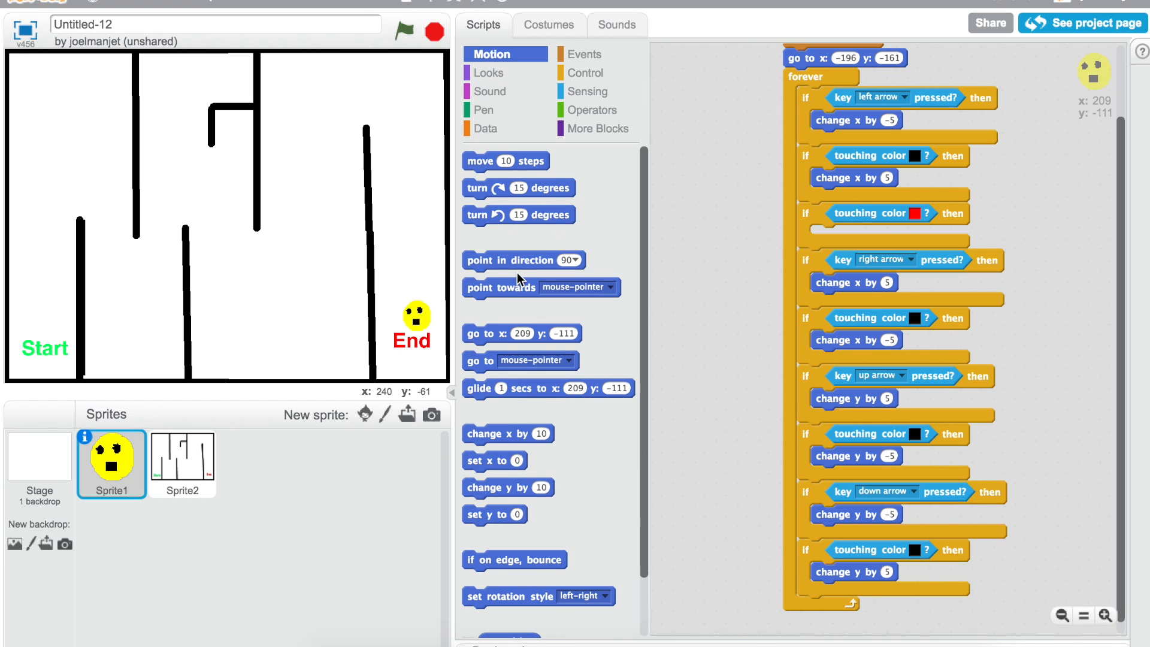
{"action": "left_click", "coordinate": [489, 72]}
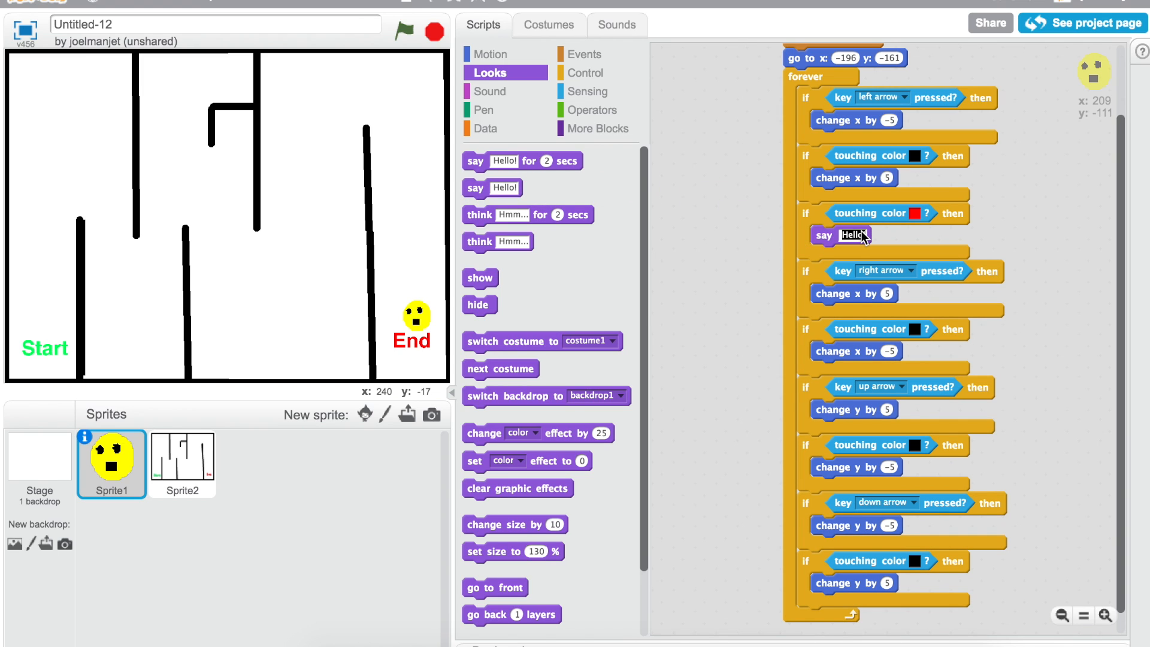
{"action": "type", "text": "done"}
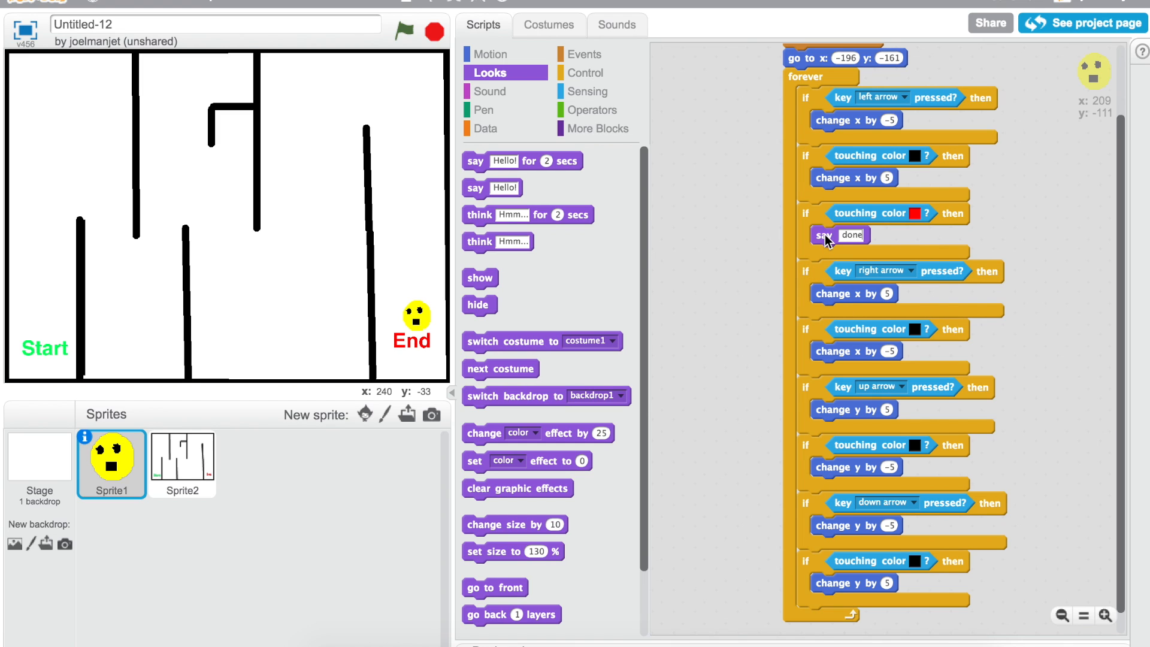
{"action": "right_click", "coordinate": [829, 235]}
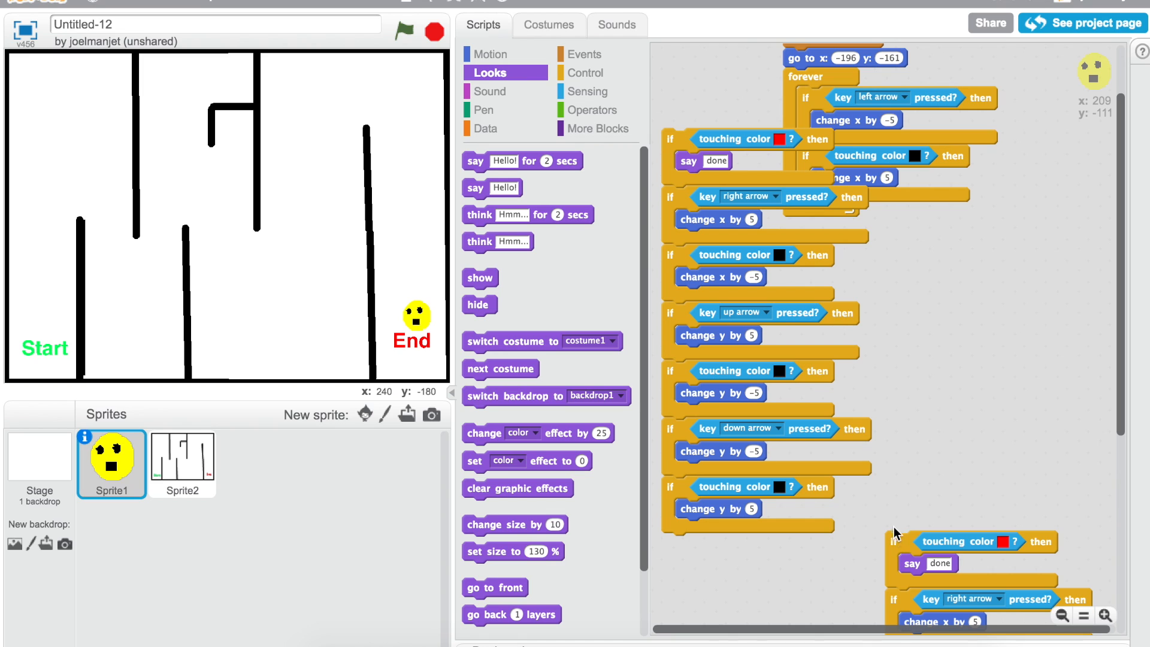
- Delete the detached stack and insert a red 'say done' check after every wall check
{"action": "right_click", "coordinate": [704, 155]}
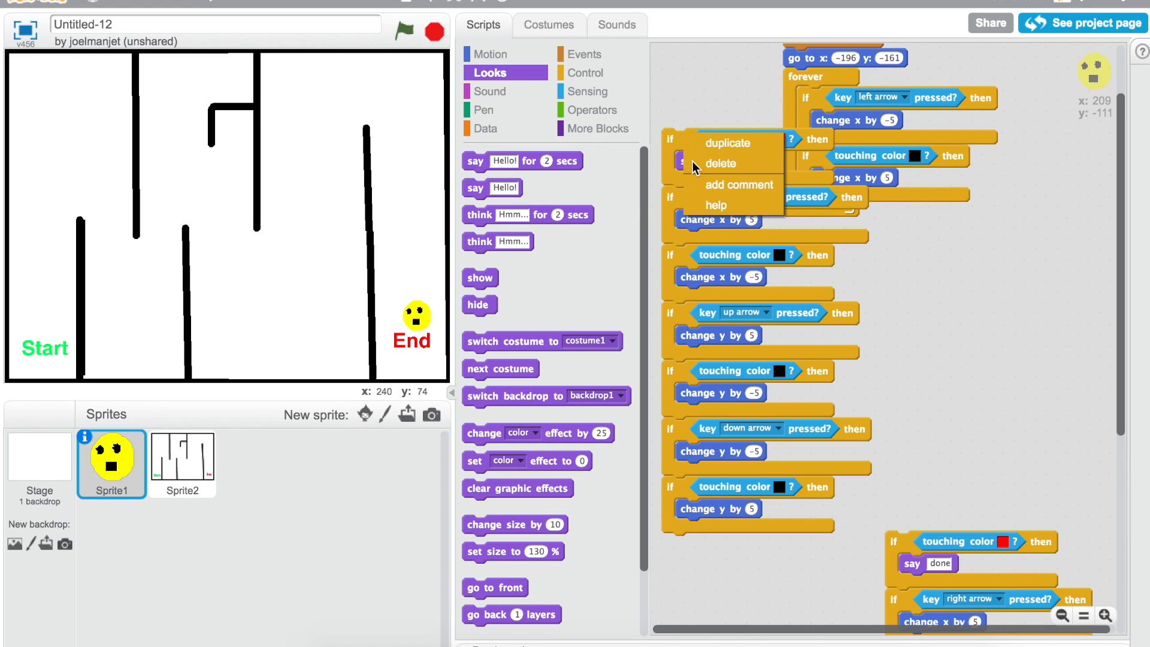
{"action": "left_click", "coordinate": [720, 163]}
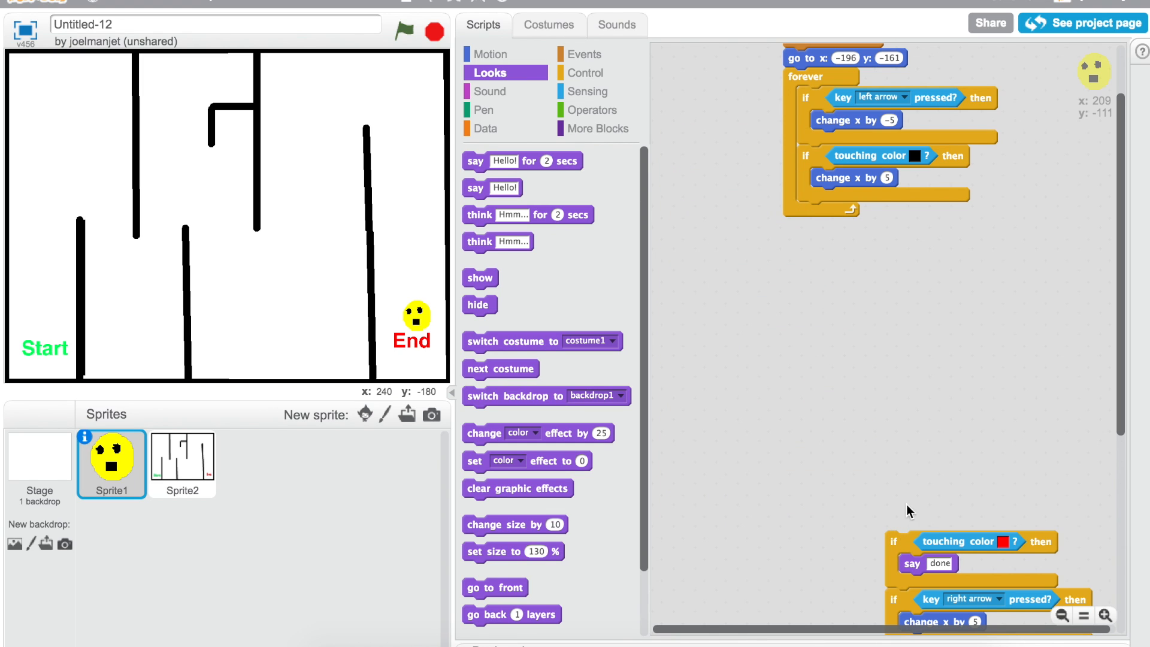
{"action": "scroll", "scroll_direction": "down", "scroll_amount": 3}
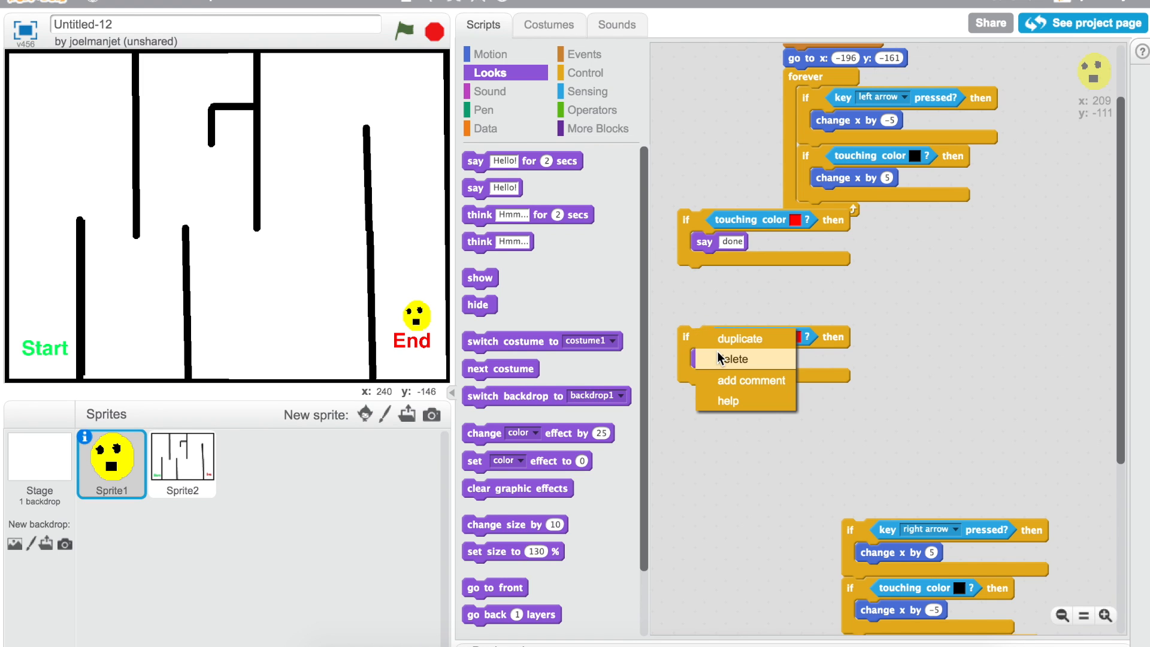
{"action": "left_click", "coordinate": [740, 338]}
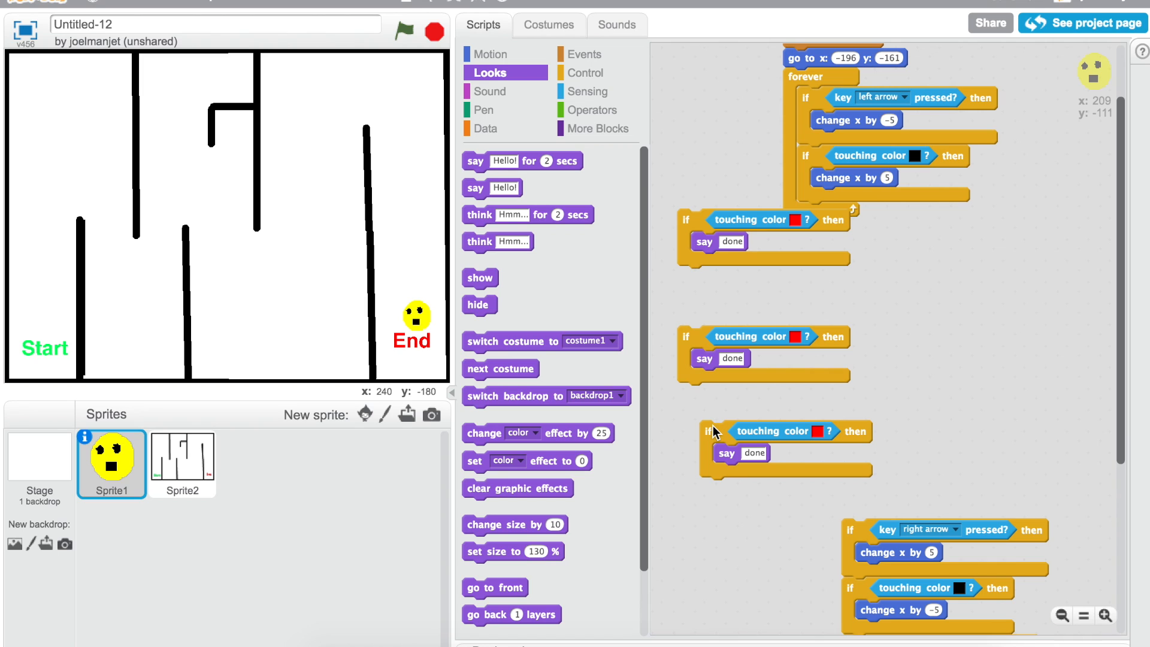
{"action": "right_click", "coordinate": [715, 432]}
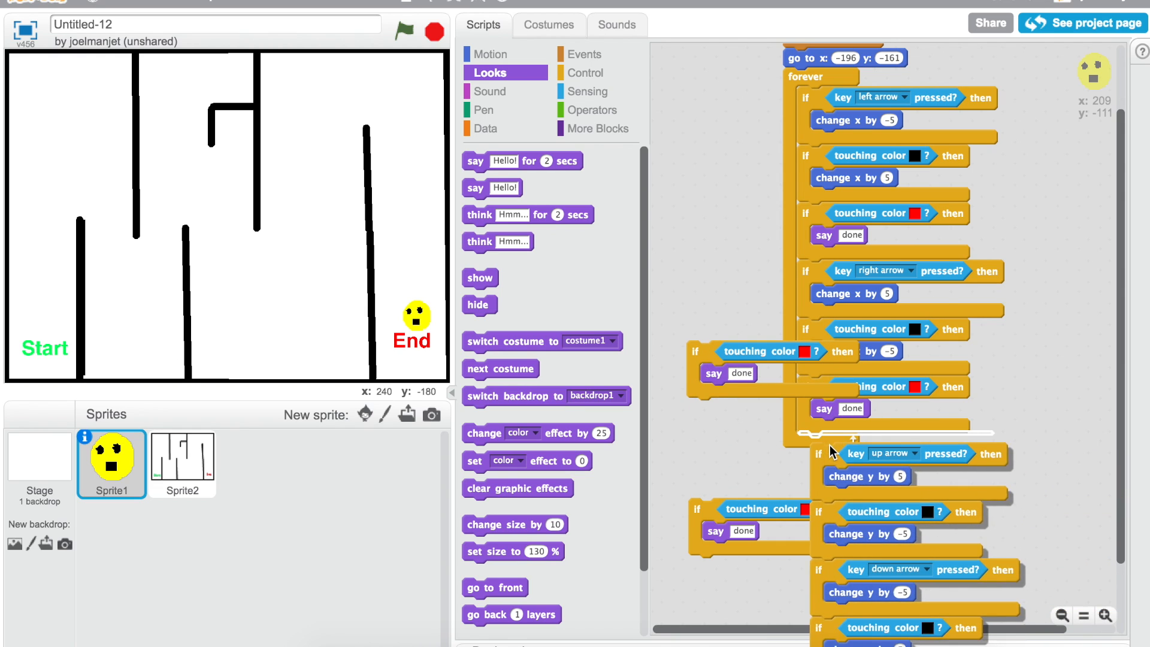
{"action": "scroll", "scroll_direction": "down", "scroll_amount": 3}
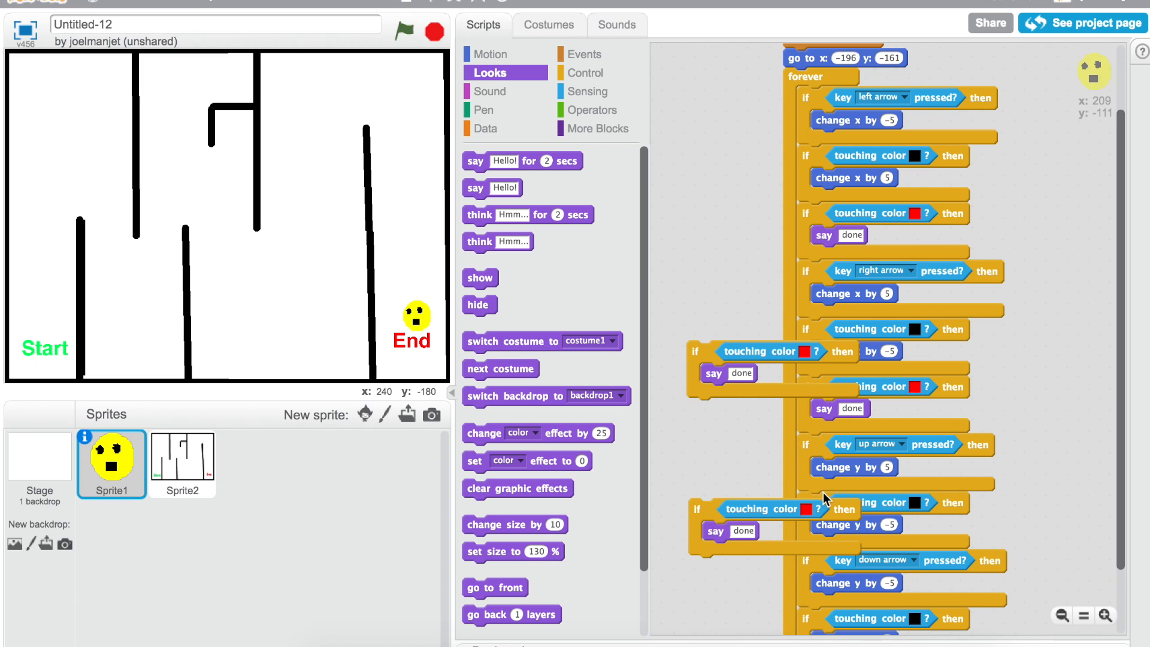
{"action": "mouse_move", "coordinate": [1125, 417]}
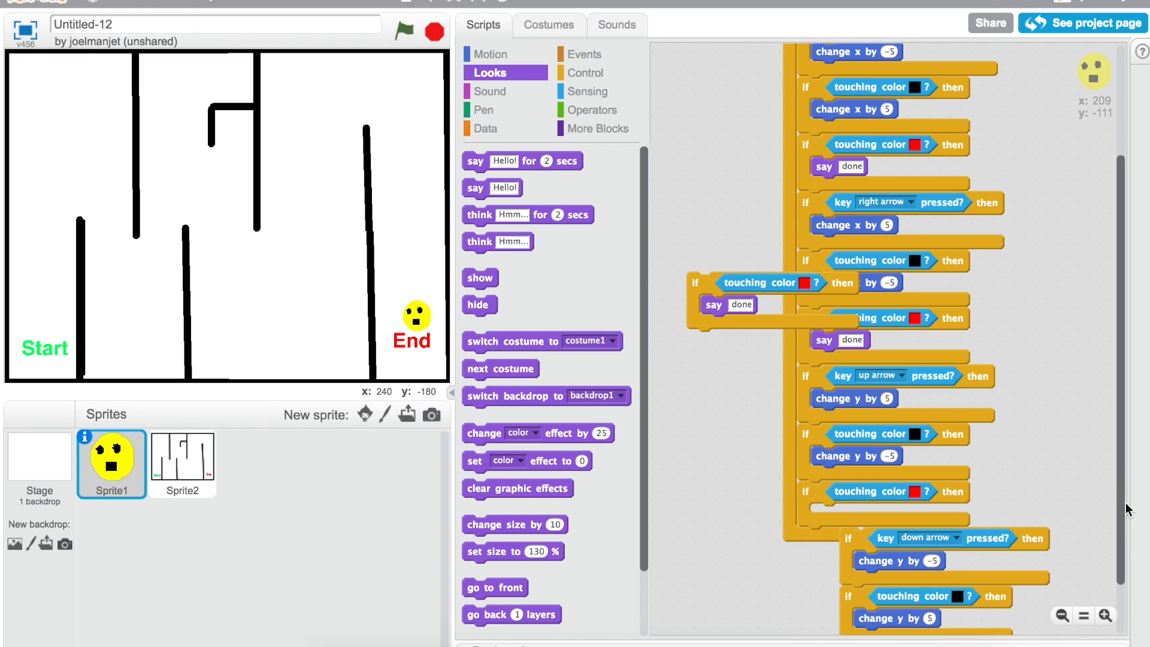
{"action": "scroll", "scroll_direction": "down", "scroll_amount": 3}
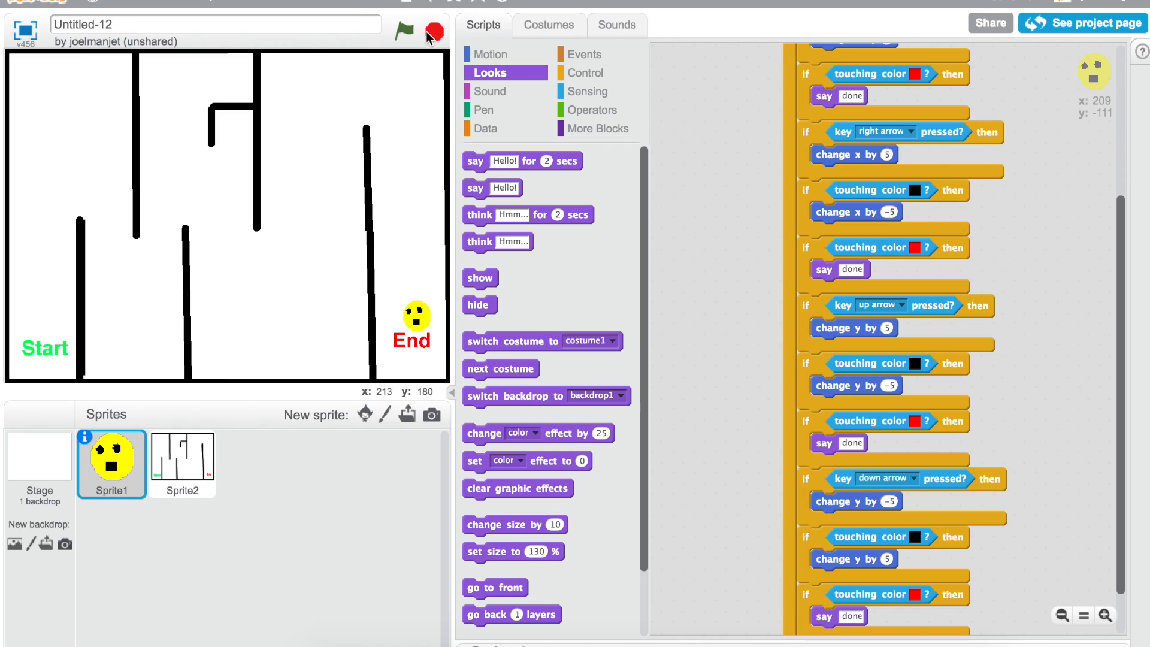
- Run the maze game again and focus the stage for keyboard control
{"action": "left_click", "coordinate": [402, 33]}
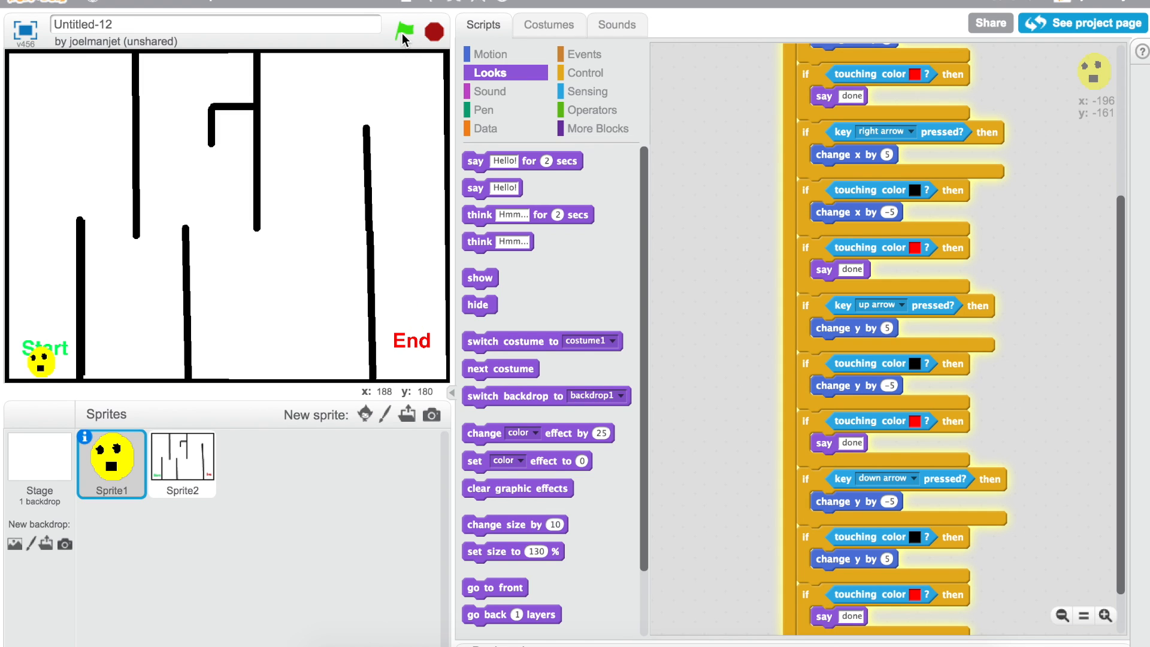
{"action": "left_click", "coordinate": [403, 31]}
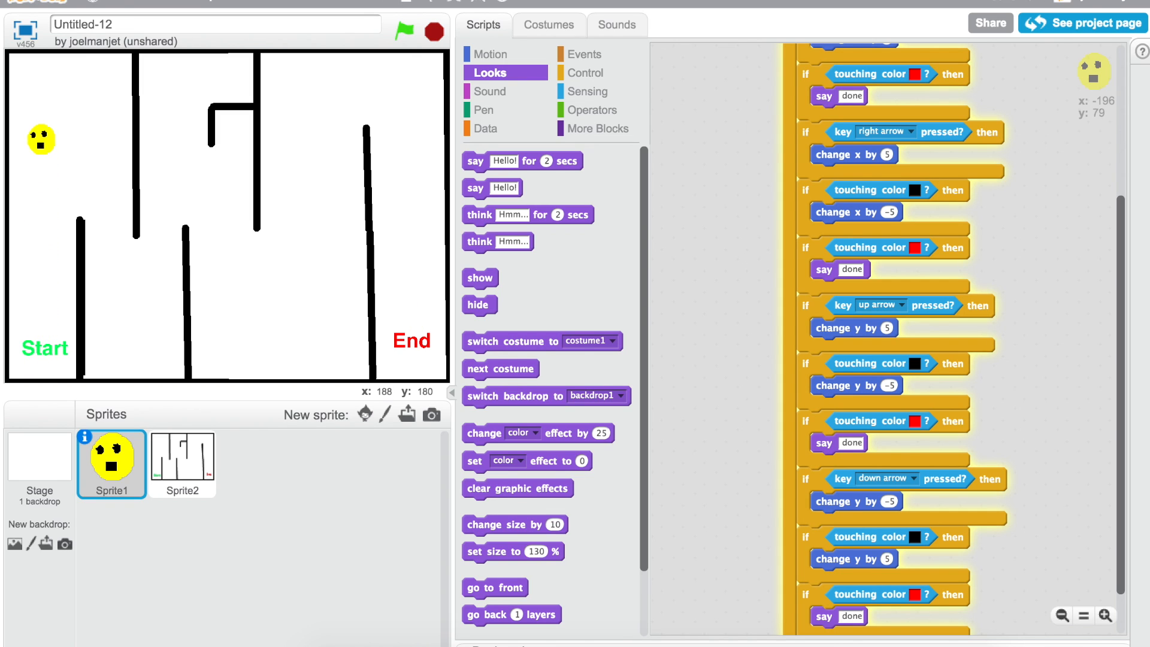